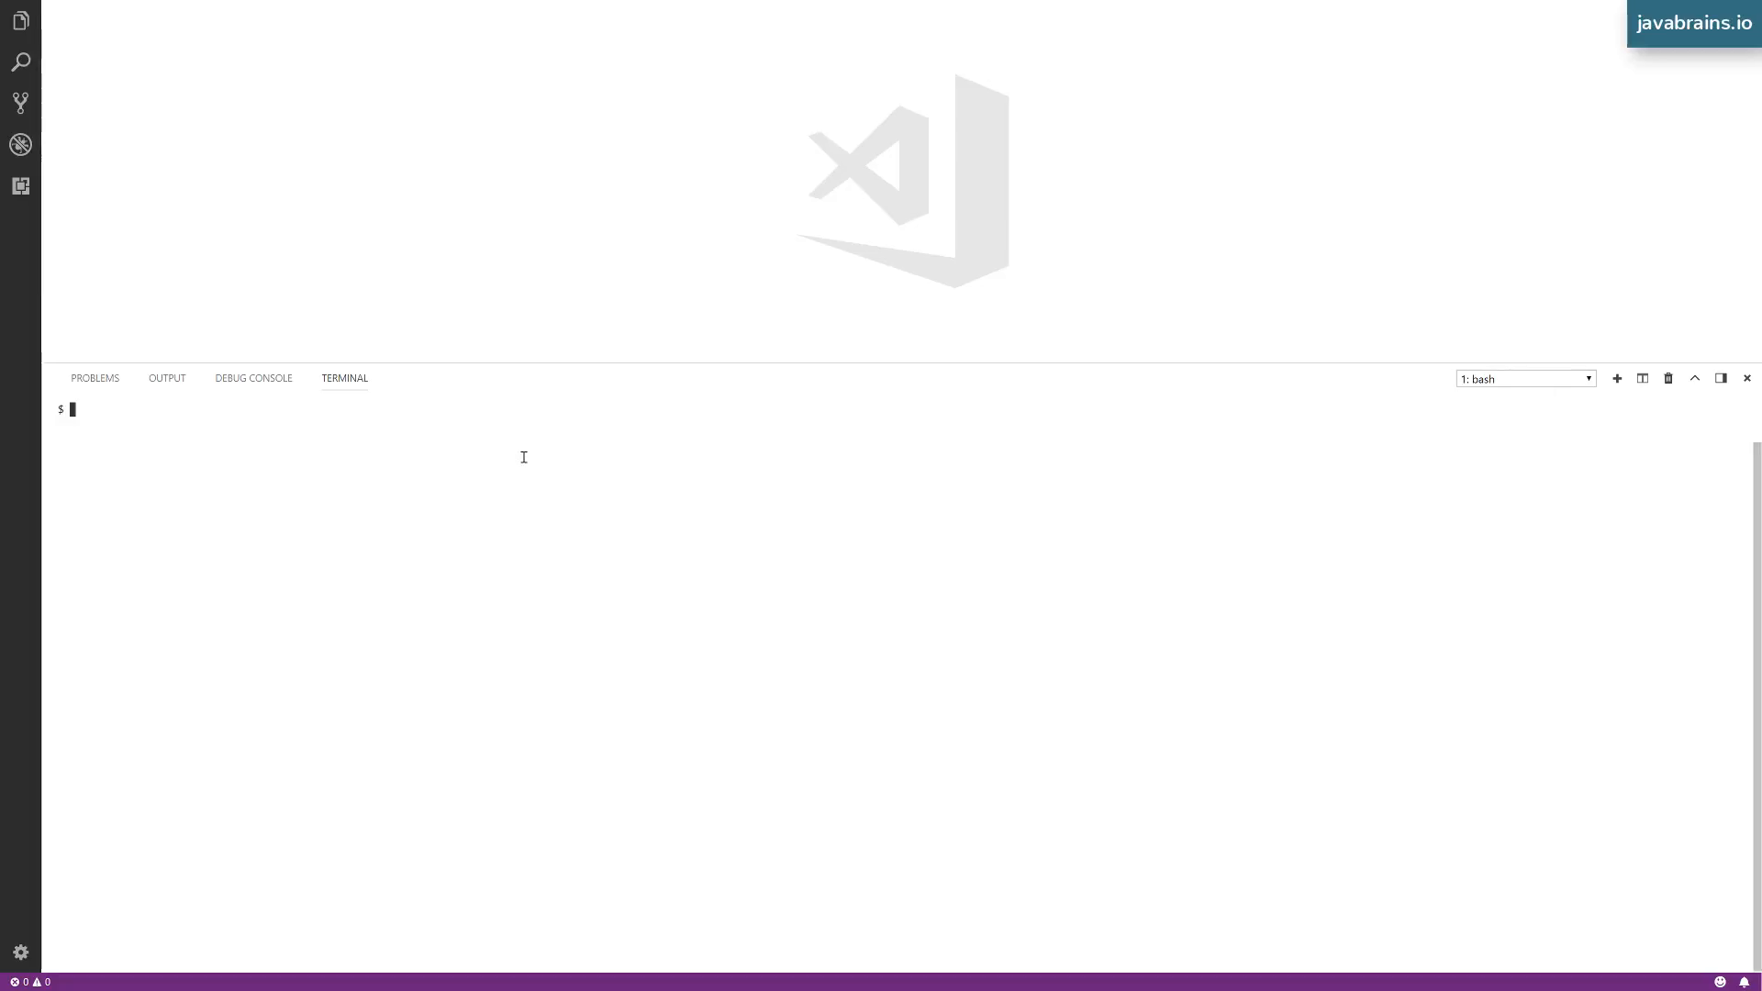
{"action": "mouse_move", "coordinate": [1155, 334]}
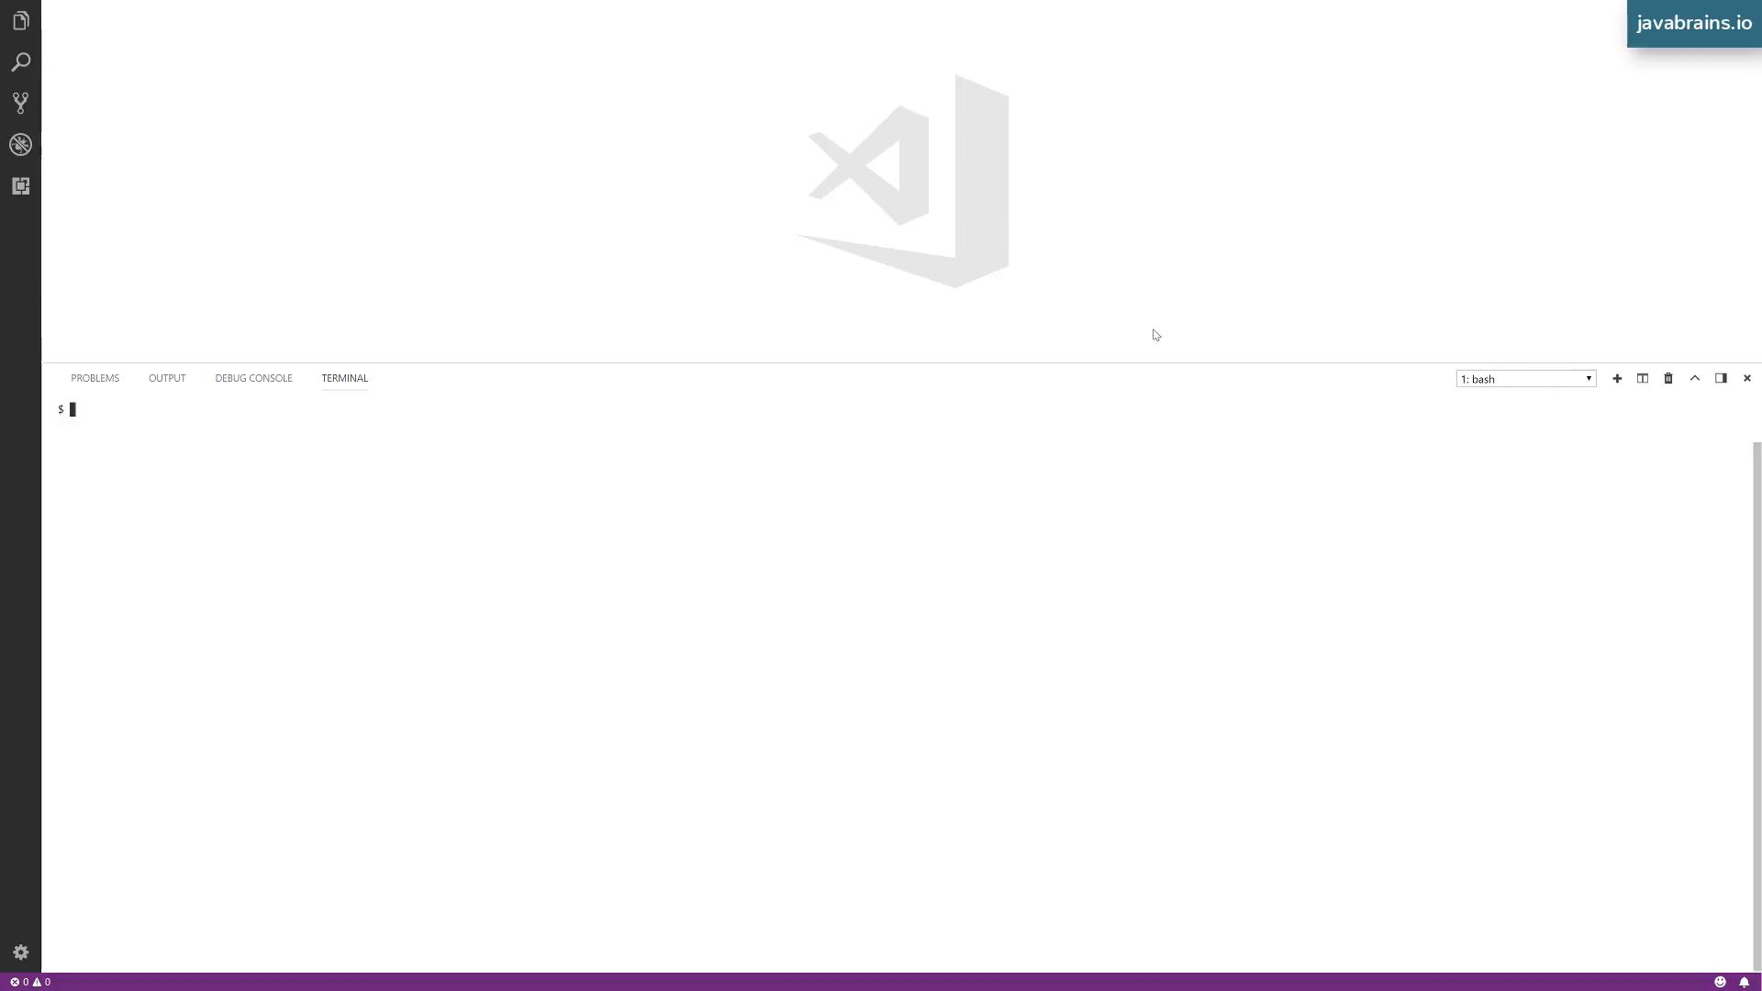
{"action": "mouse_move", "coordinate": [806, 498]}
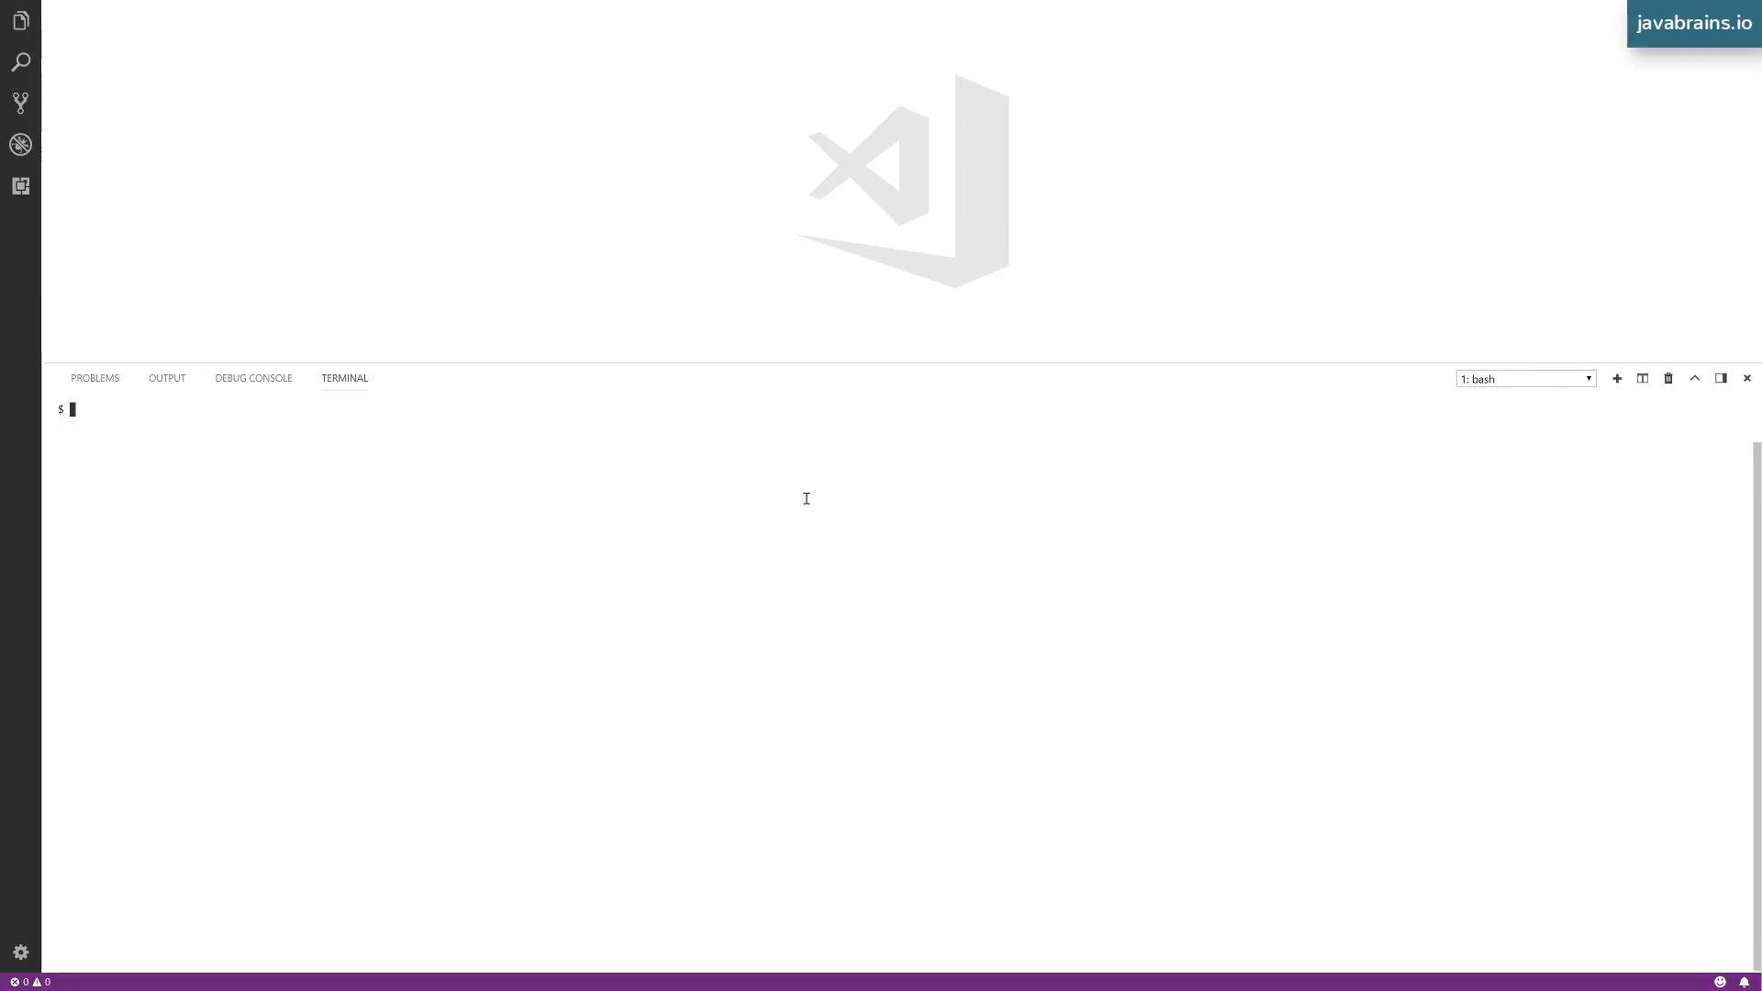
Run 'ng new routing-intro --routing' in the integrated terminal.
{"action": "type", "text": "ng"}
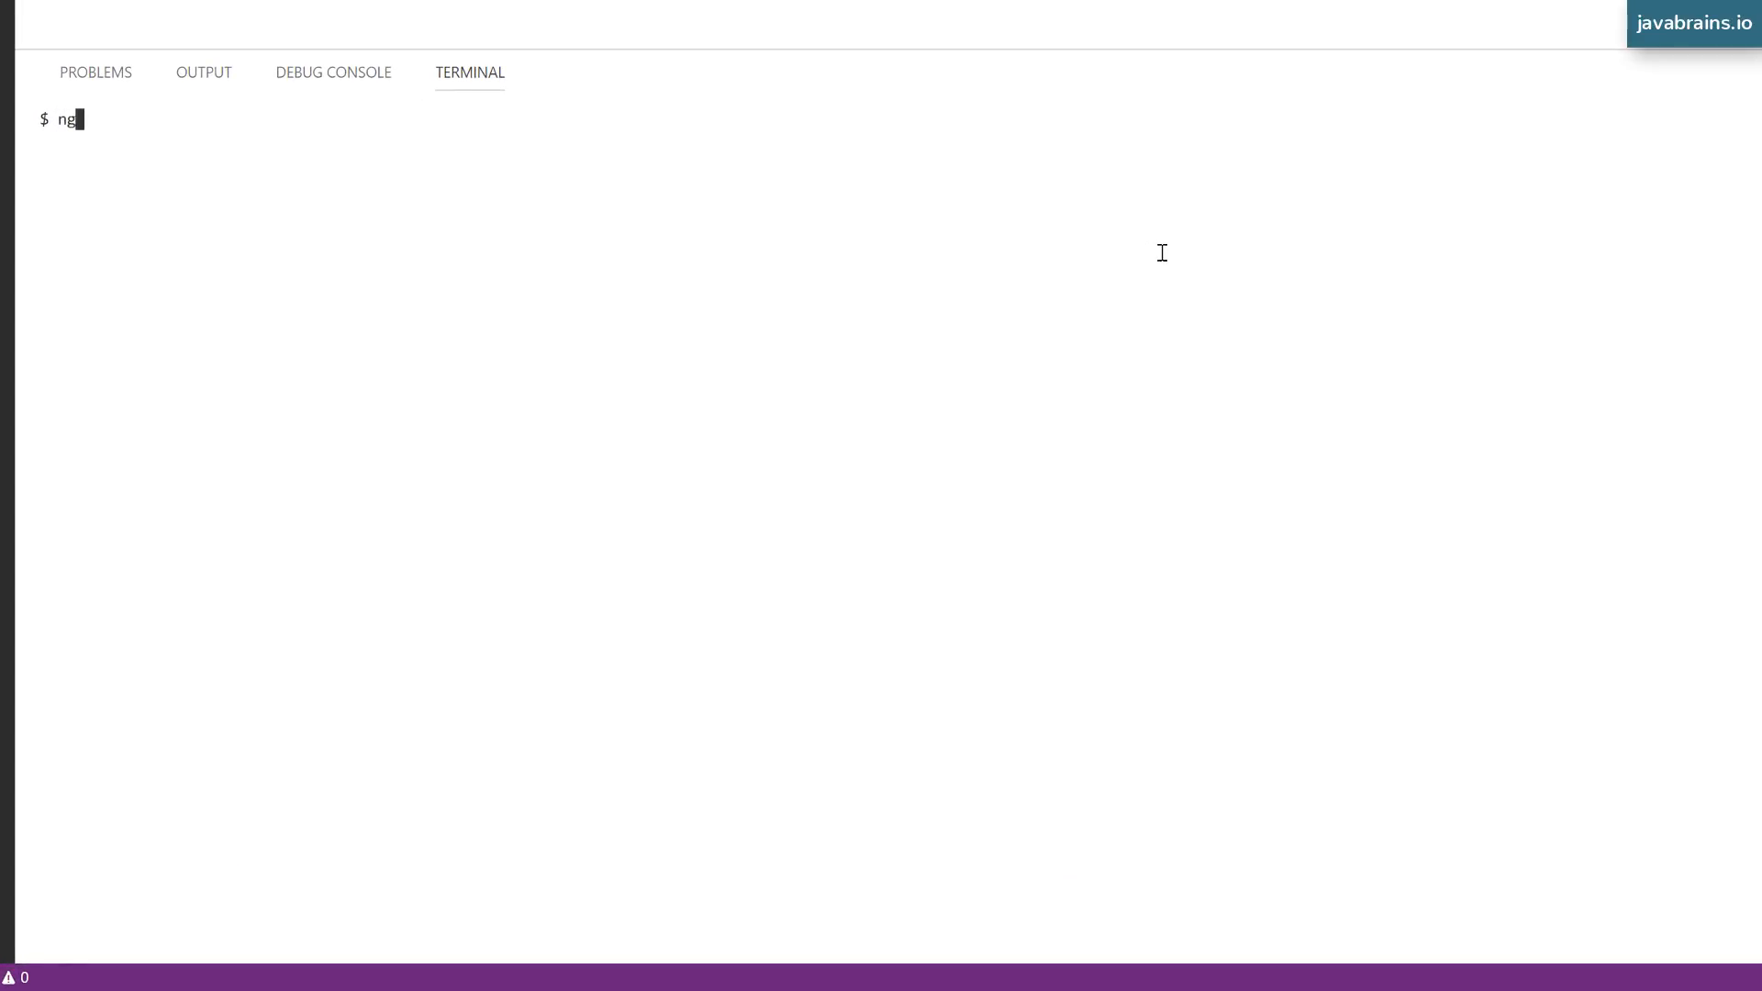
{"action": "type", "text": "new"}
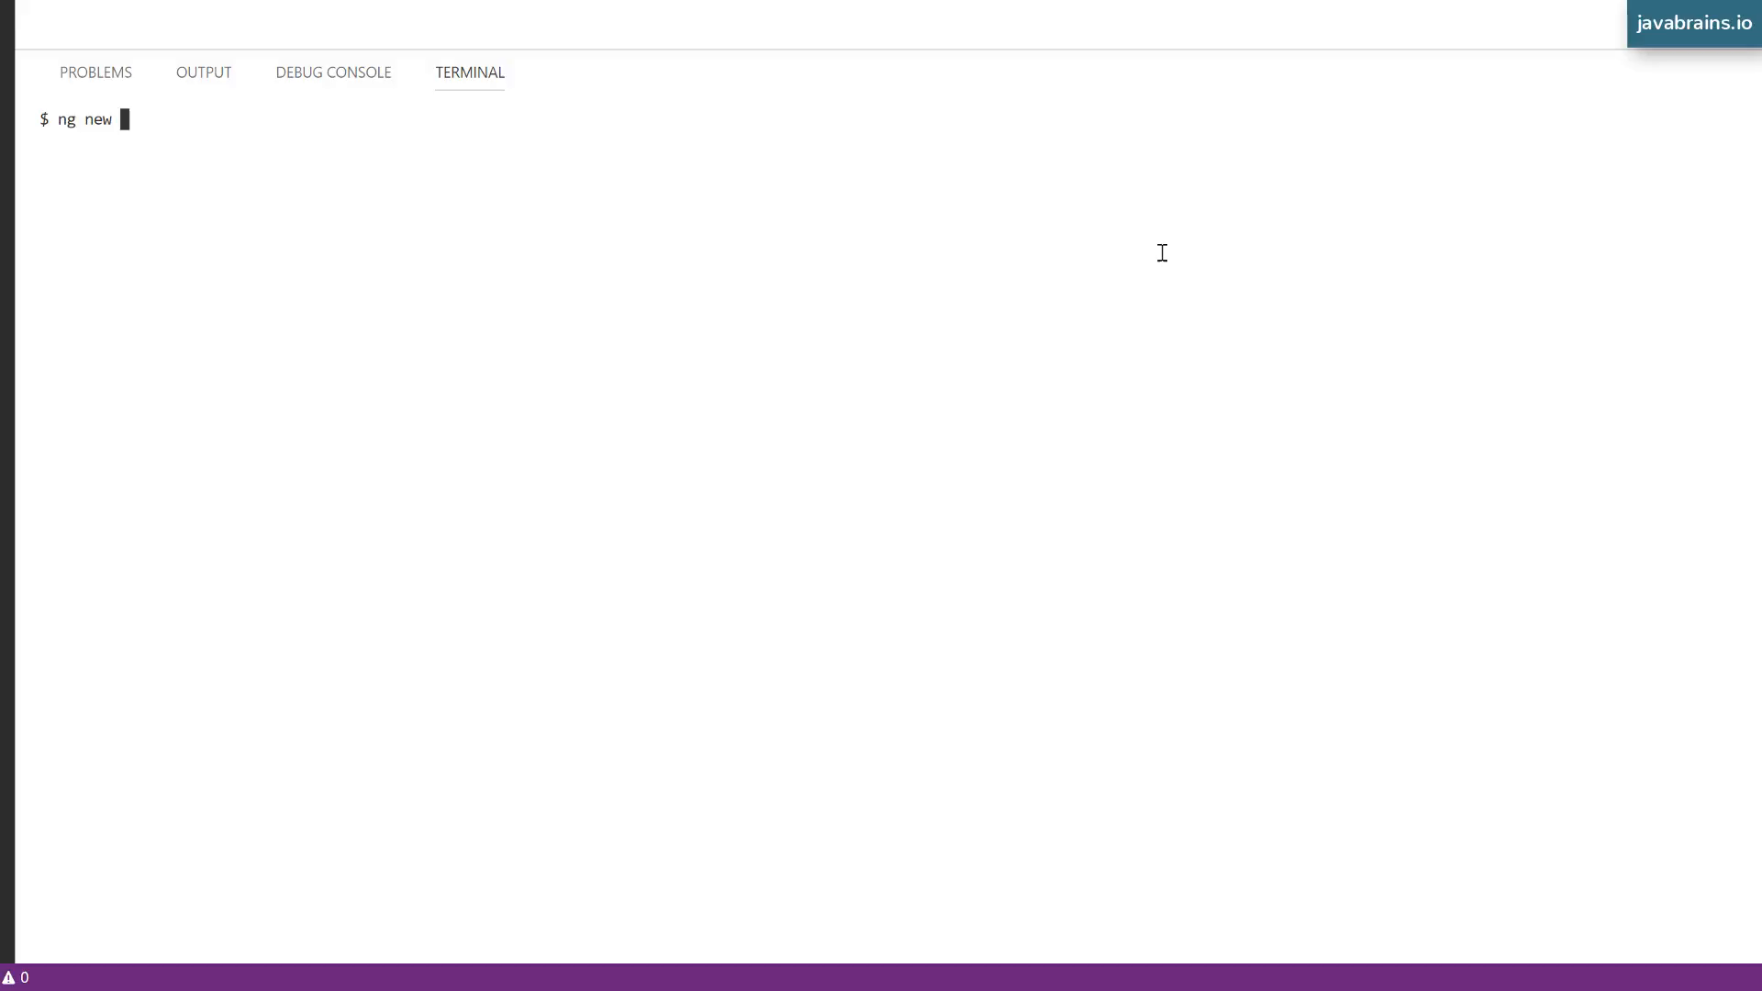
{"action": "type", "text": "routing"}
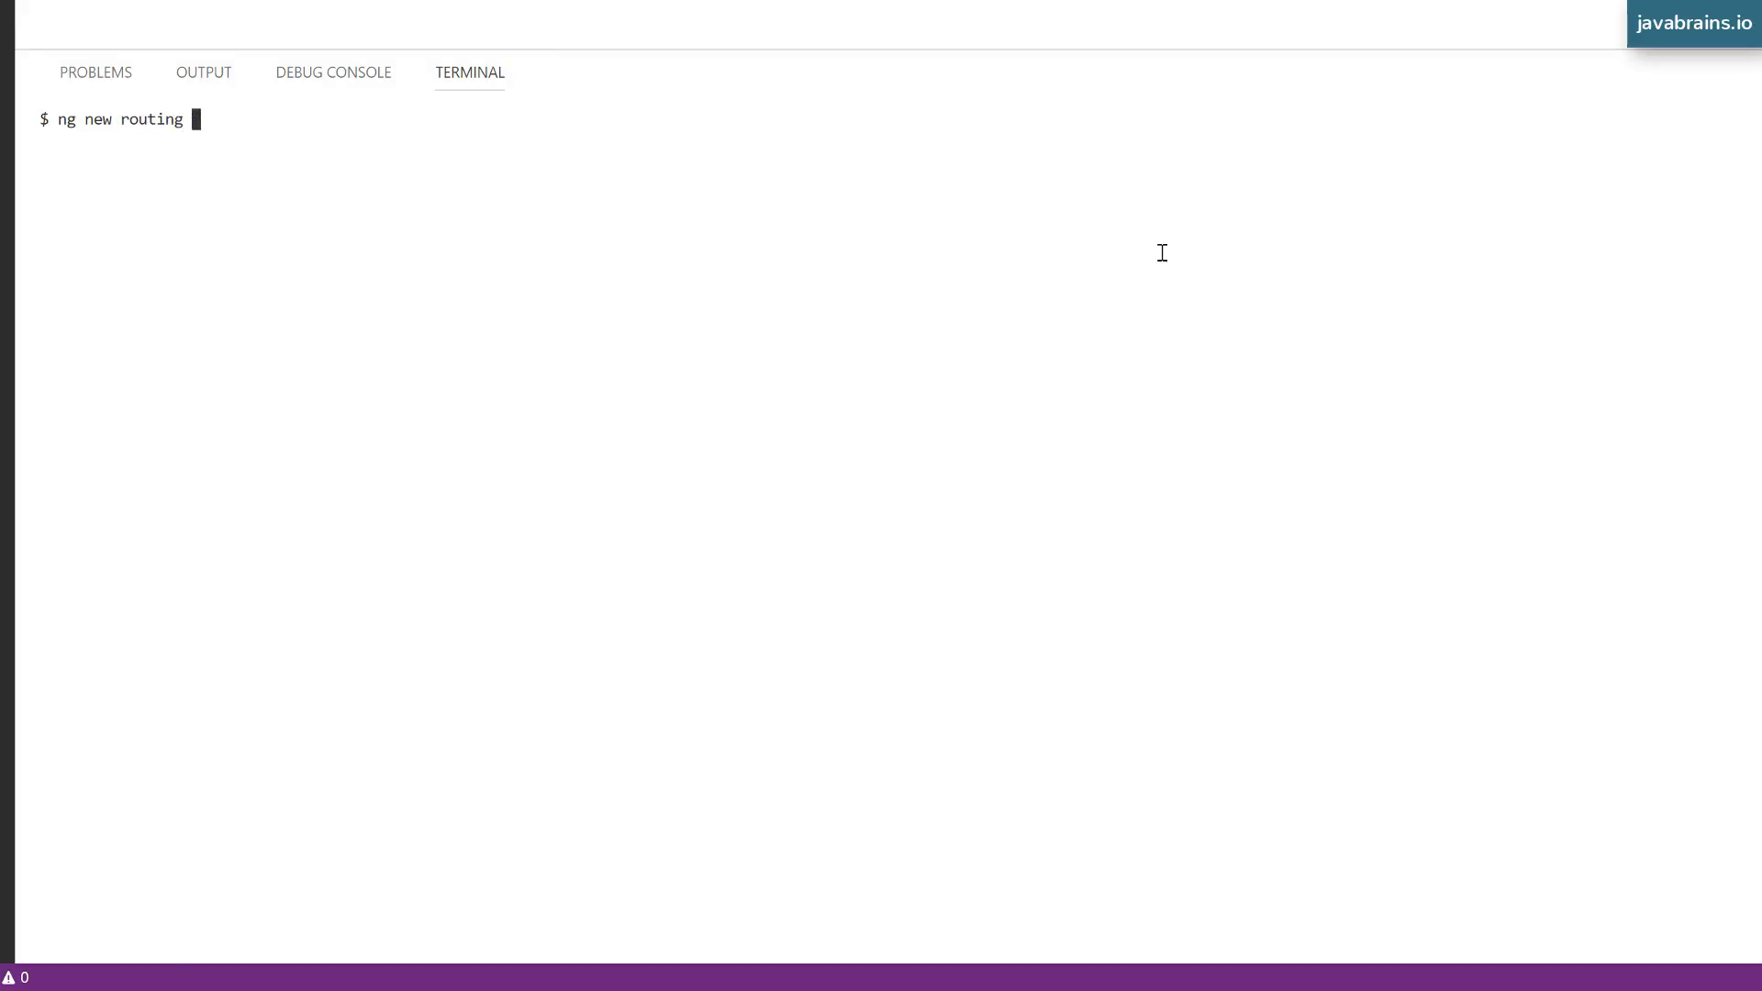
{"action": "type", "text": "--"}
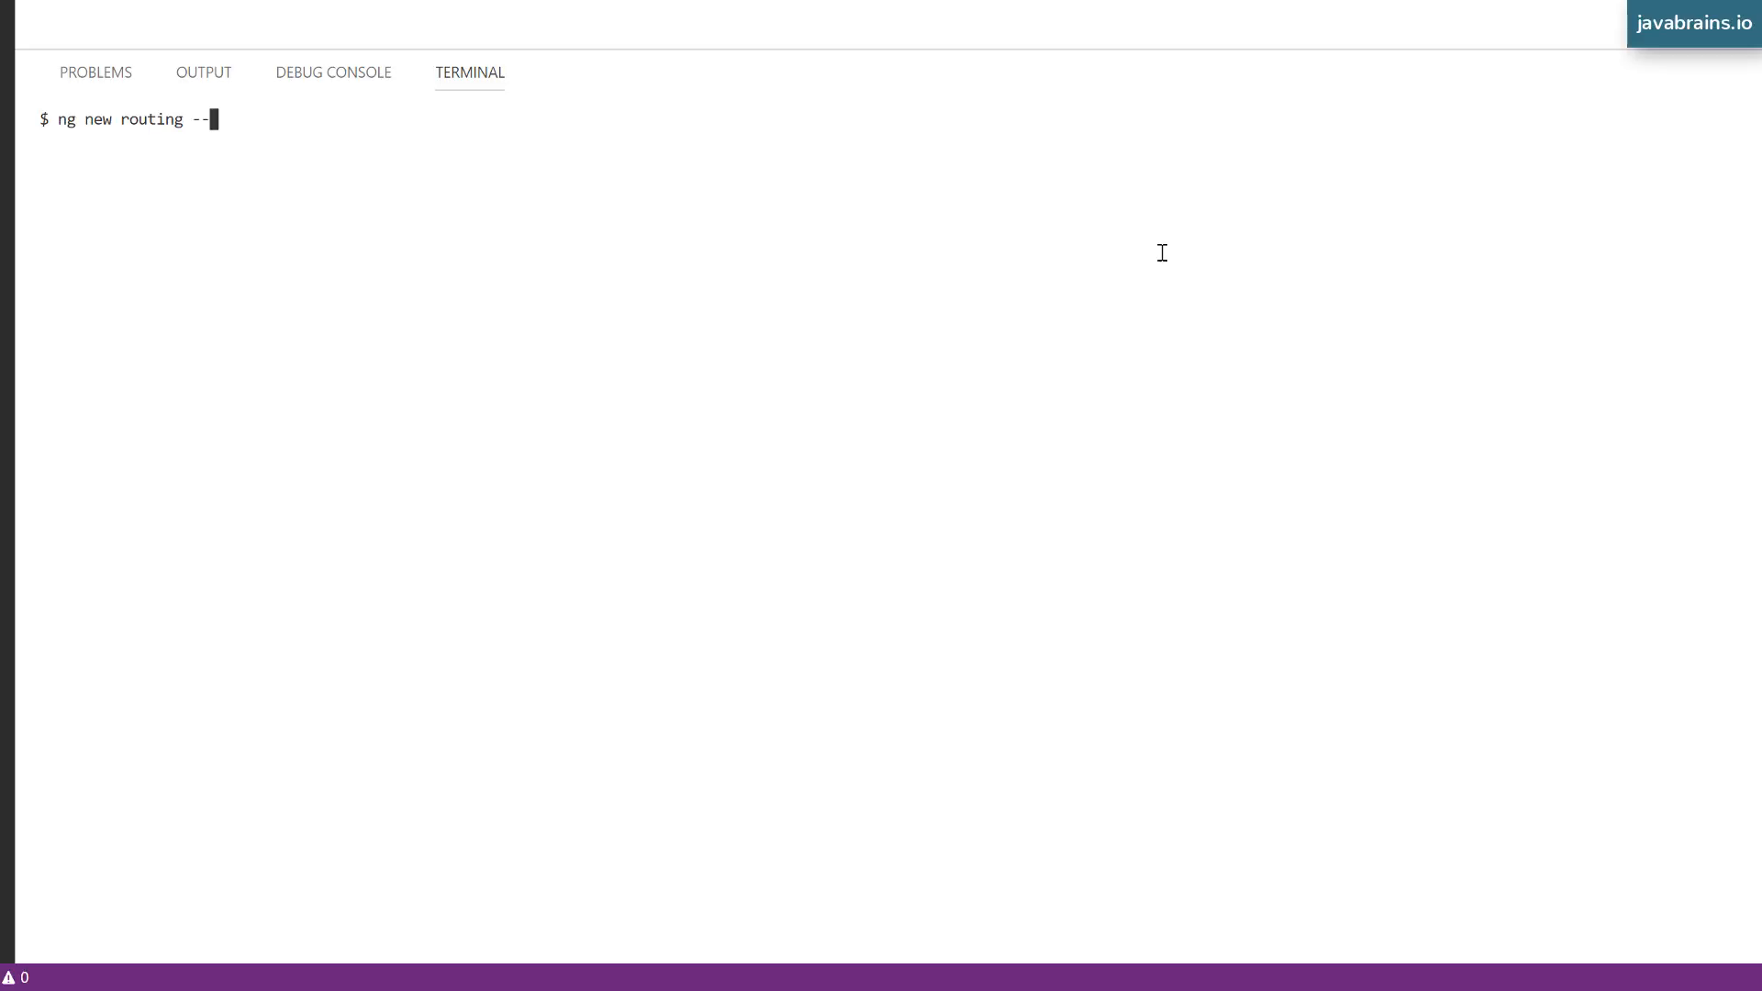
{"action": "type", "text": "routing"}
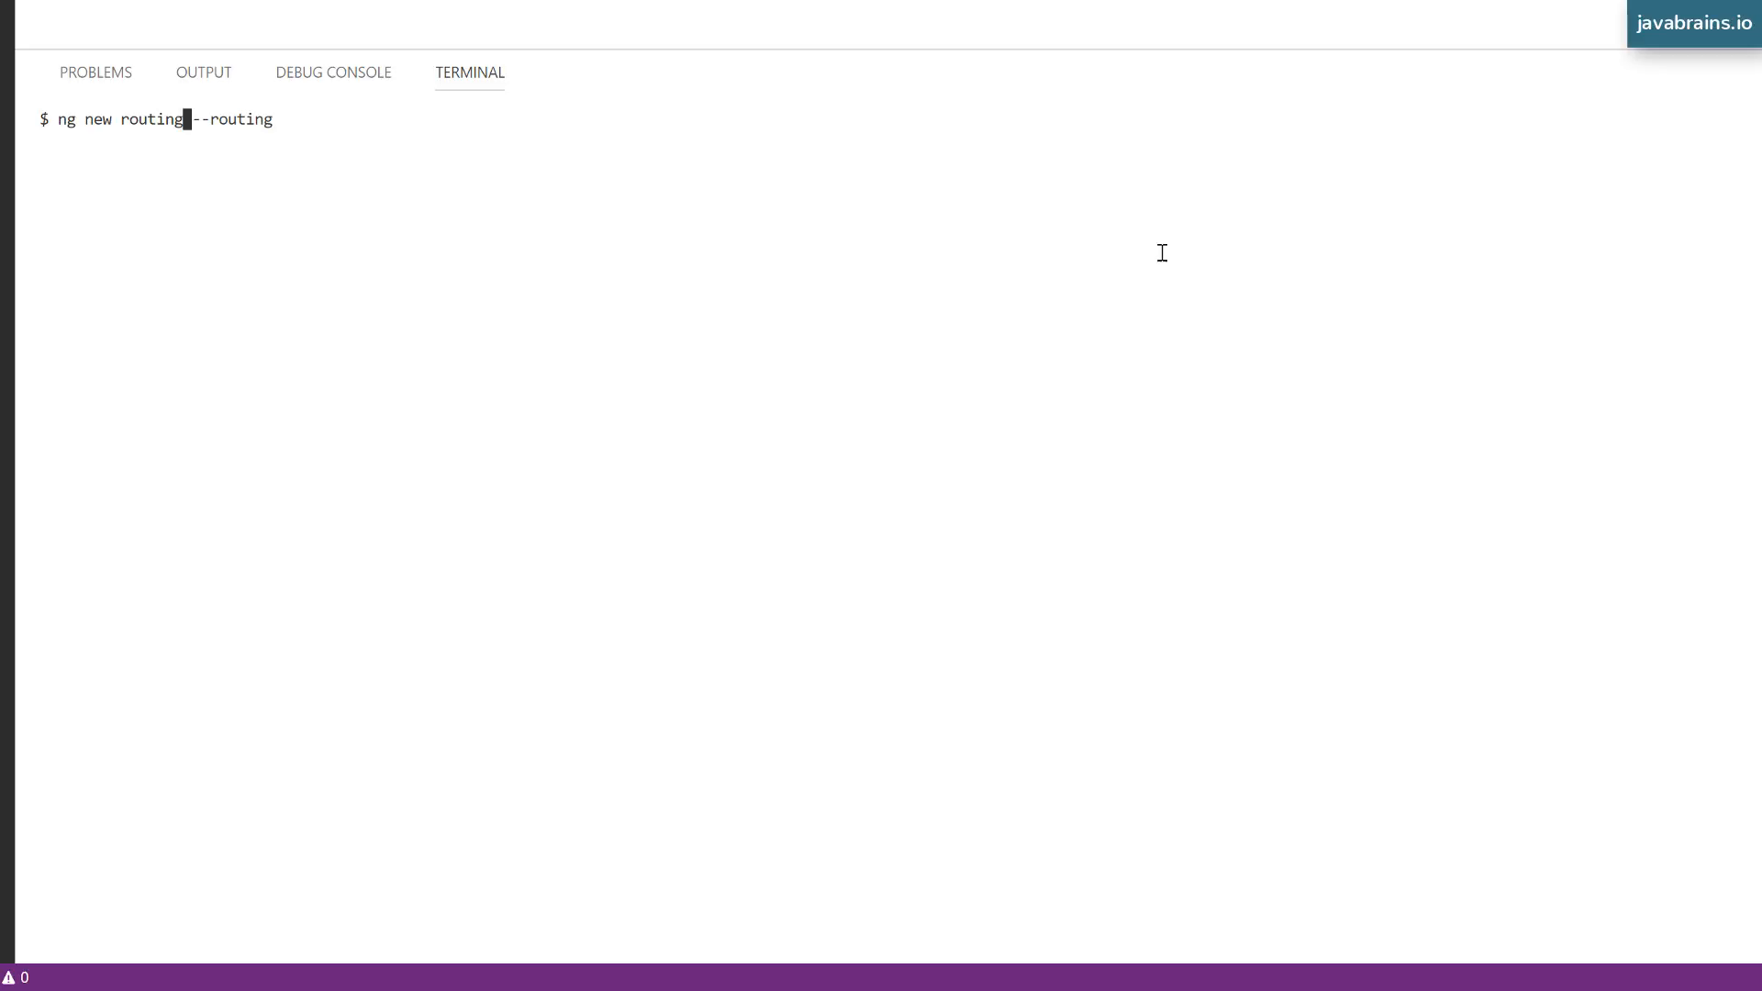
{"action": "type", "text": "-"}
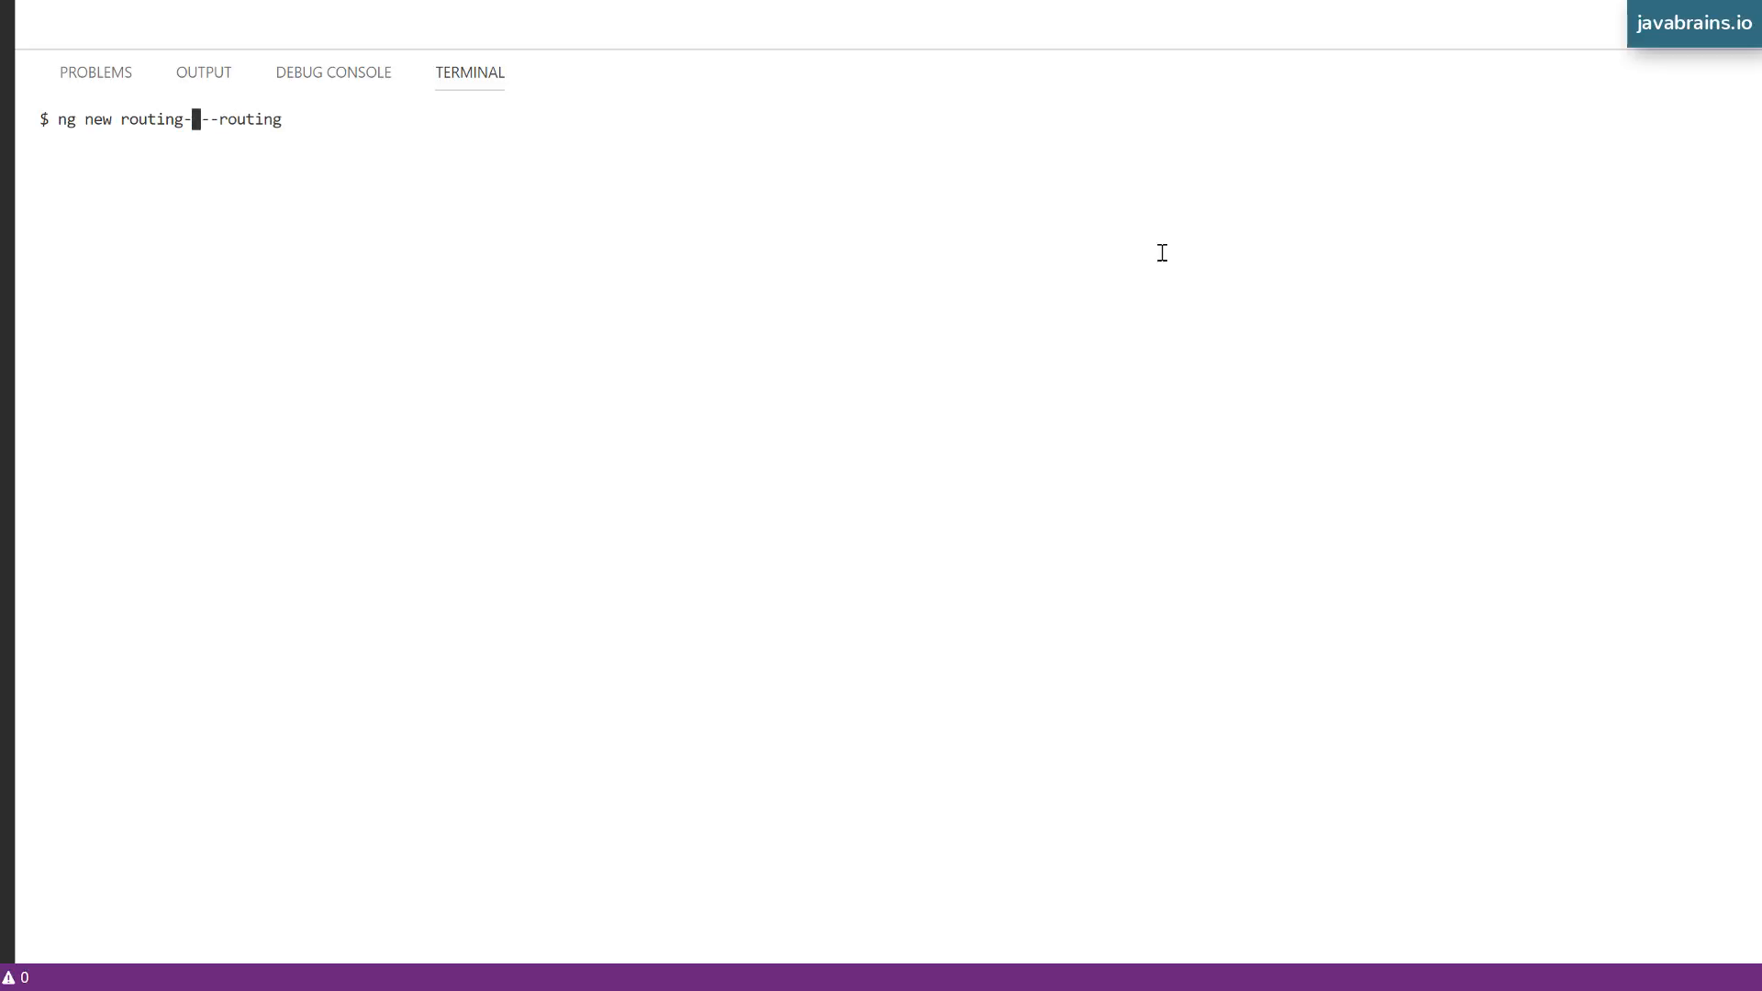
{"action": "type", "text": "intro"}
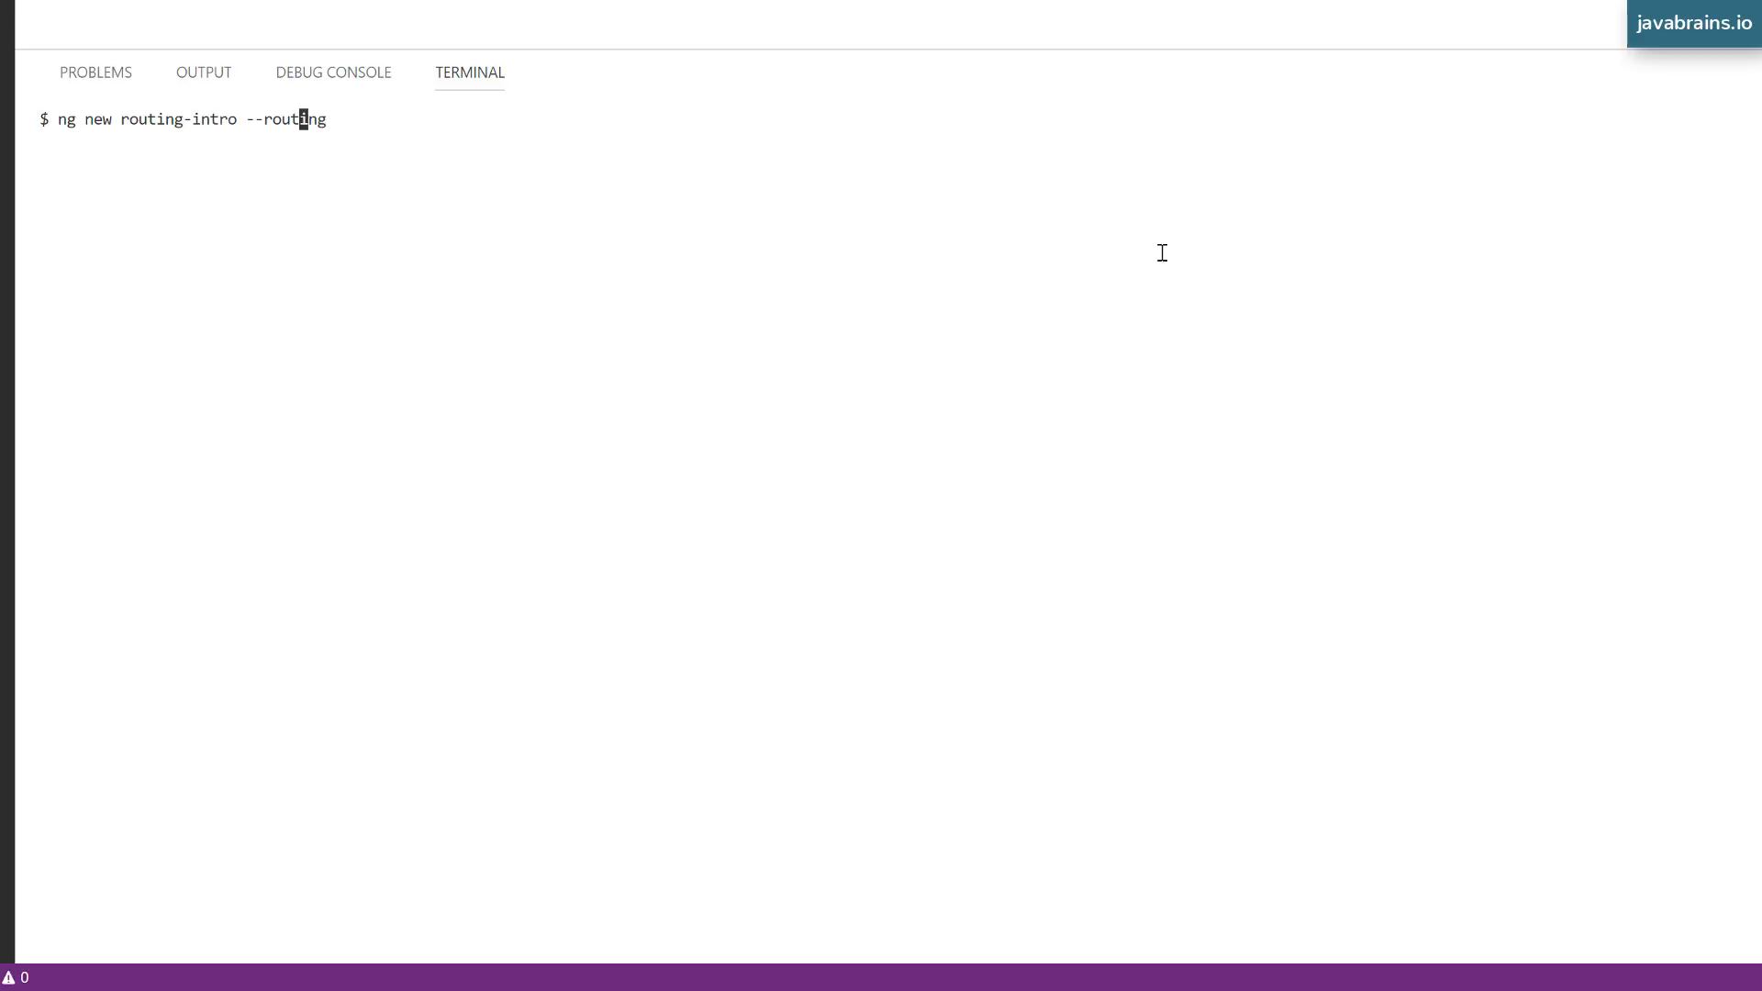
{"action": "key", "text": "End"}
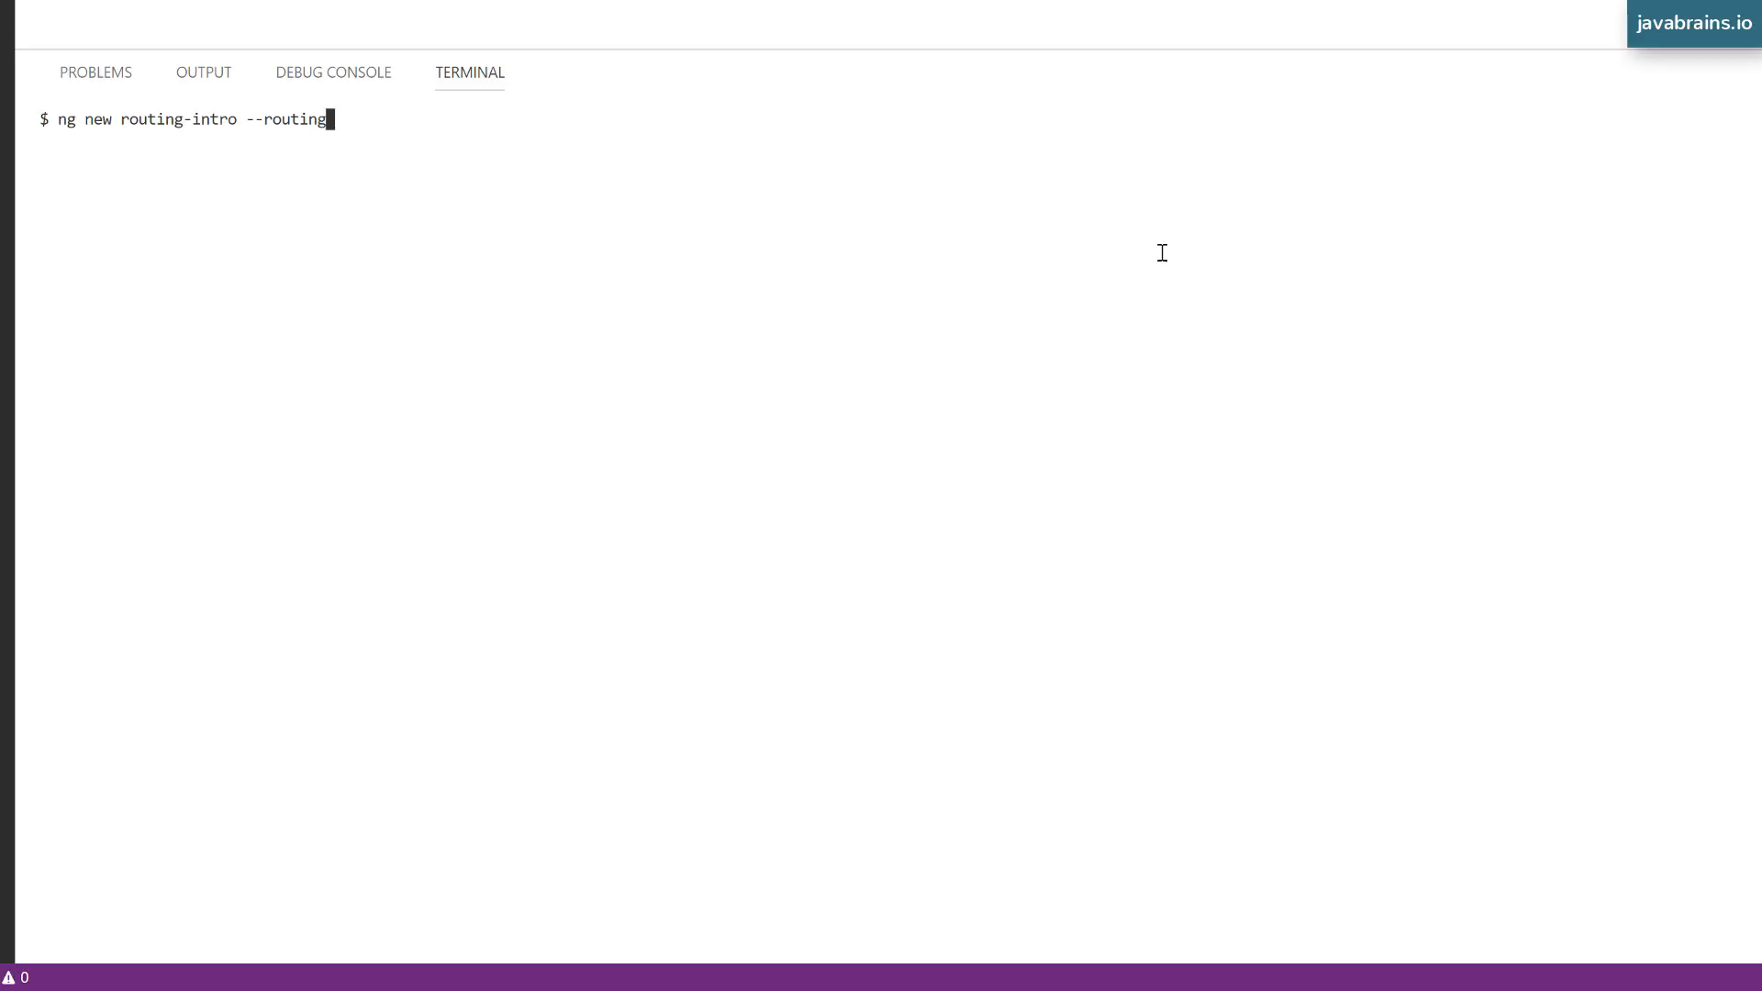
{"action": "key", "text": "Return"}
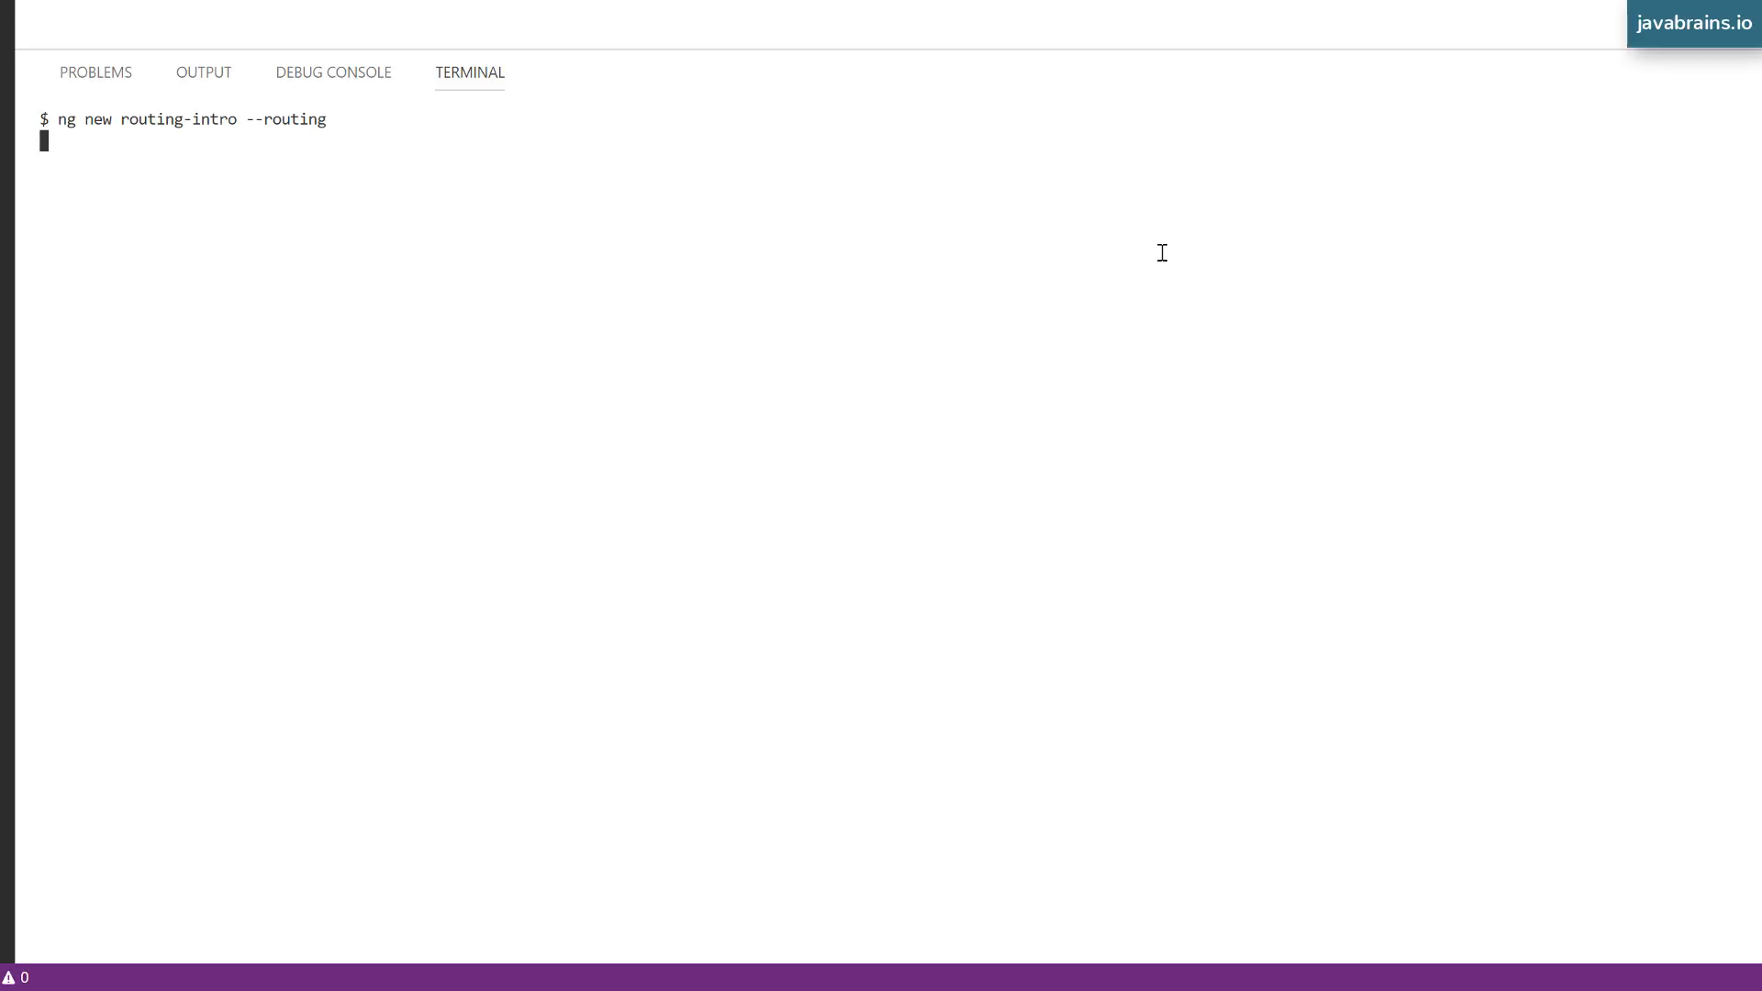
Confirm the CLI prompt so the routing-intro project finishes generating.
{"action": "key", "text": "Return"}
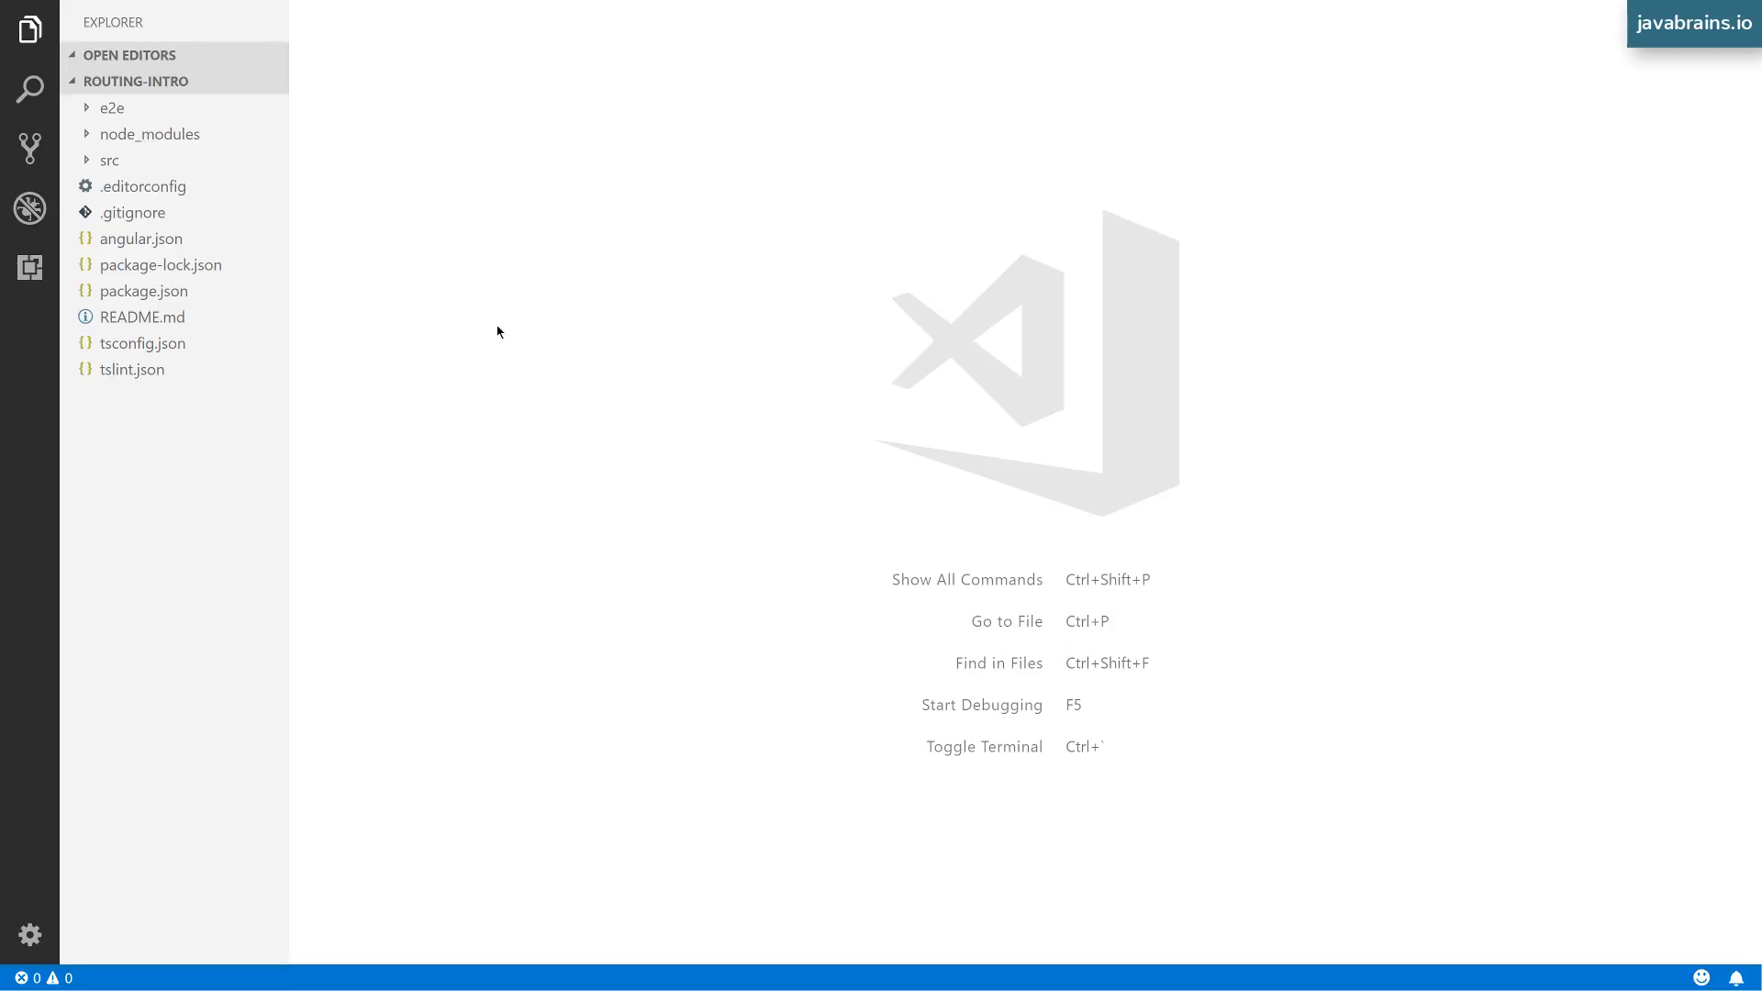
{"action": "mouse_move", "coordinate": [1002, 516]}
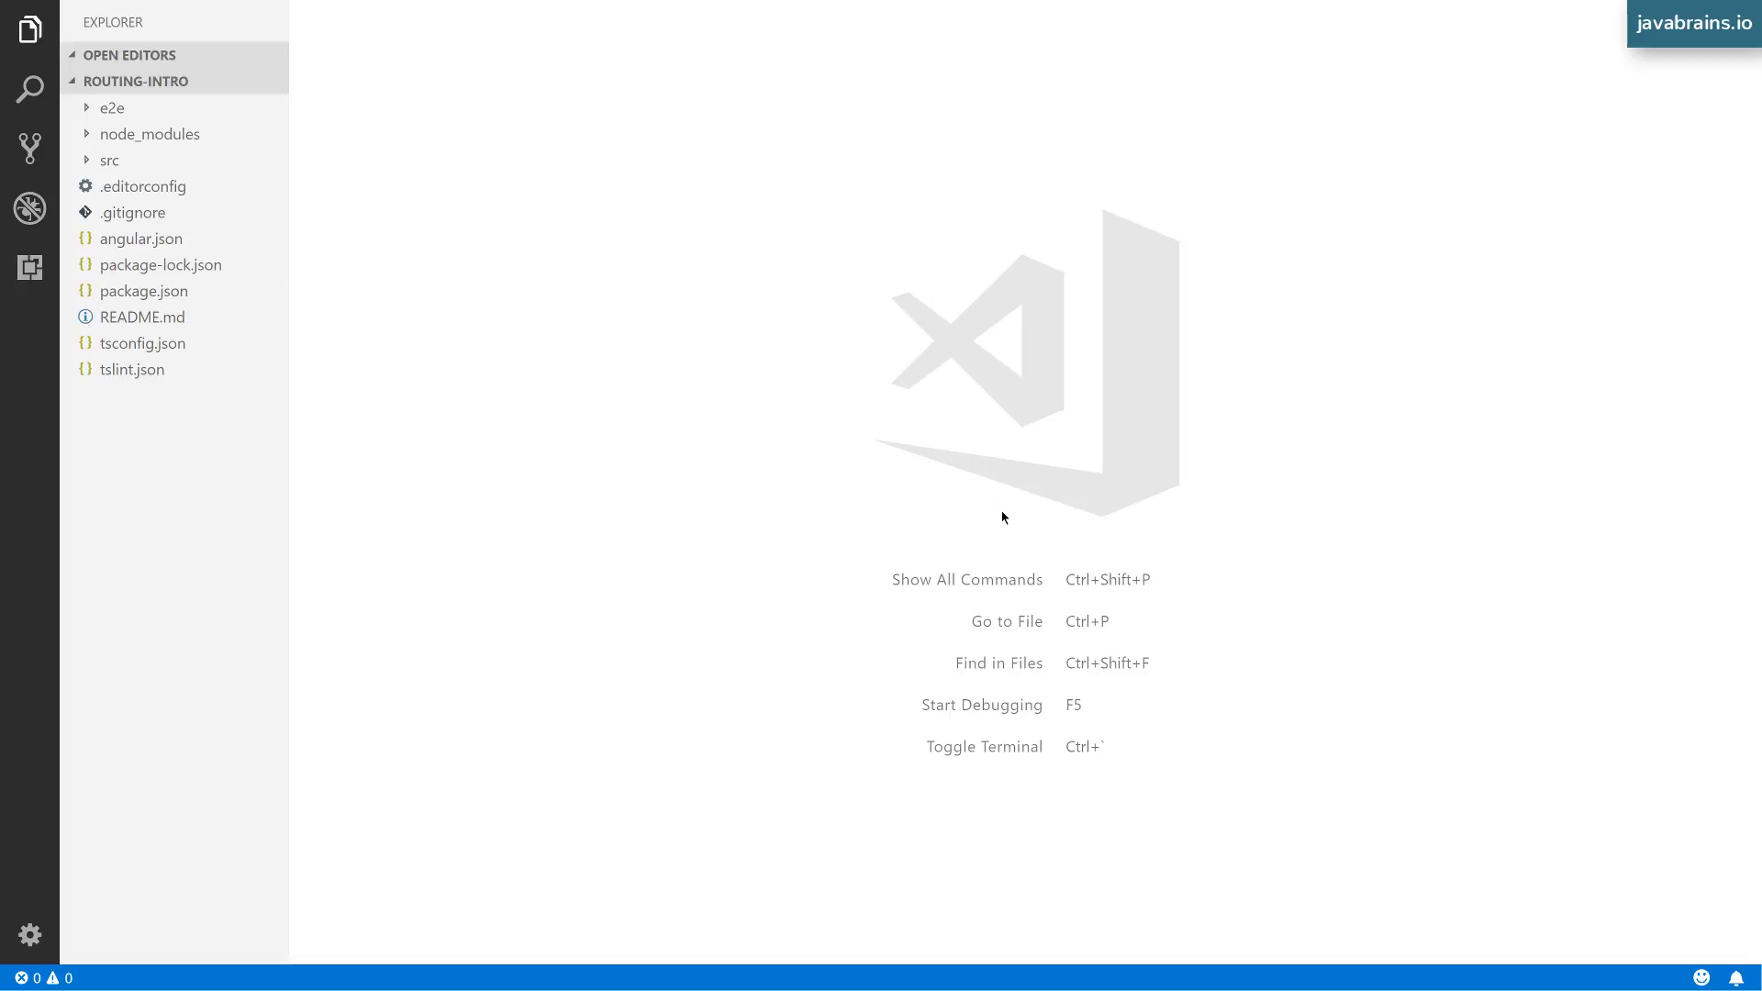
{"action": "mouse_move", "coordinate": [146, 291]}
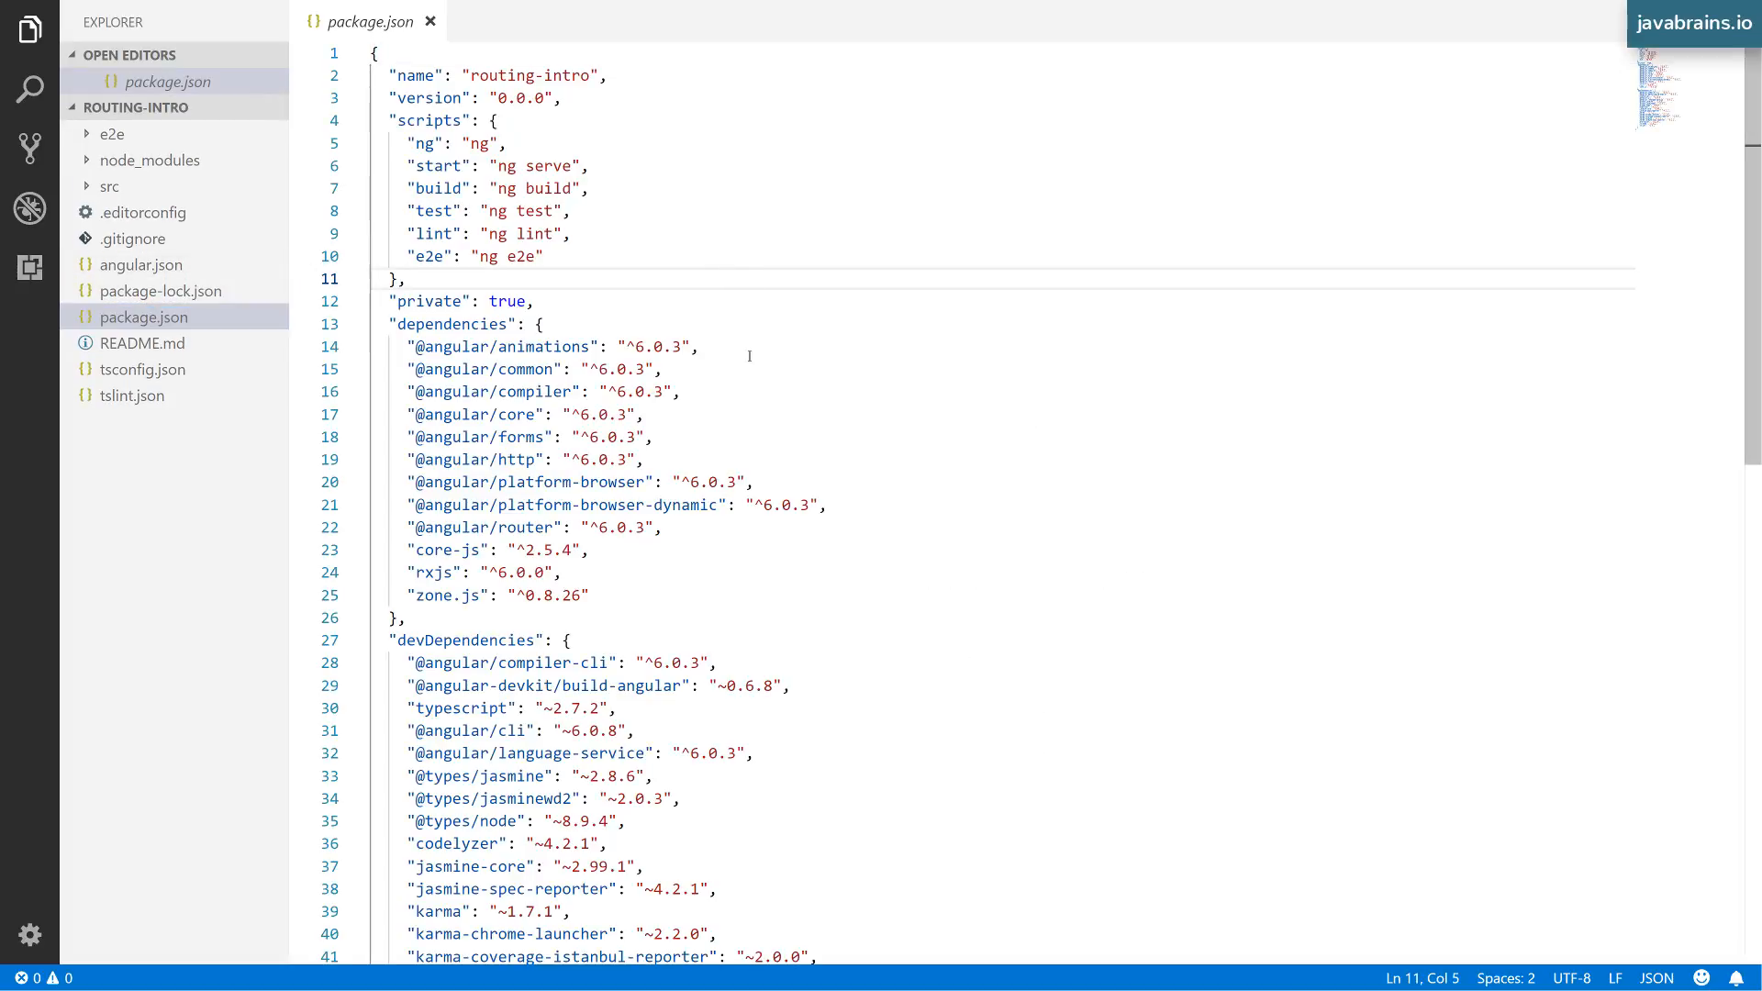
{"action": "left_click", "coordinate": [410, 279]}
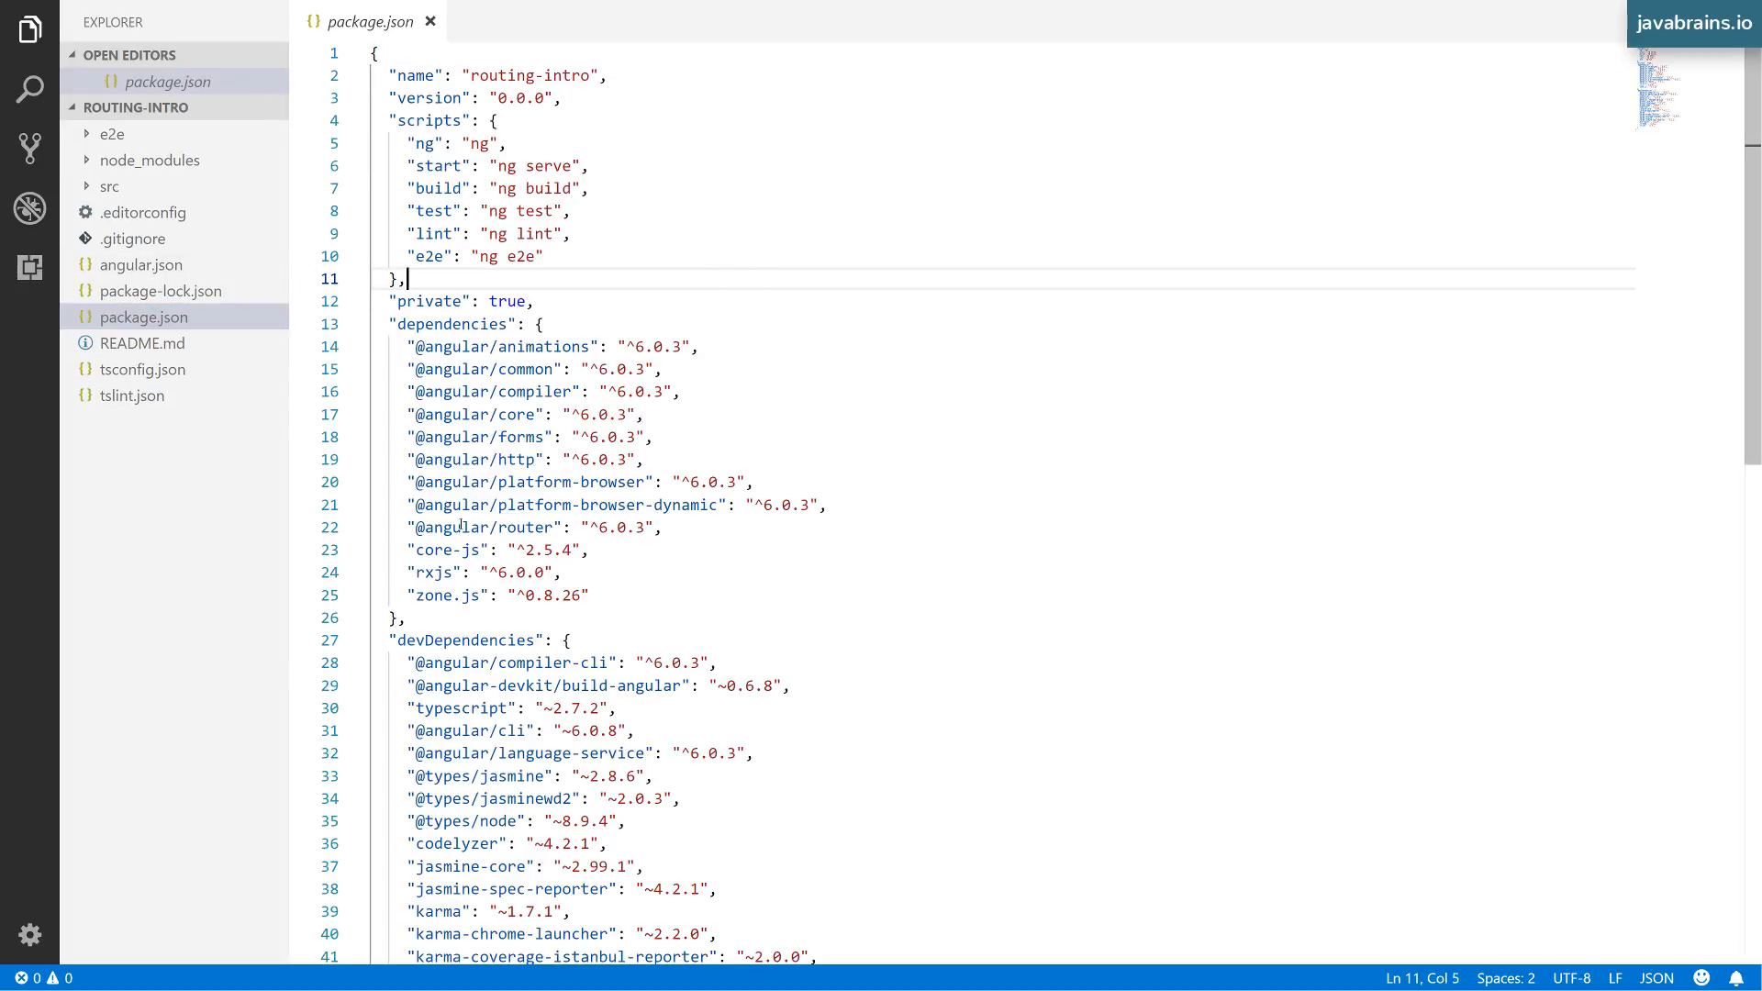
{"action": "left_click", "coordinate": [421, 526]}
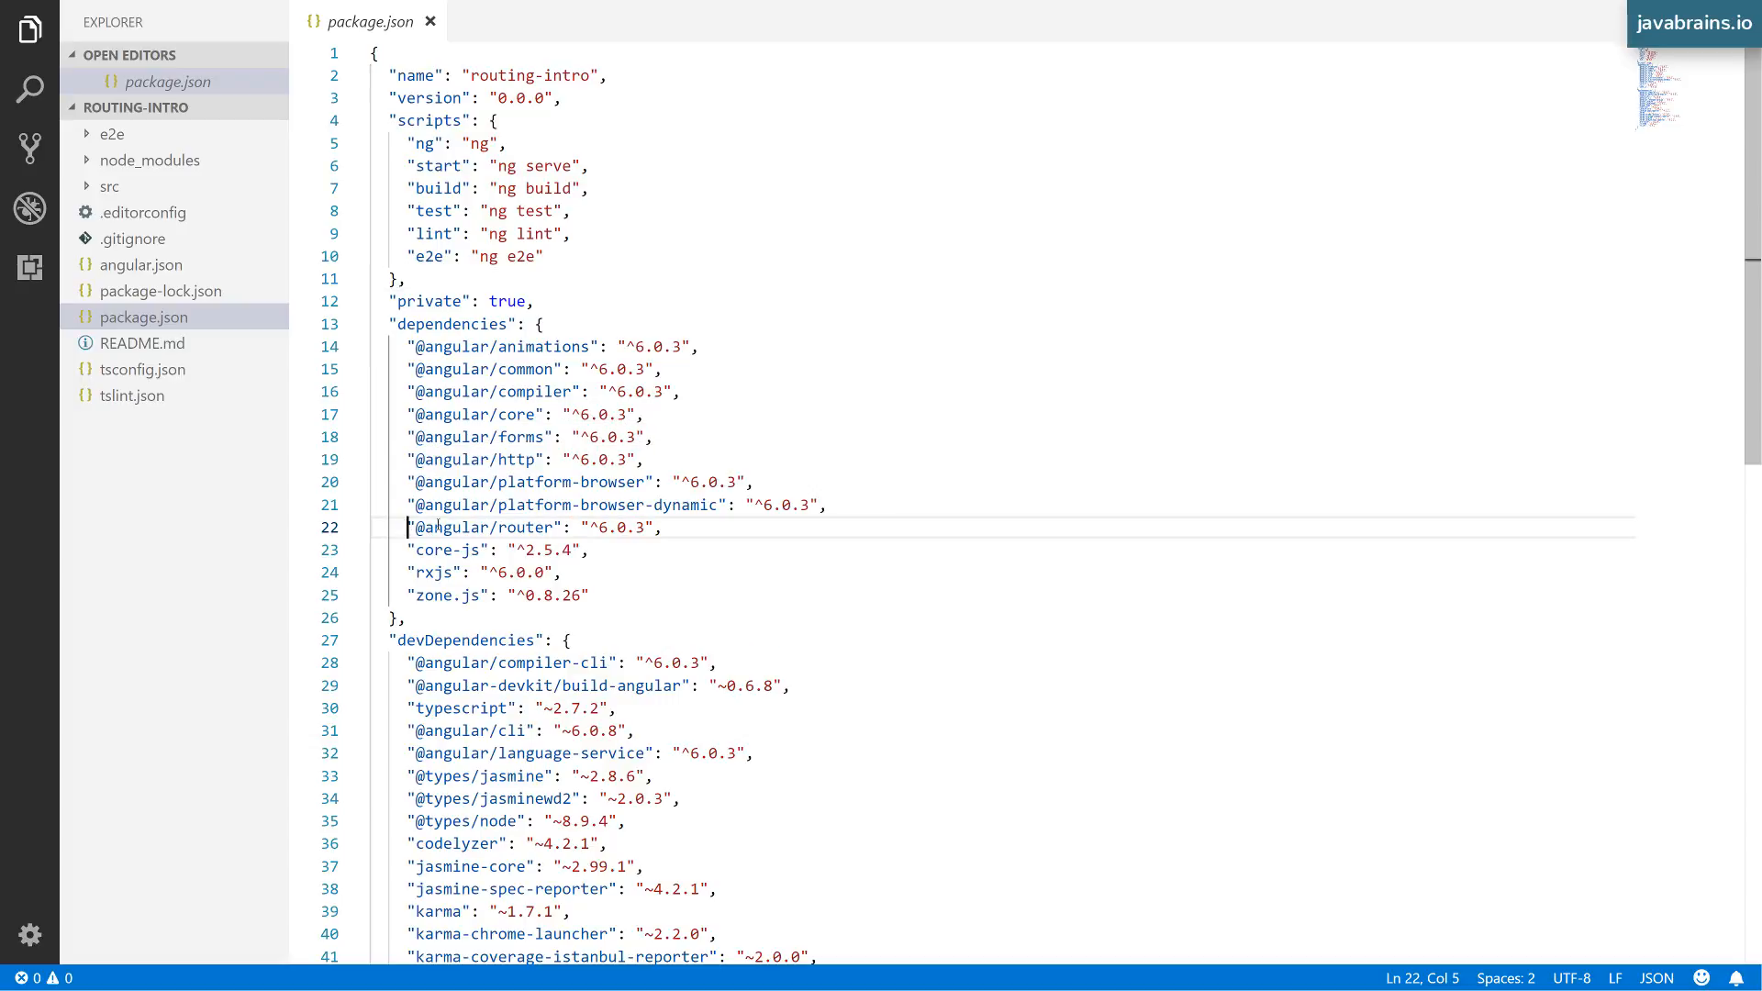
{"action": "left_click", "coordinate": [666, 527]}
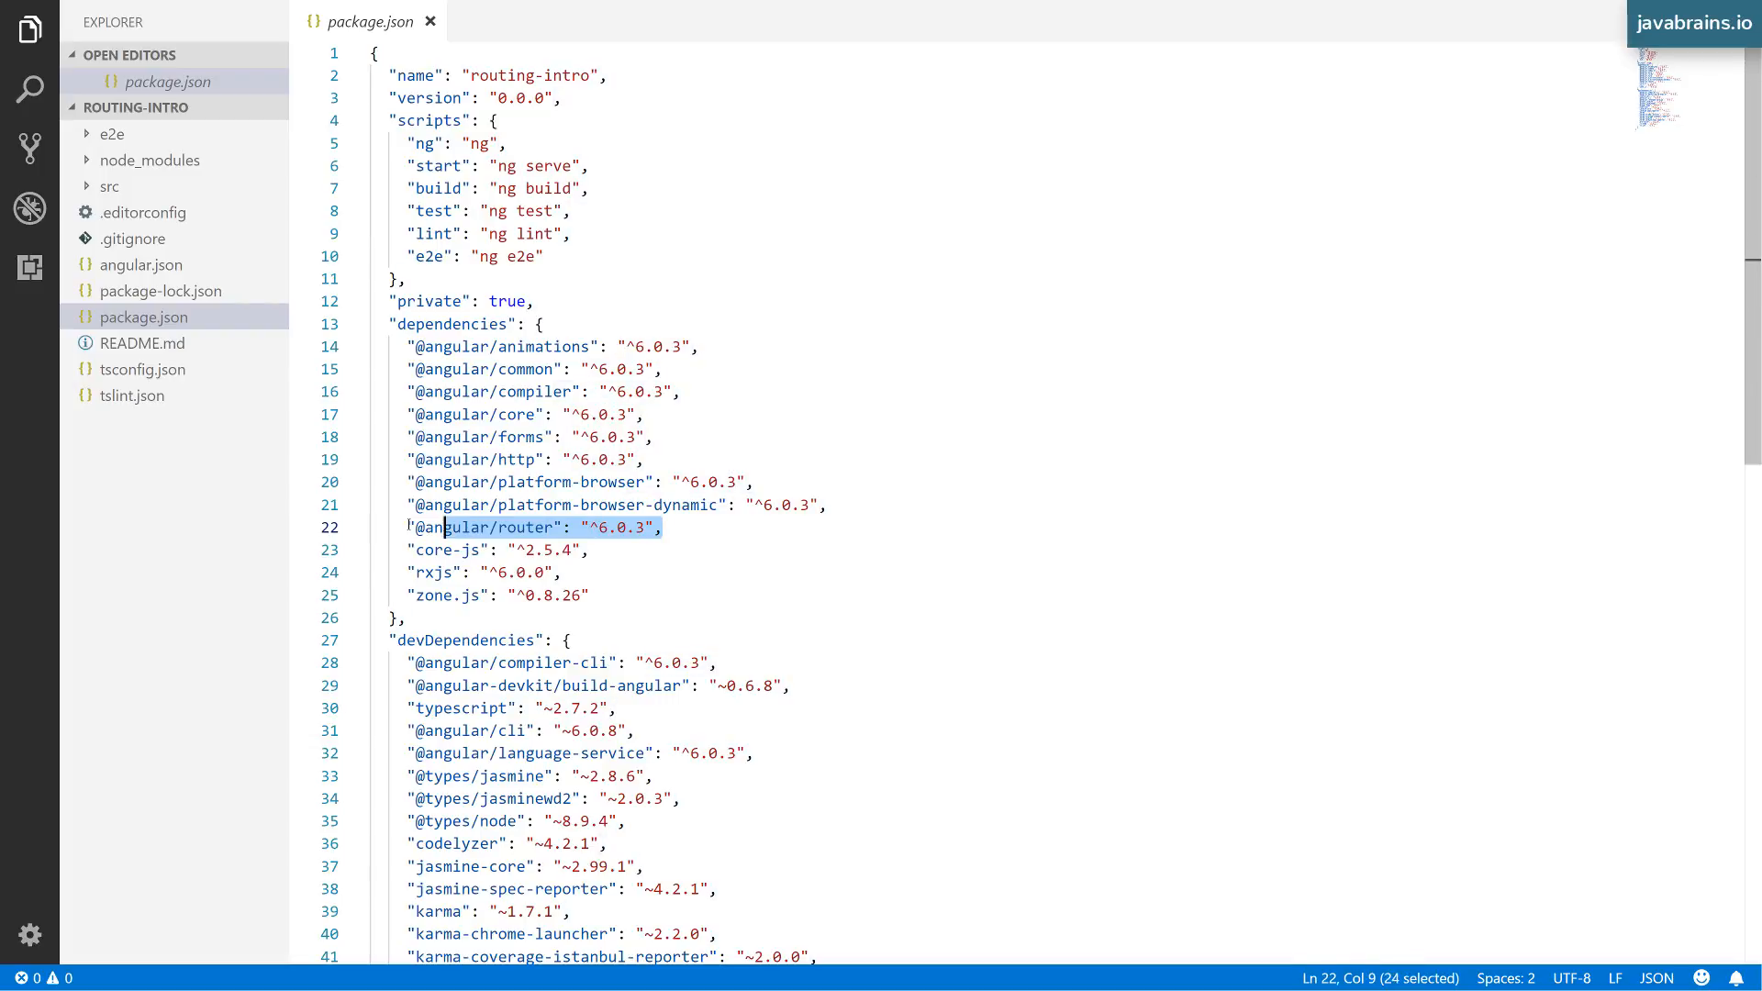
{"action": "left_click", "coordinate": [669, 526]}
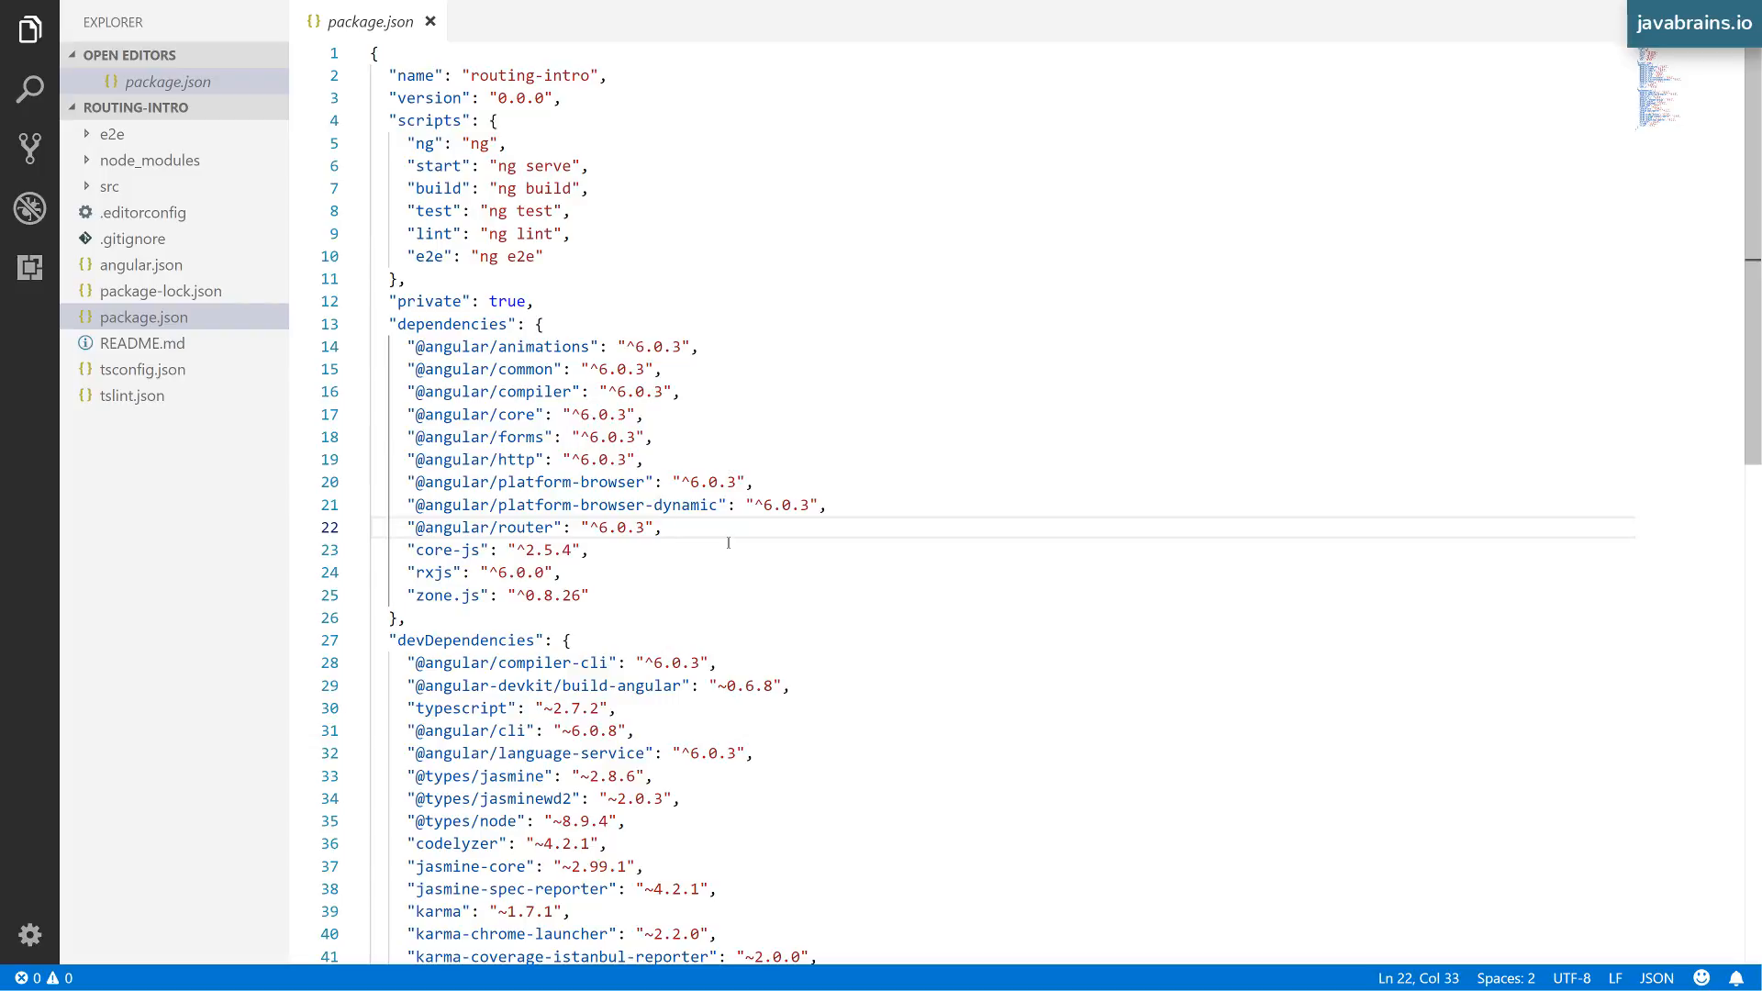
{"action": "left_click", "coordinate": [662, 527]}
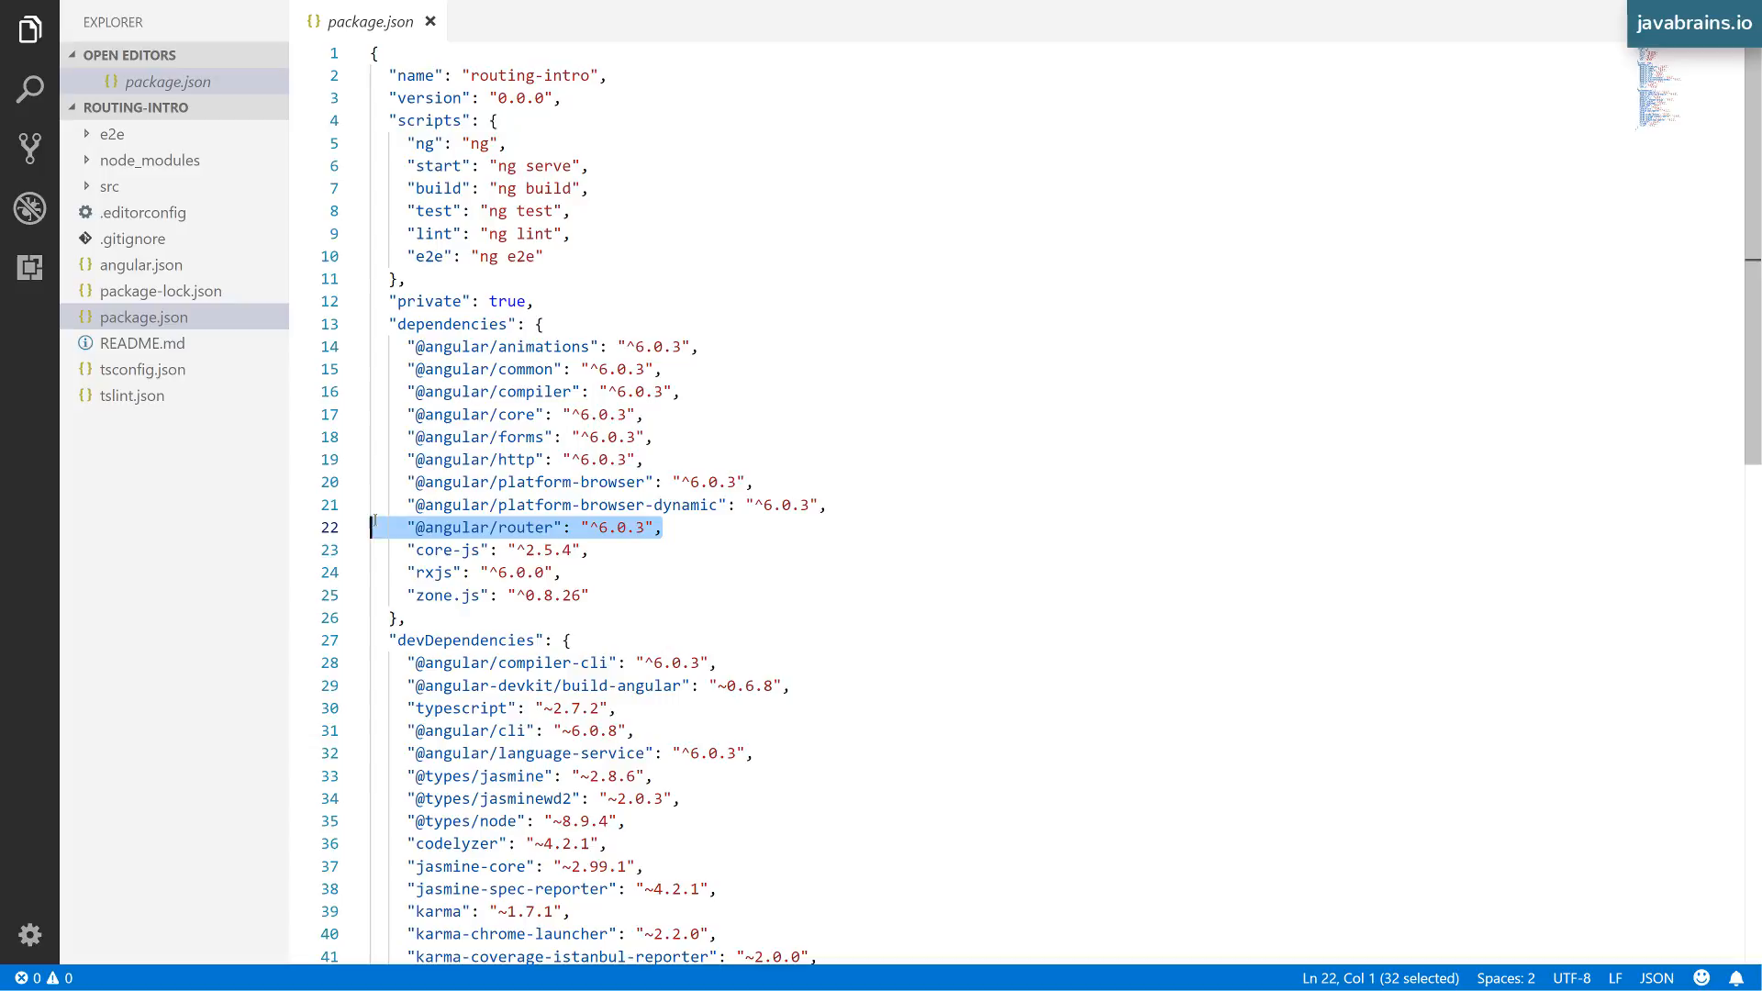
{"action": "left_click", "coordinate": [669, 527]}
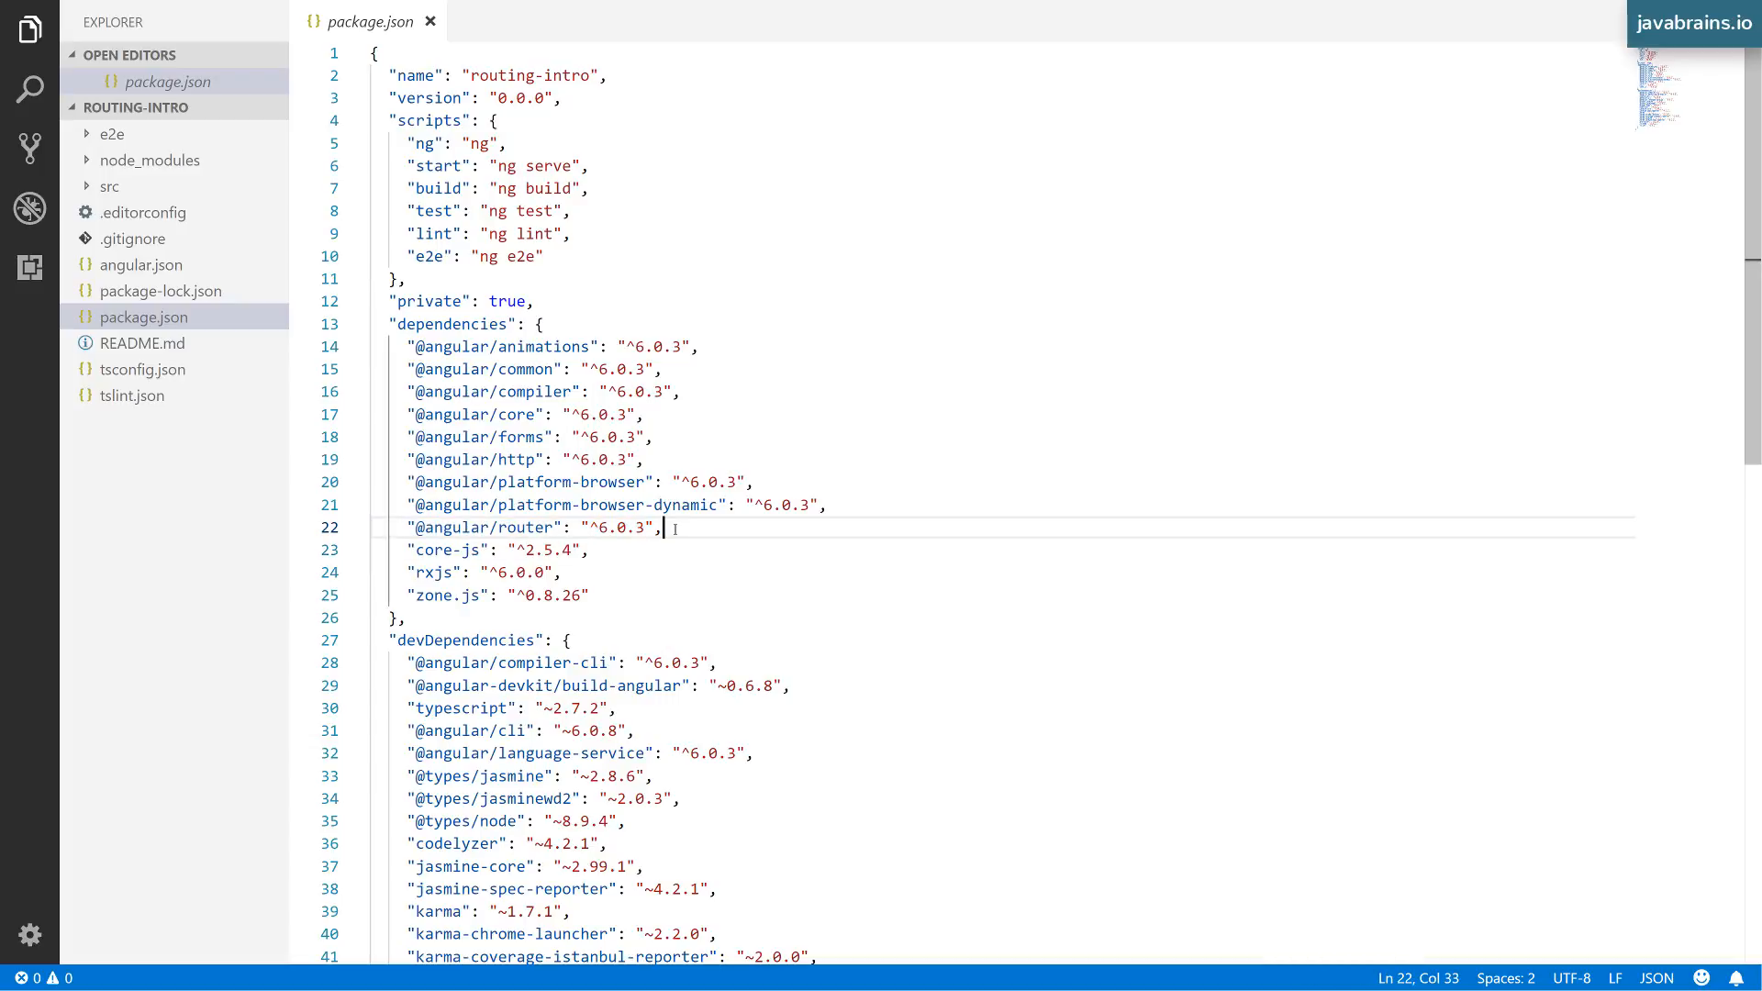
{"action": "mouse_move", "coordinate": [257, 291]}
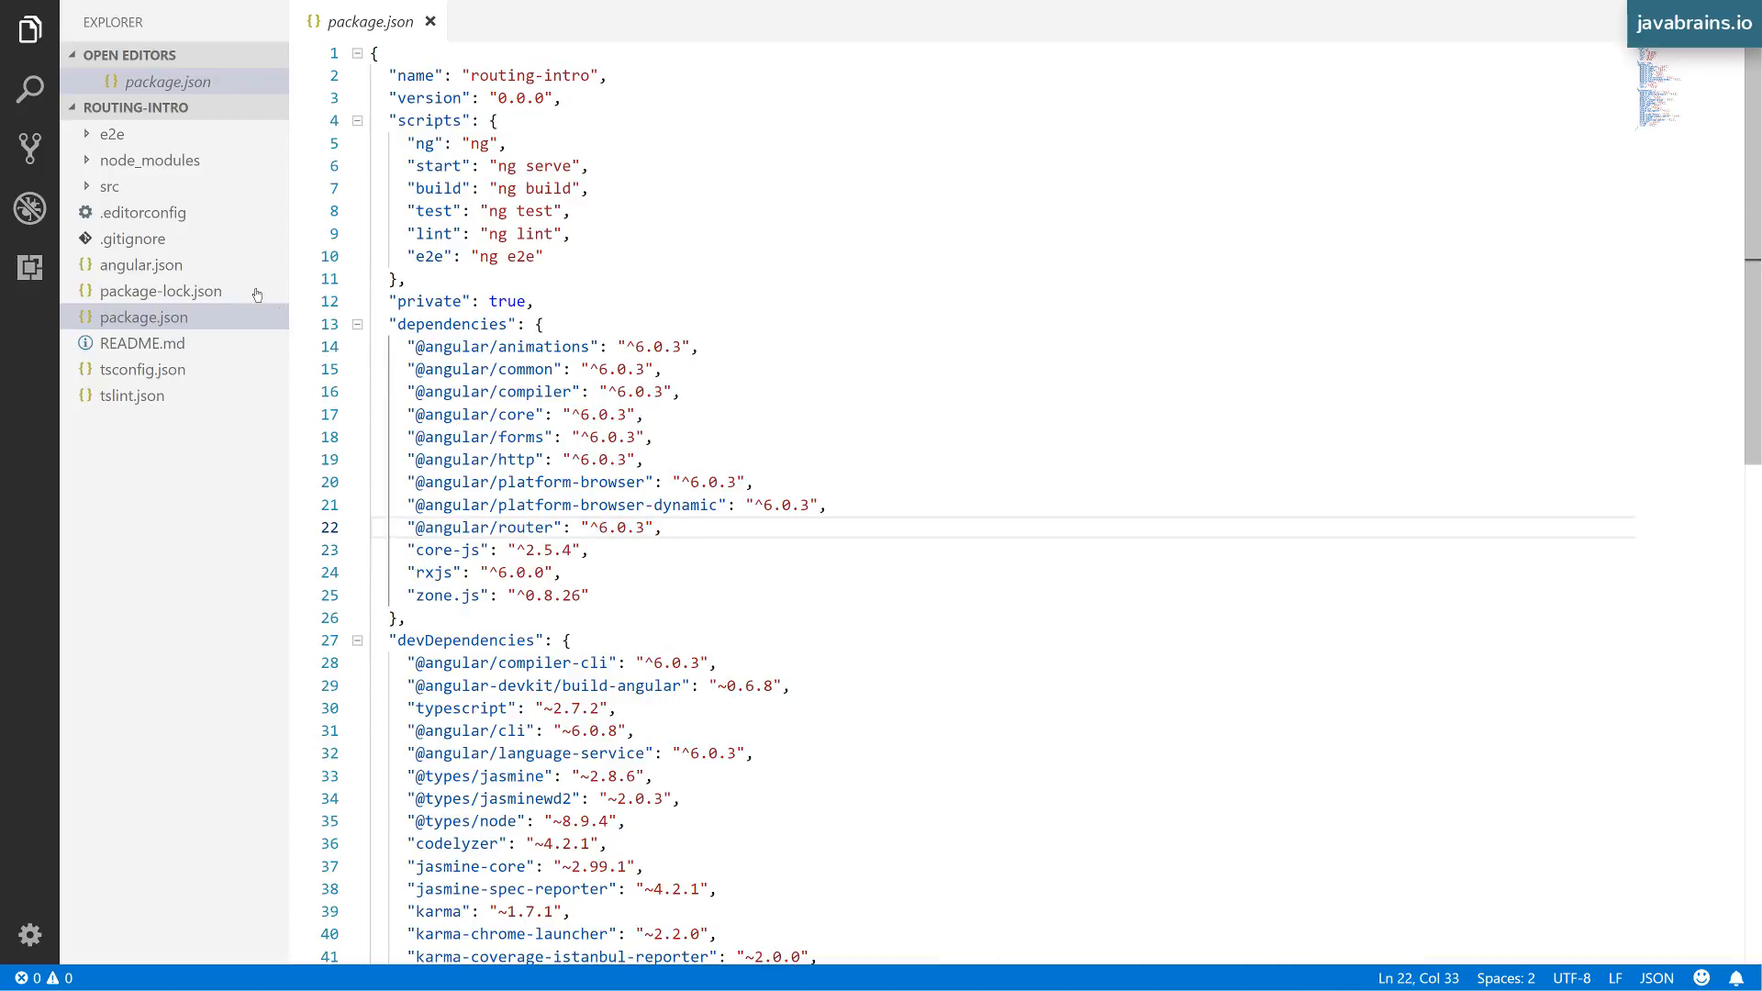
Open src/app/app.module.ts and highlight AppRoutingModule in its imports array.
{"action": "left_click", "coordinate": [111, 186]}
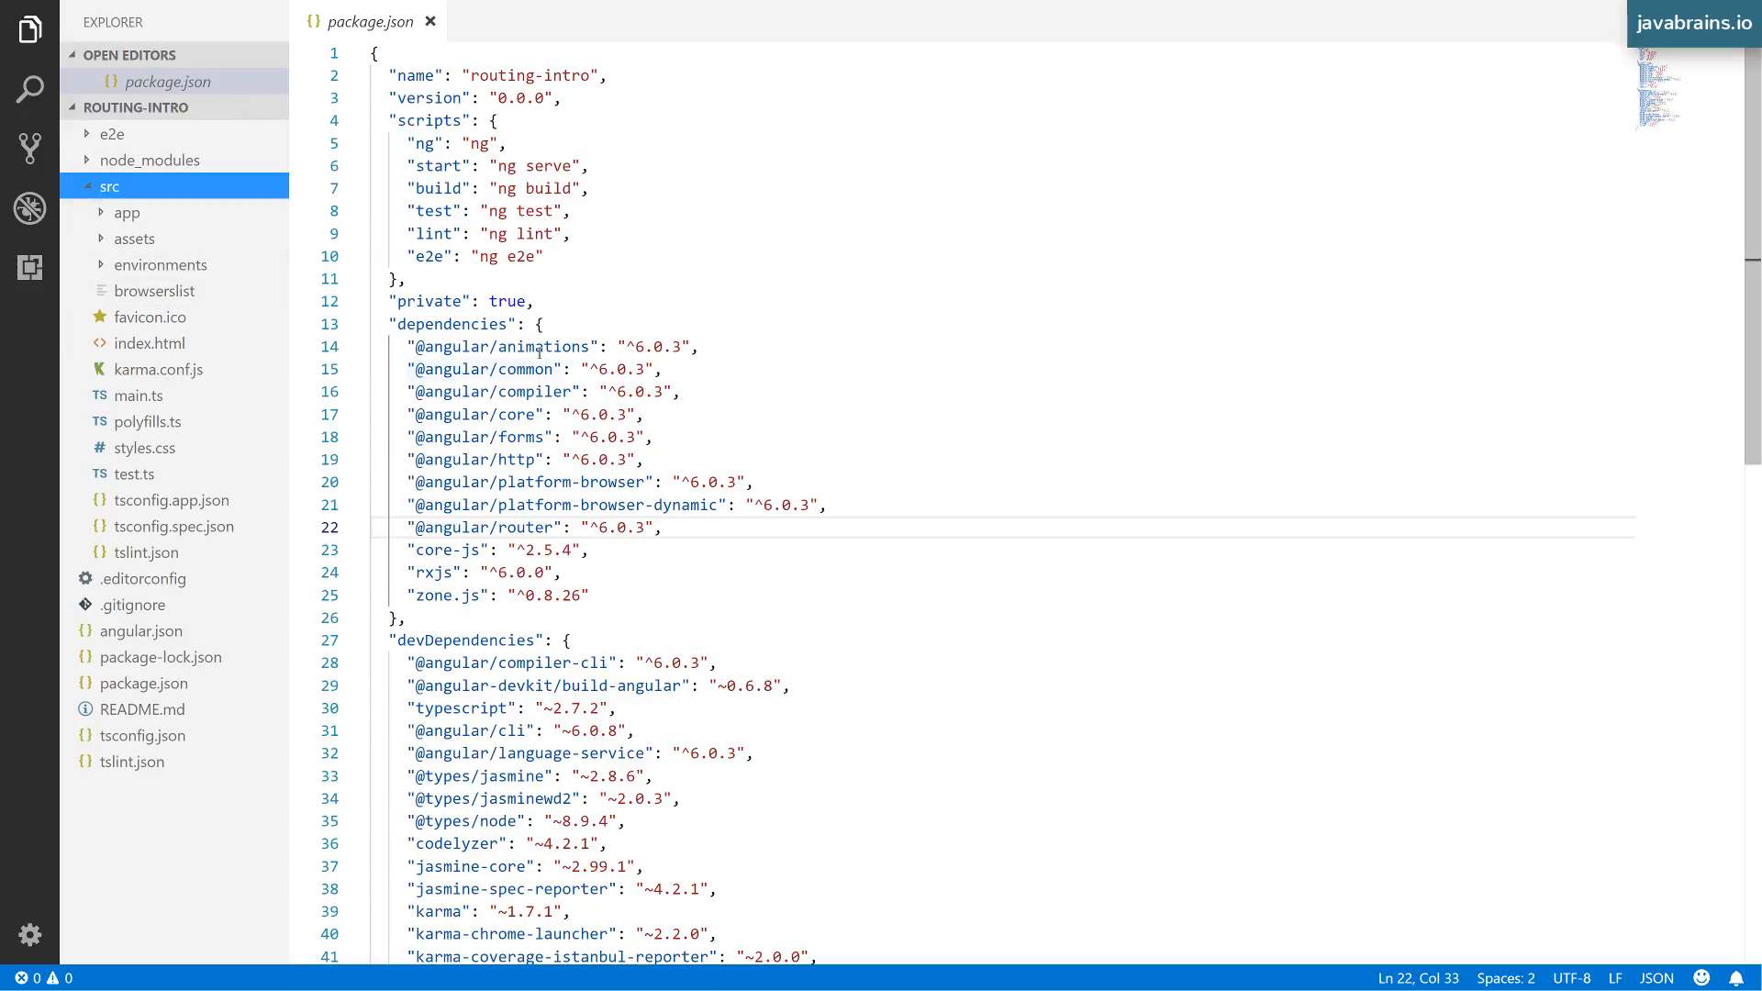
{"action": "mouse_move", "coordinate": [605, 295]}
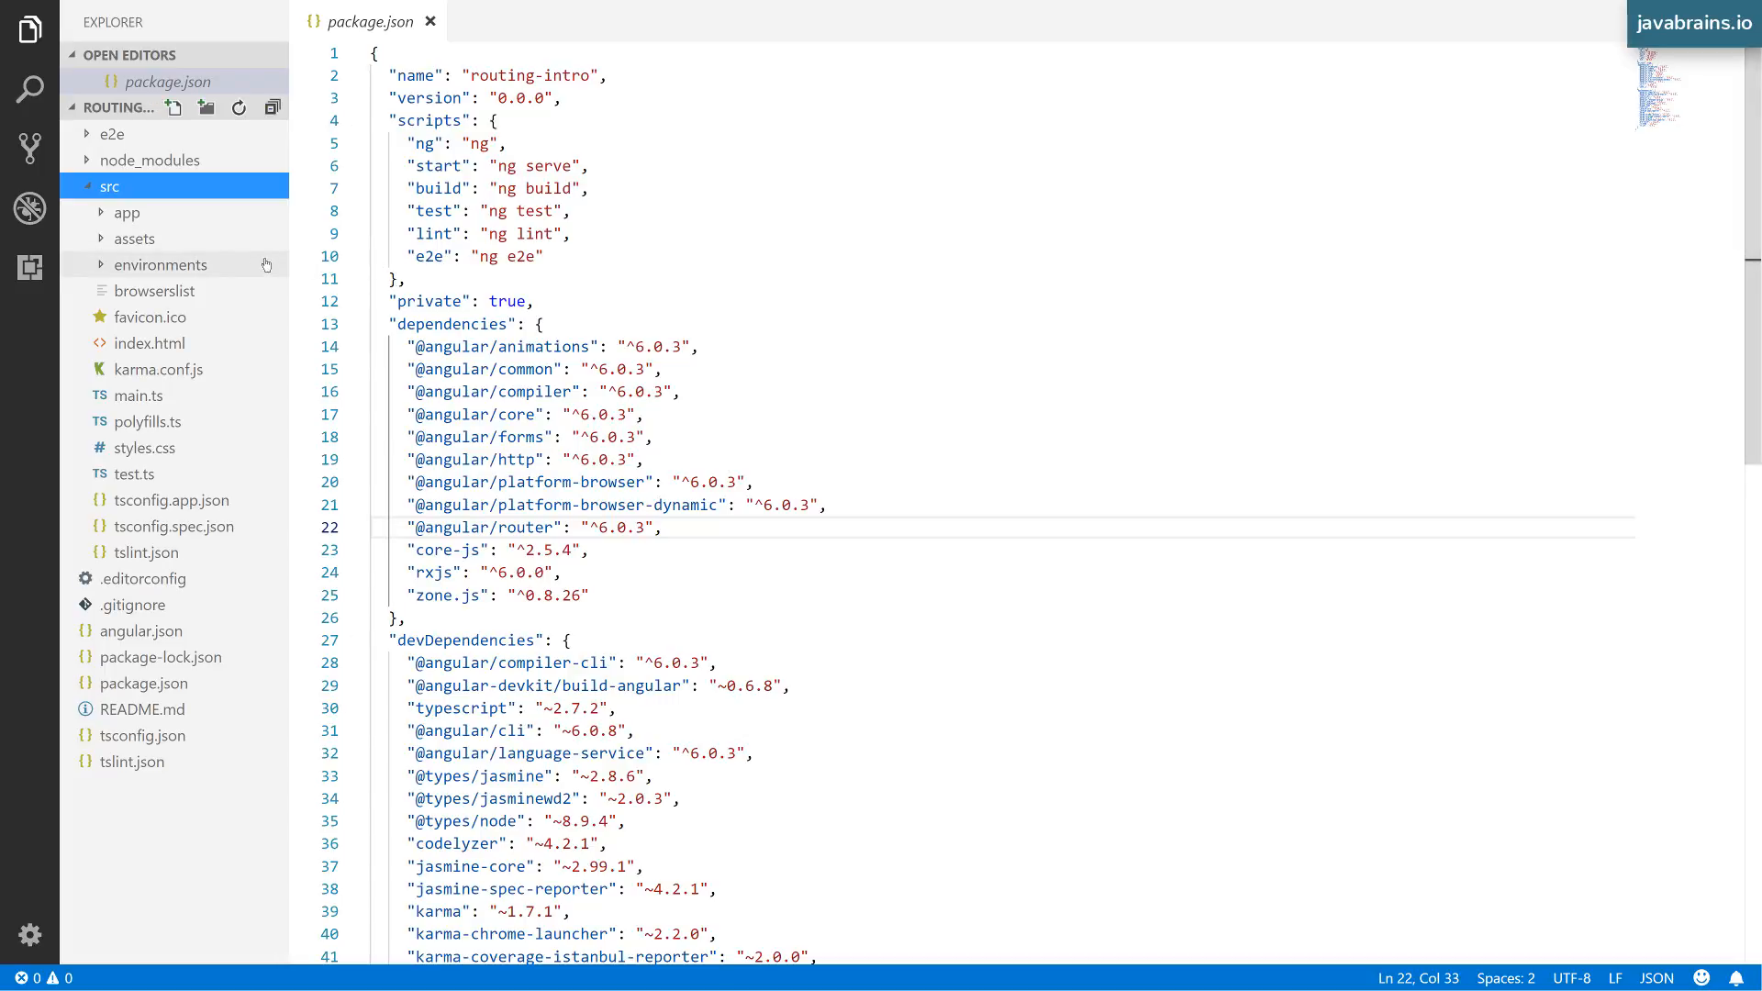
{"action": "left_click", "coordinate": [127, 212]}
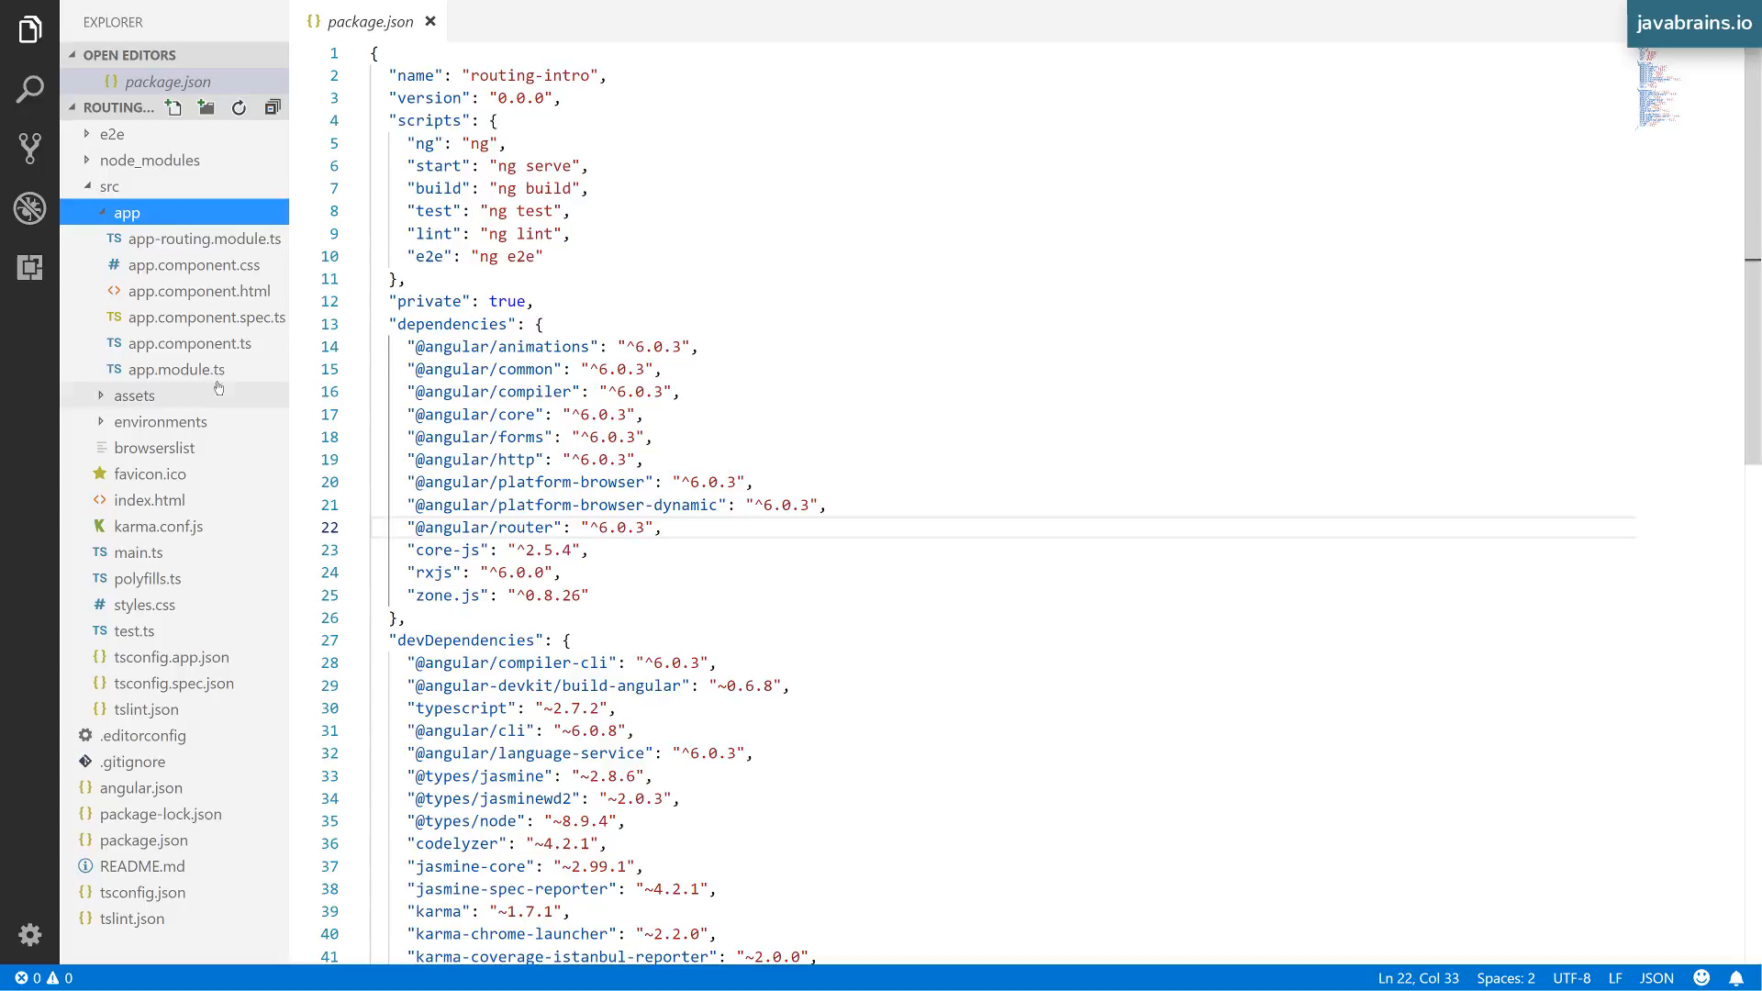
{"action": "left_click", "coordinate": [189, 369]}
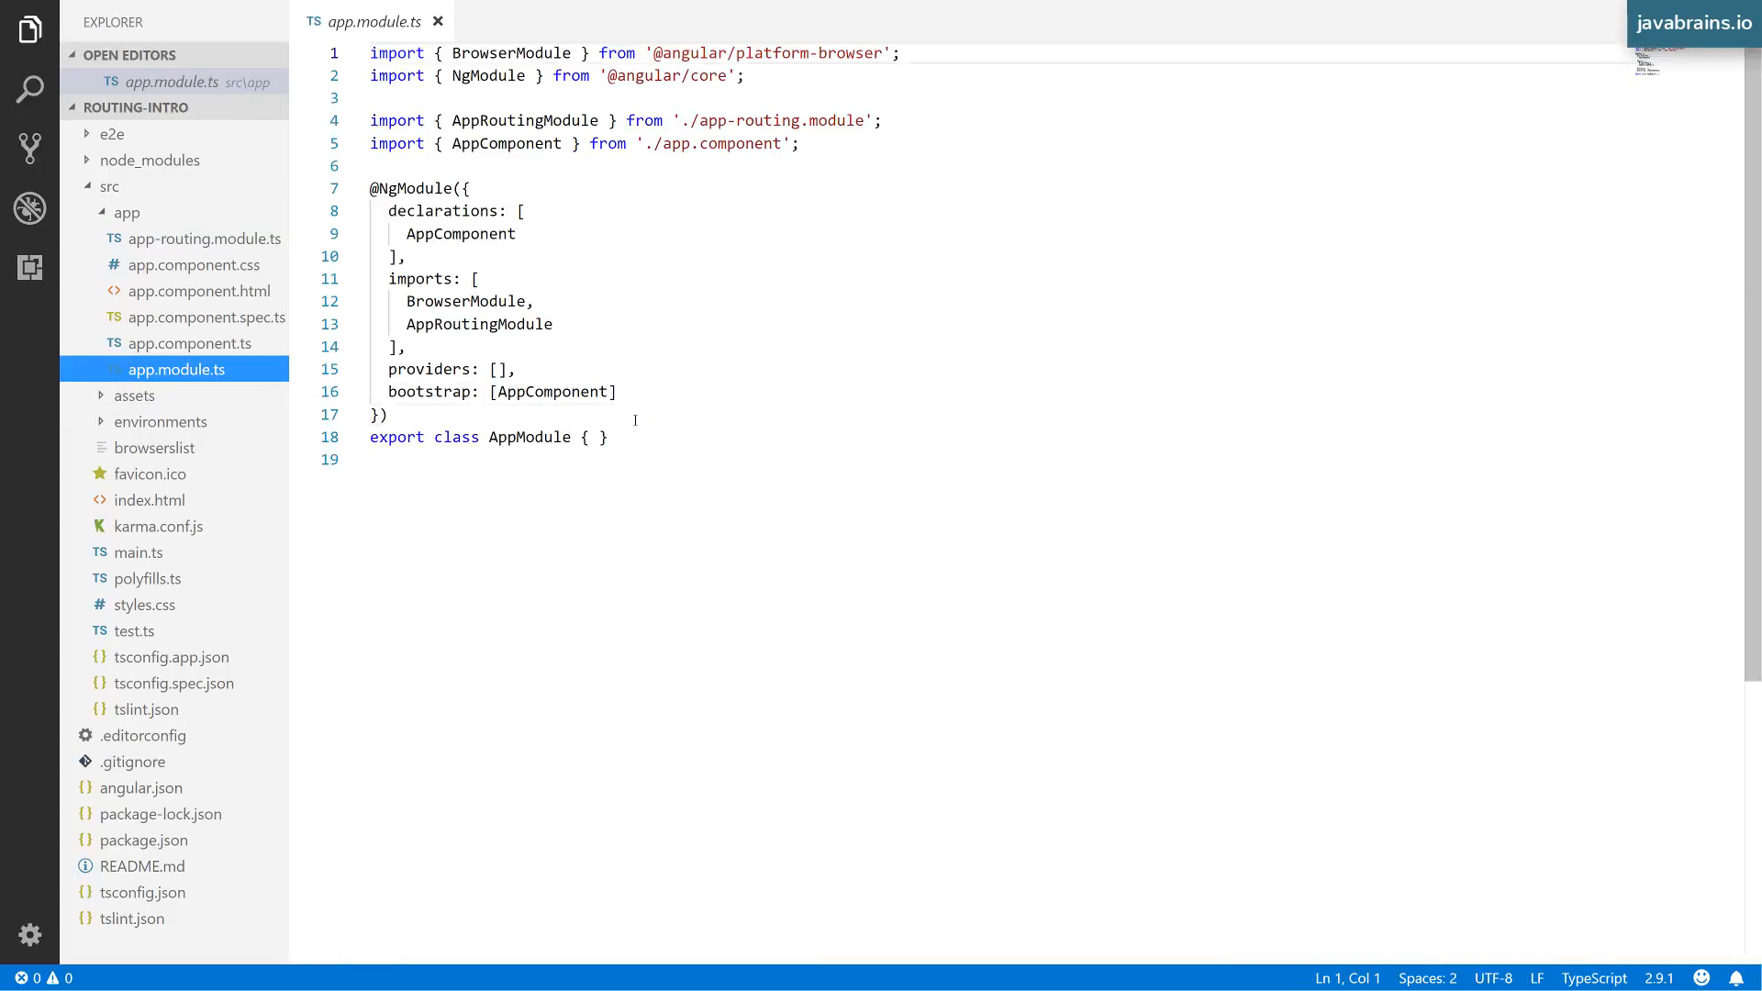
{"action": "double_click", "coordinate": [480, 324]}
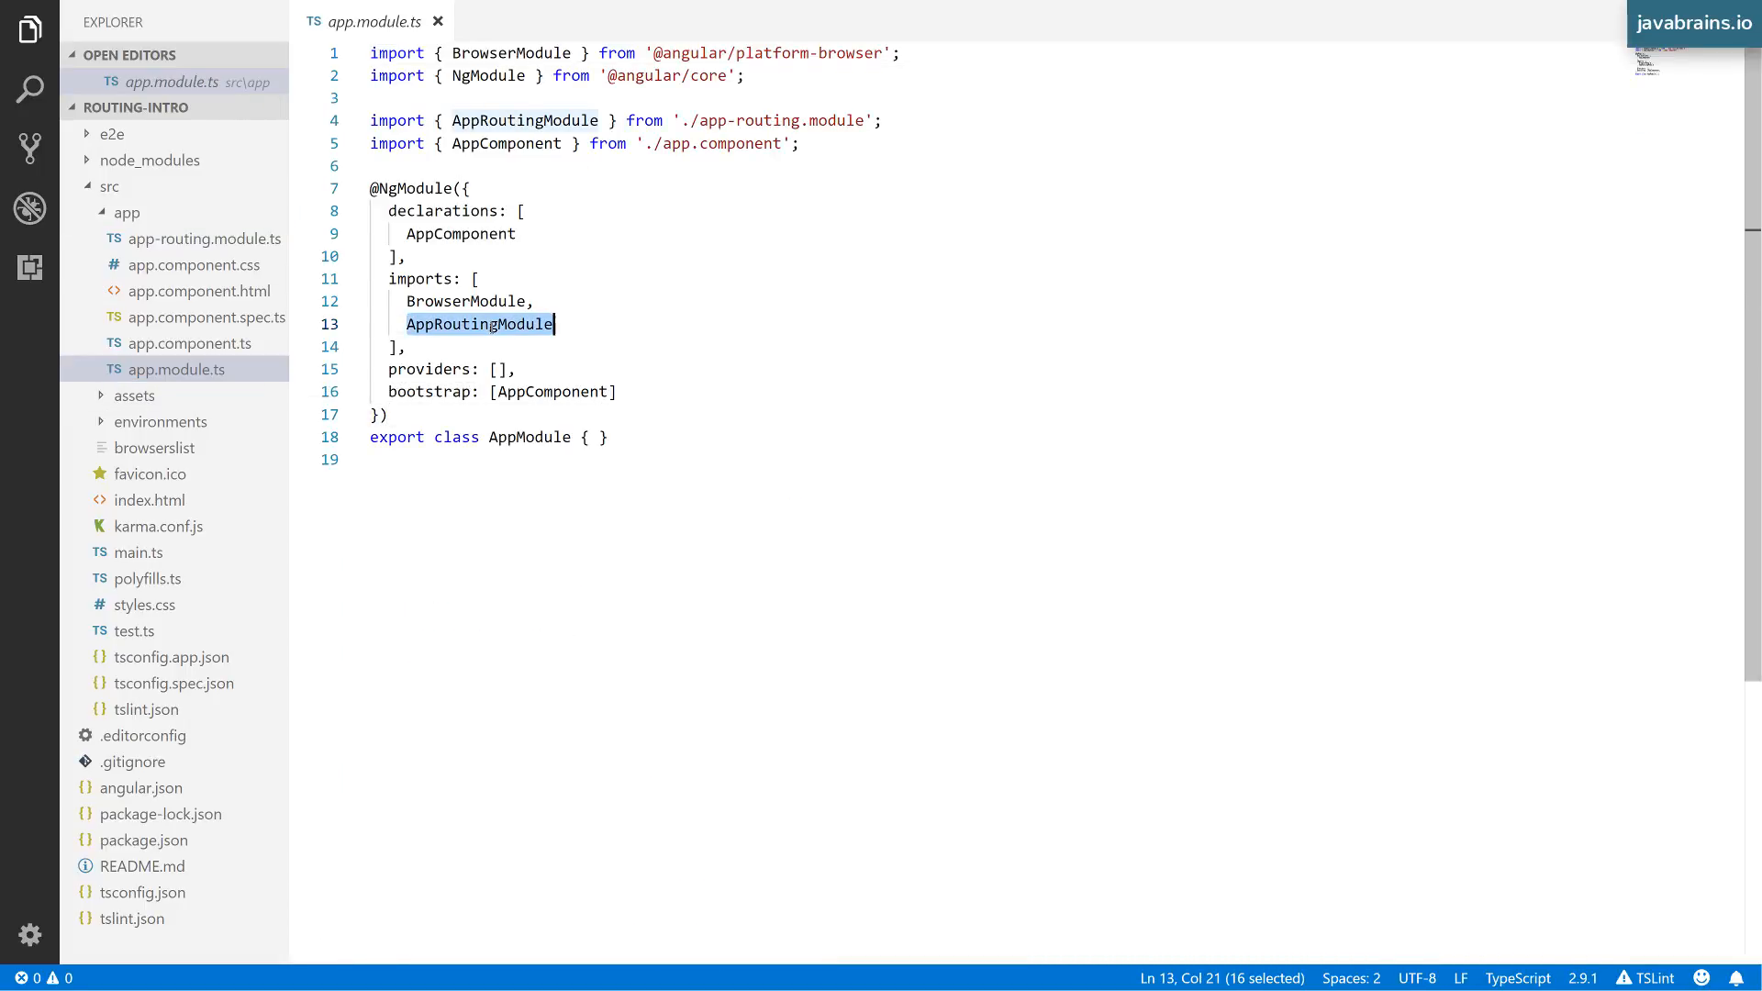
{"action": "left_click", "coordinate": [555, 324]}
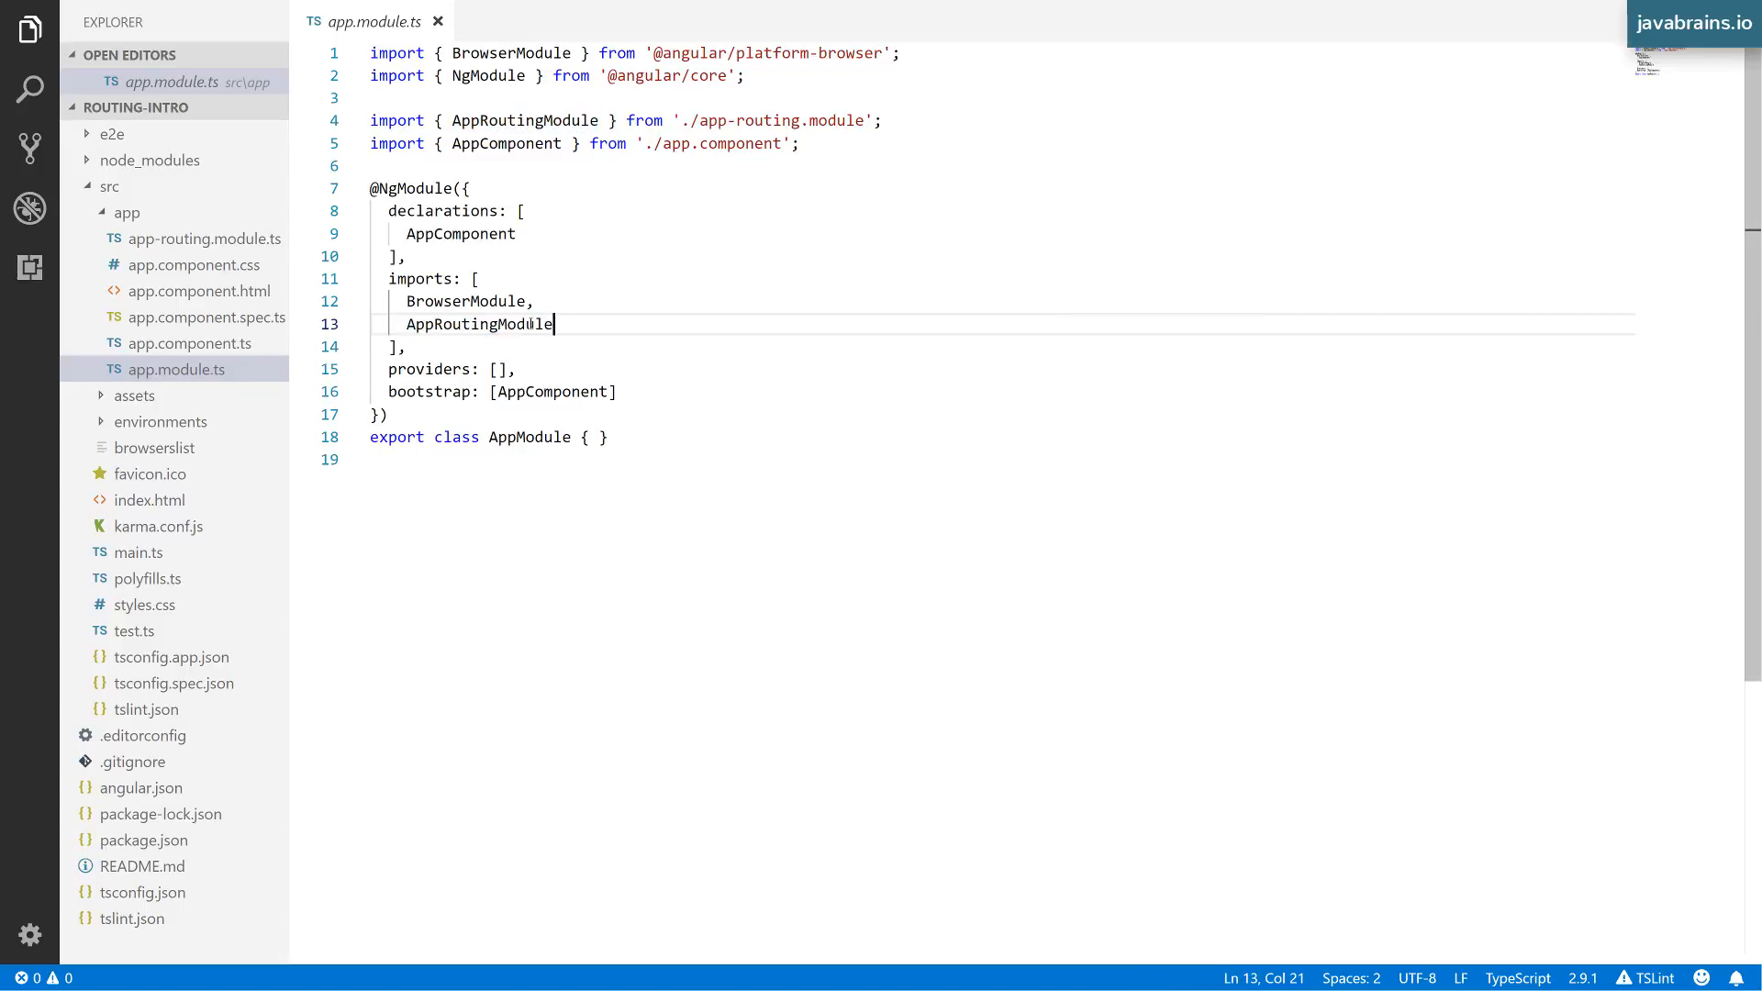
{"action": "mouse_move", "coordinate": [208, 239]}
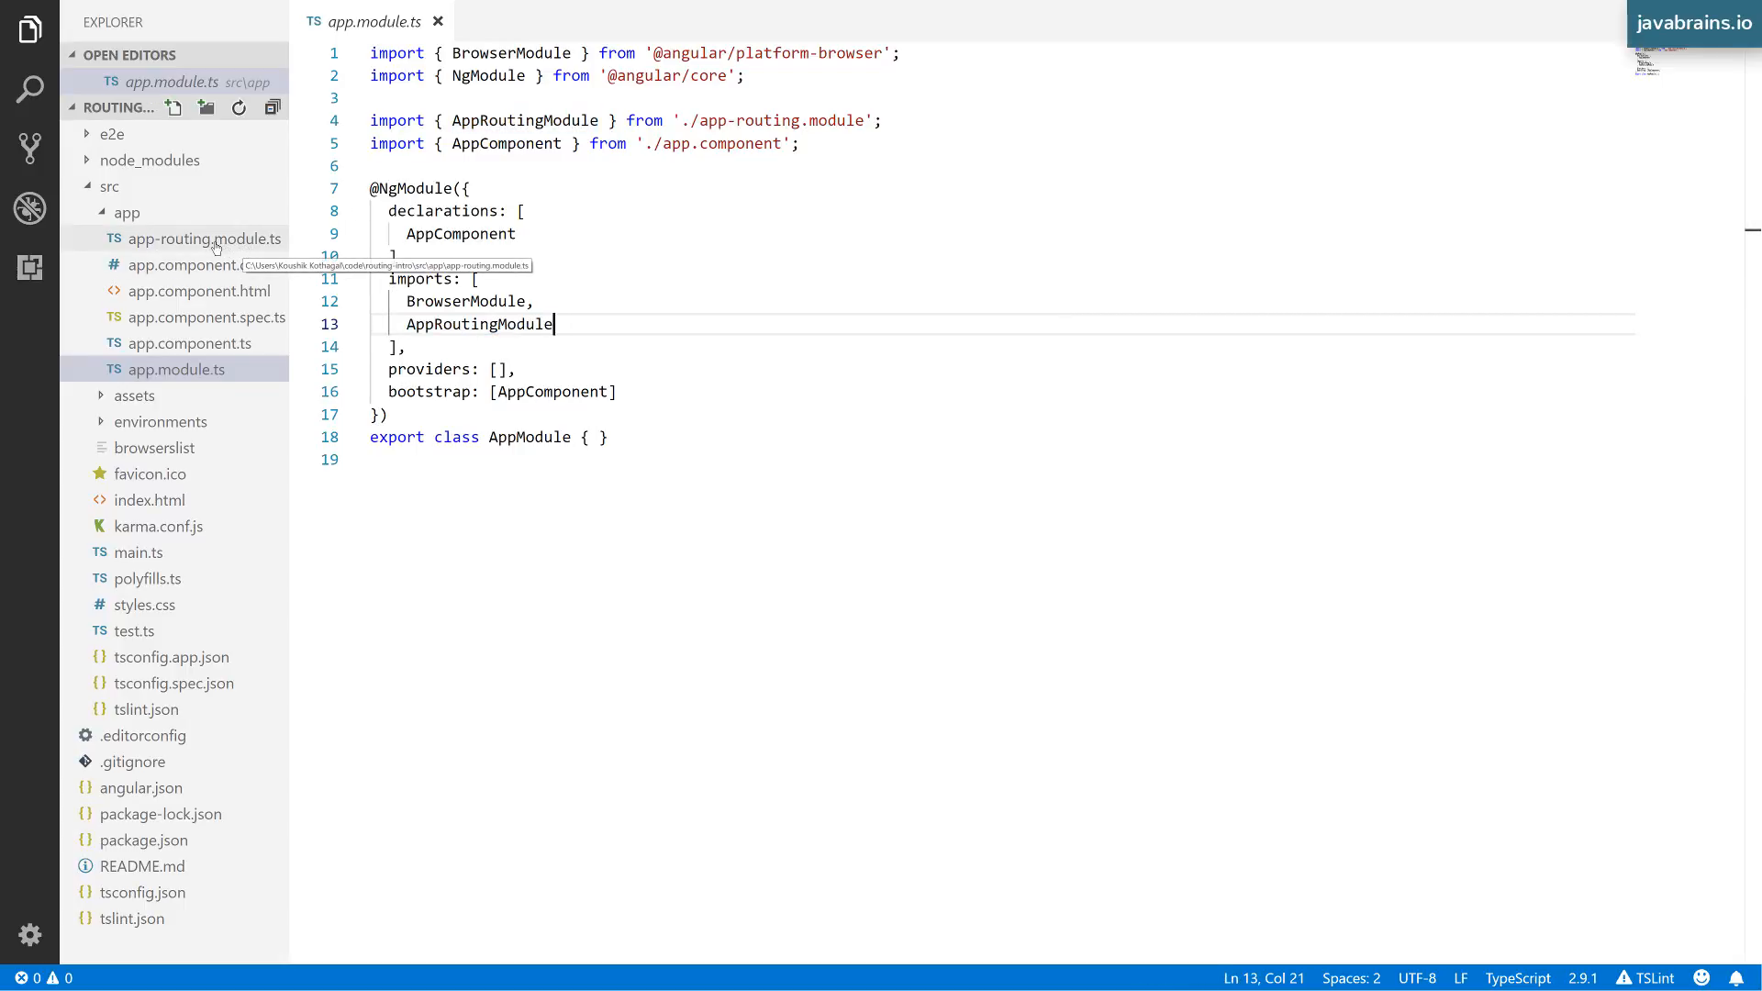
{"action": "mouse_move", "coordinate": [581, 354]}
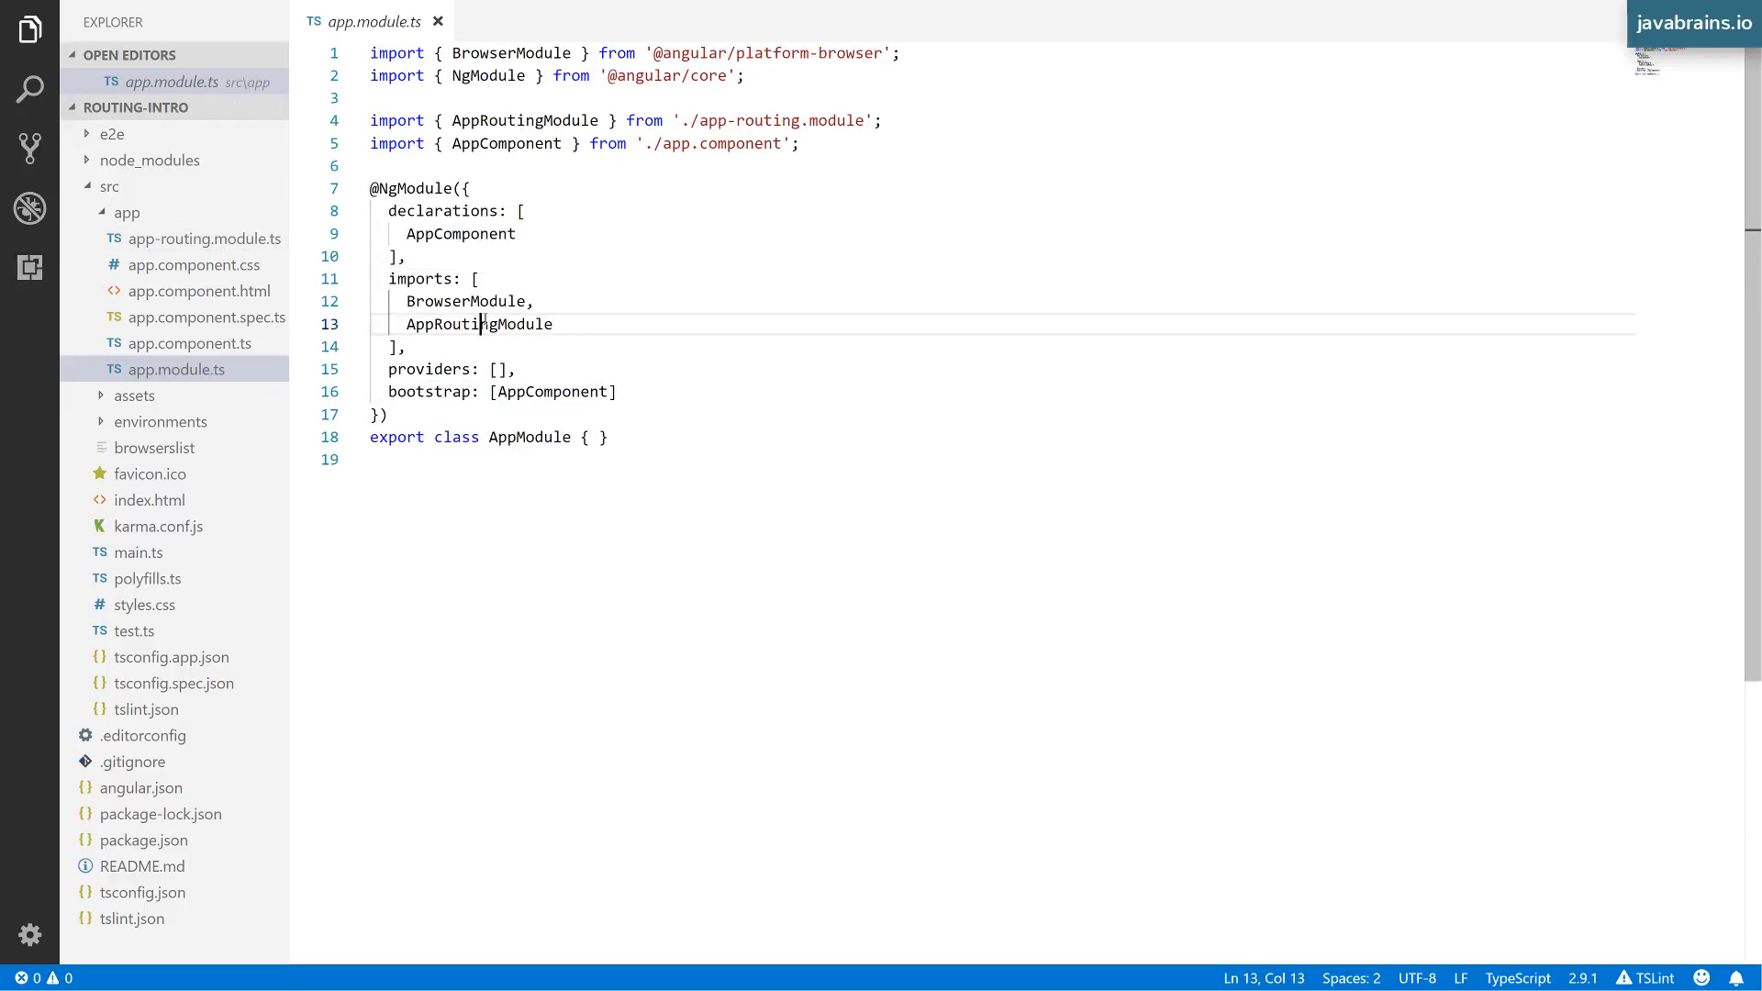
{"action": "double_click", "coordinate": [525, 120]}
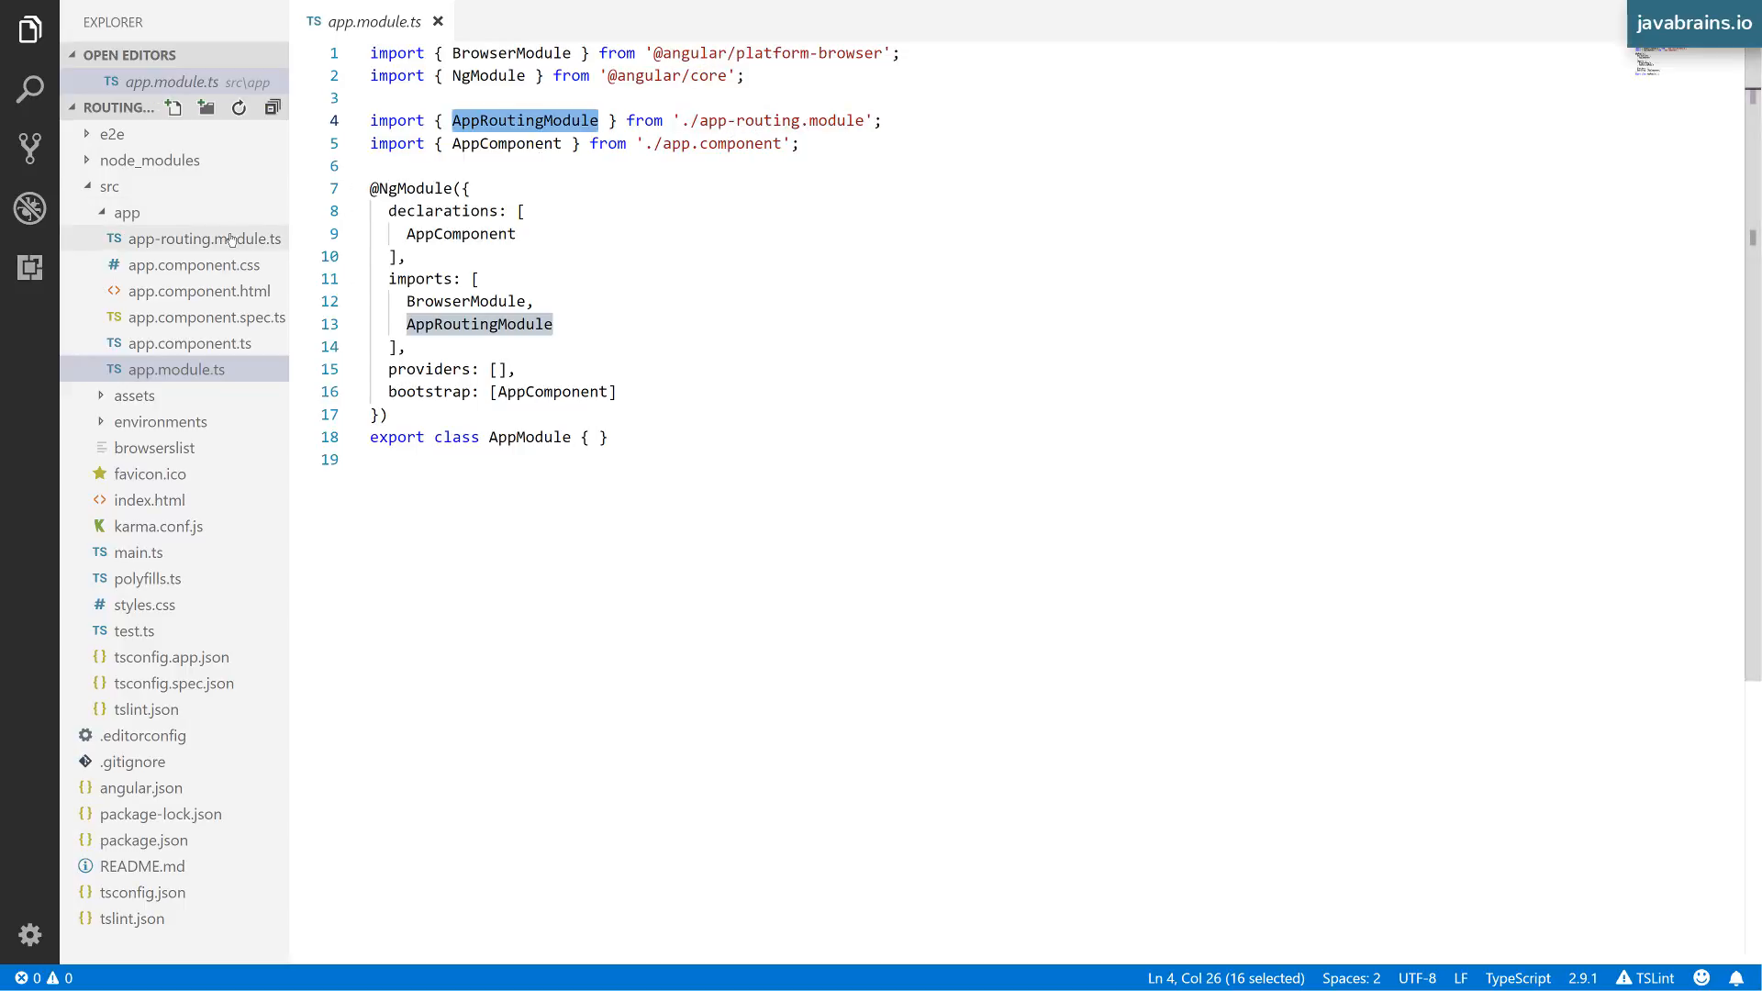
Open app-routing.module.ts and highlight the RouterModule import and routes declaration.
{"action": "left_click", "coordinate": [206, 239]}
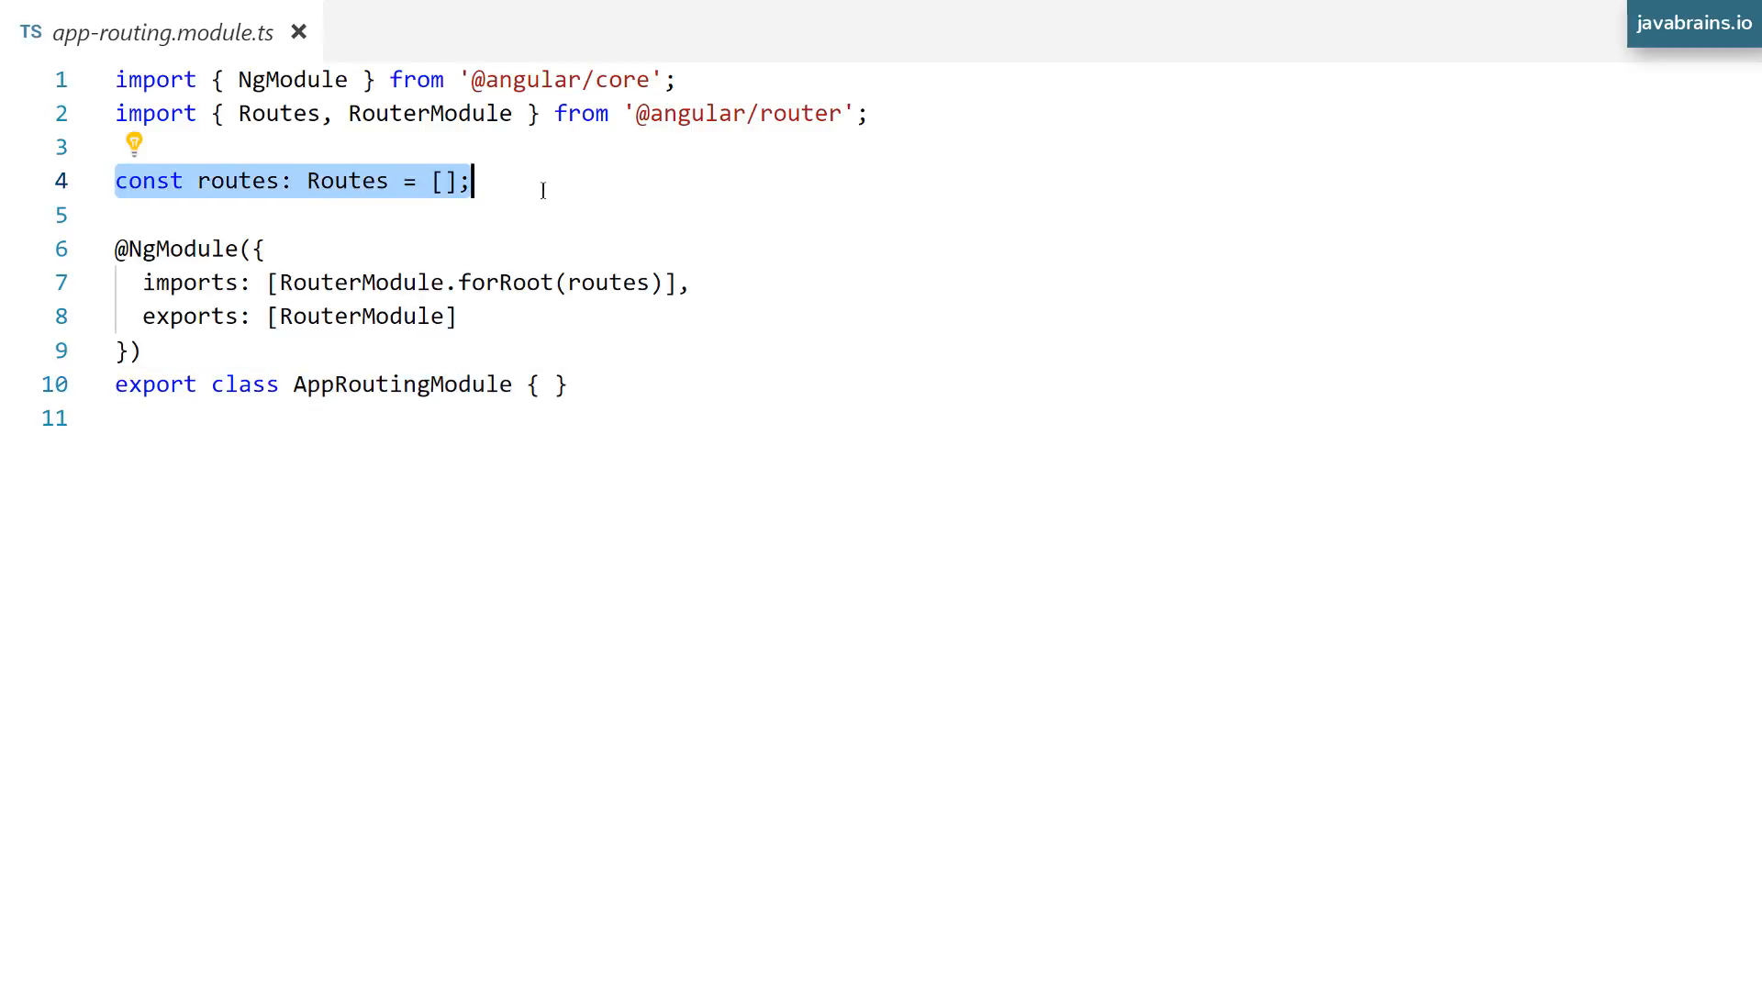
{"action": "left_click", "coordinate": [401, 215]}
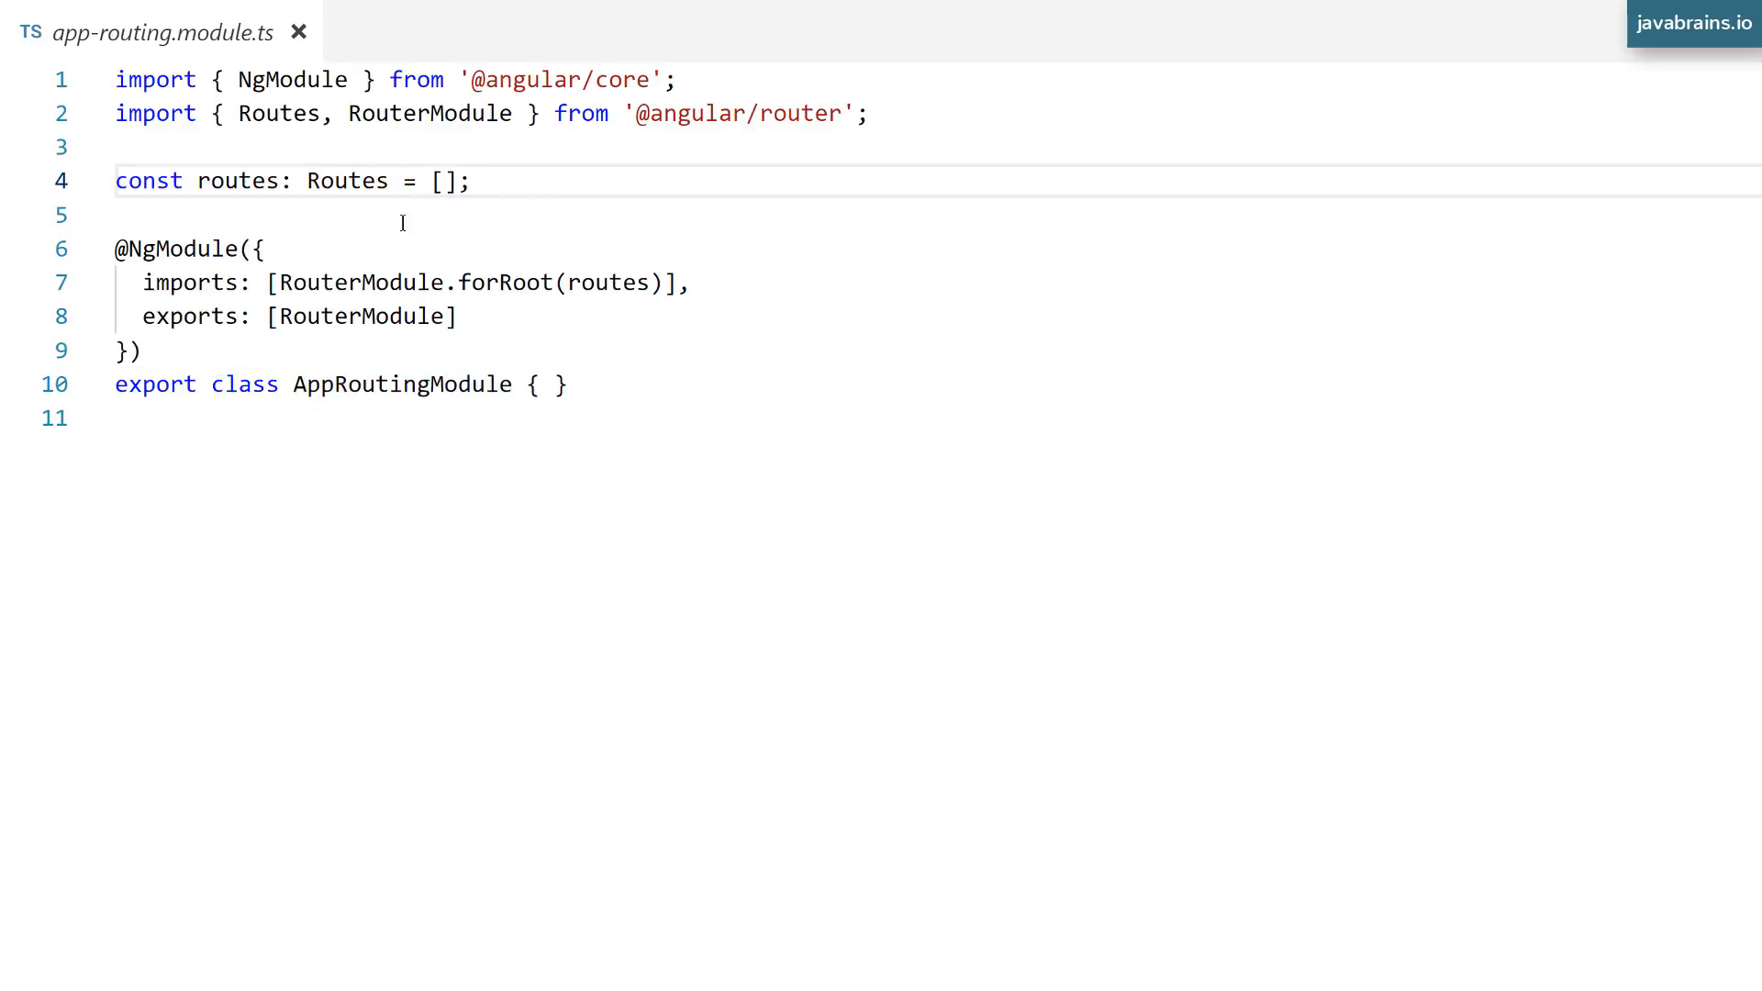
{"action": "double_click", "coordinate": [337, 282]}
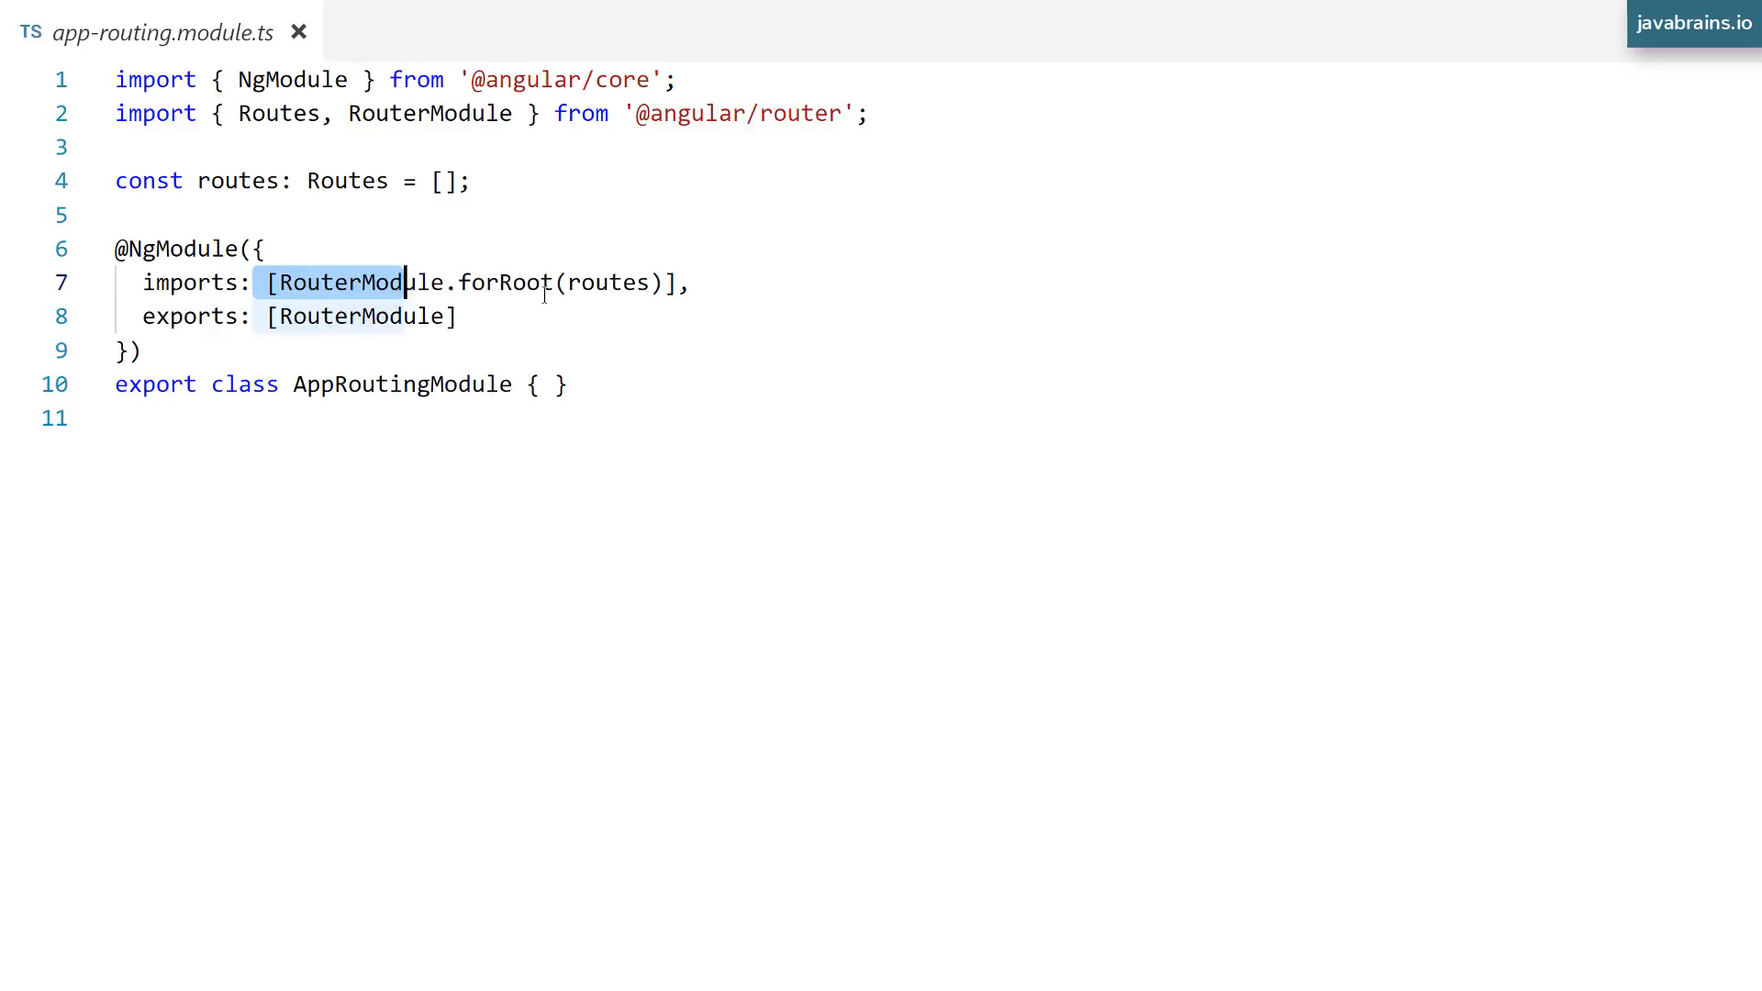
{"action": "left_click", "coordinate": [747, 282]}
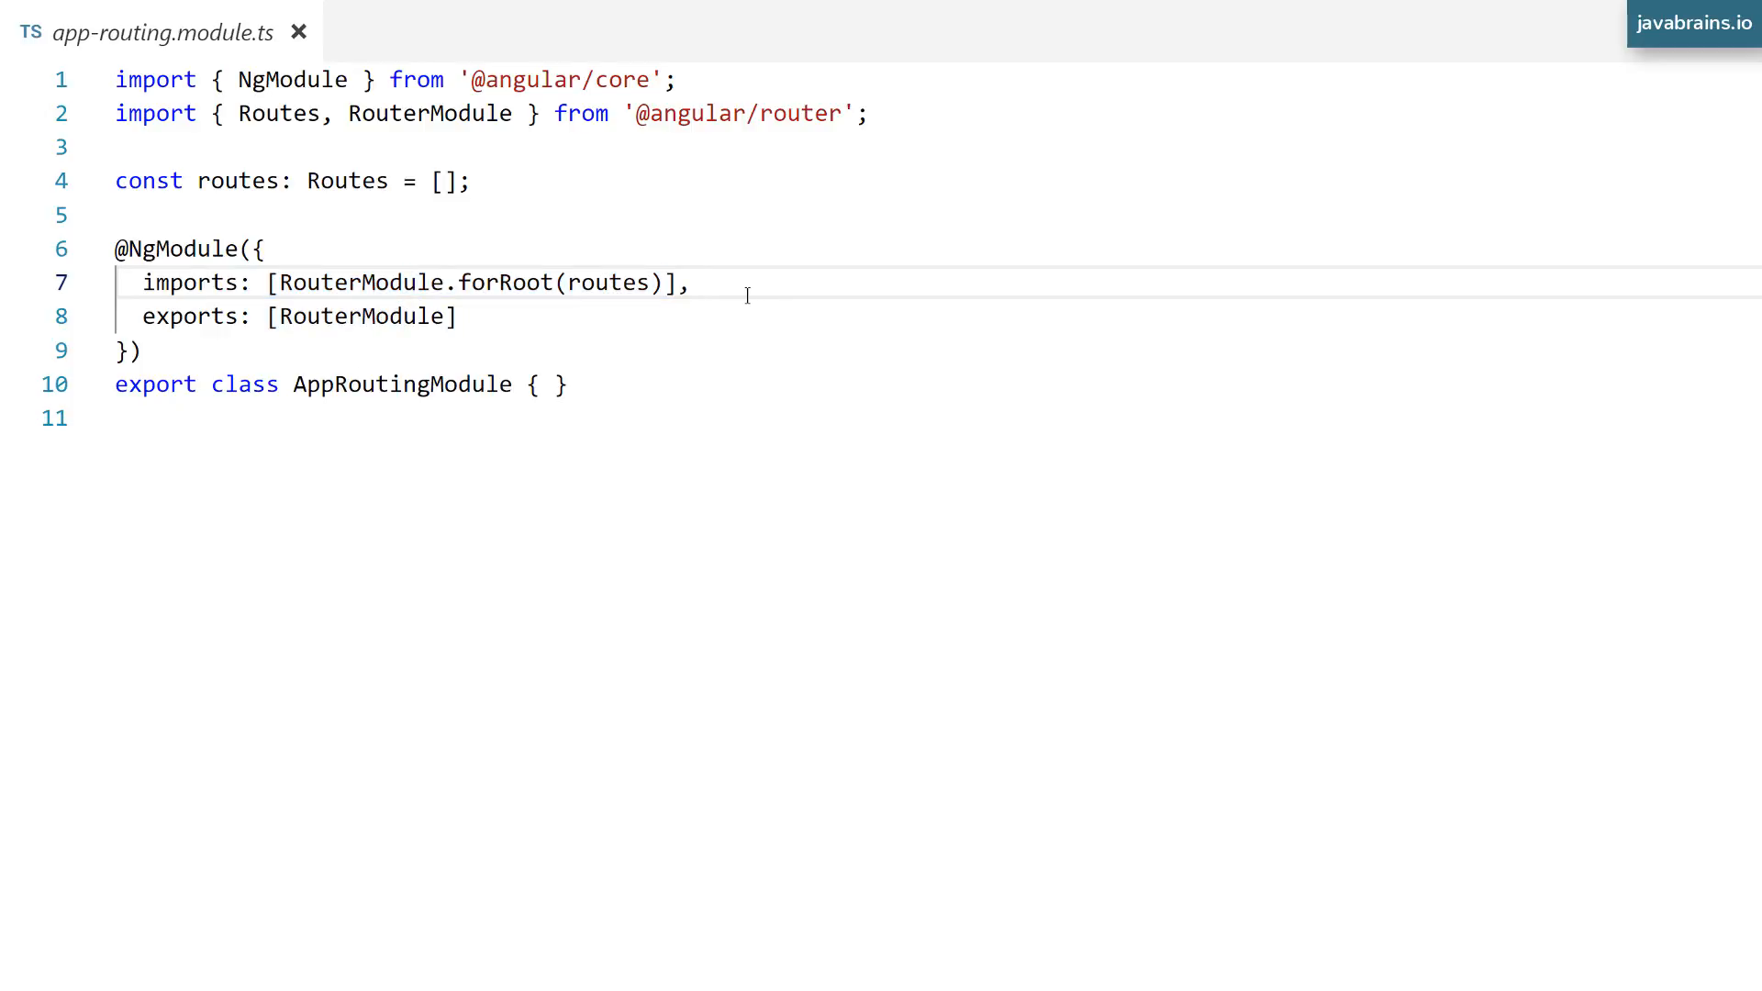
{"action": "double_click", "coordinate": [505, 282]}
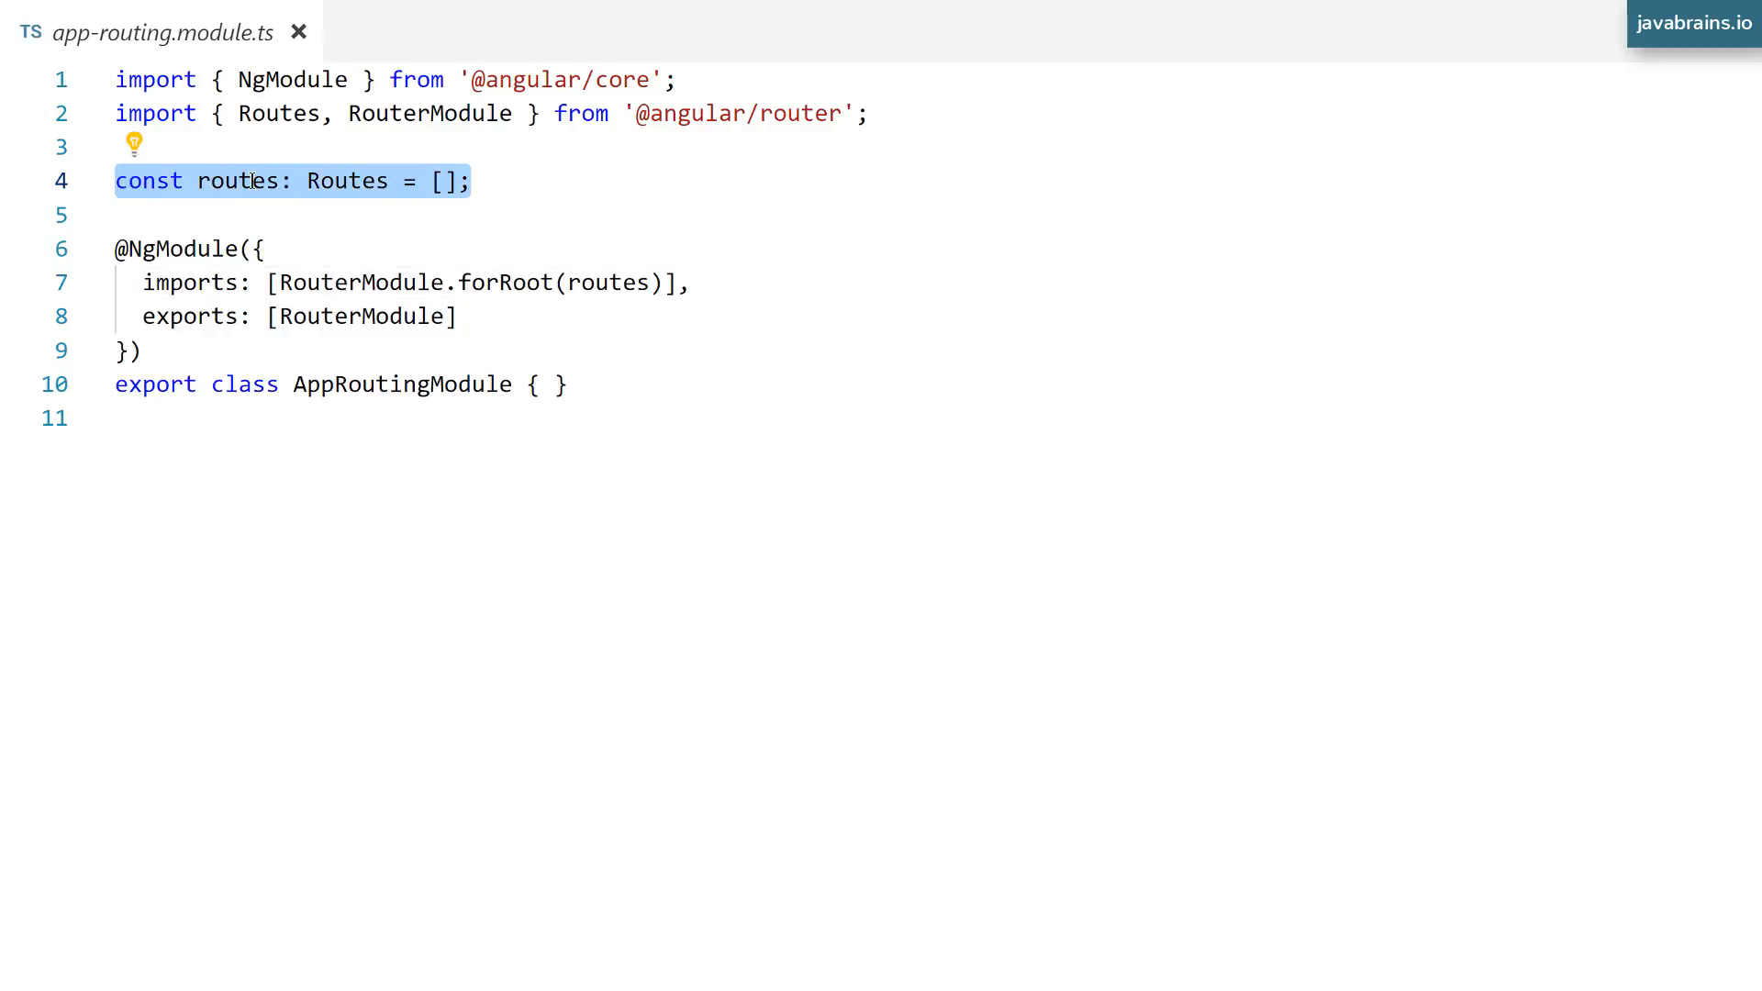
Change the routes type from Routes to Route[] in the import and declaration.
{"action": "left_click", "coordinate": [362, 181]}
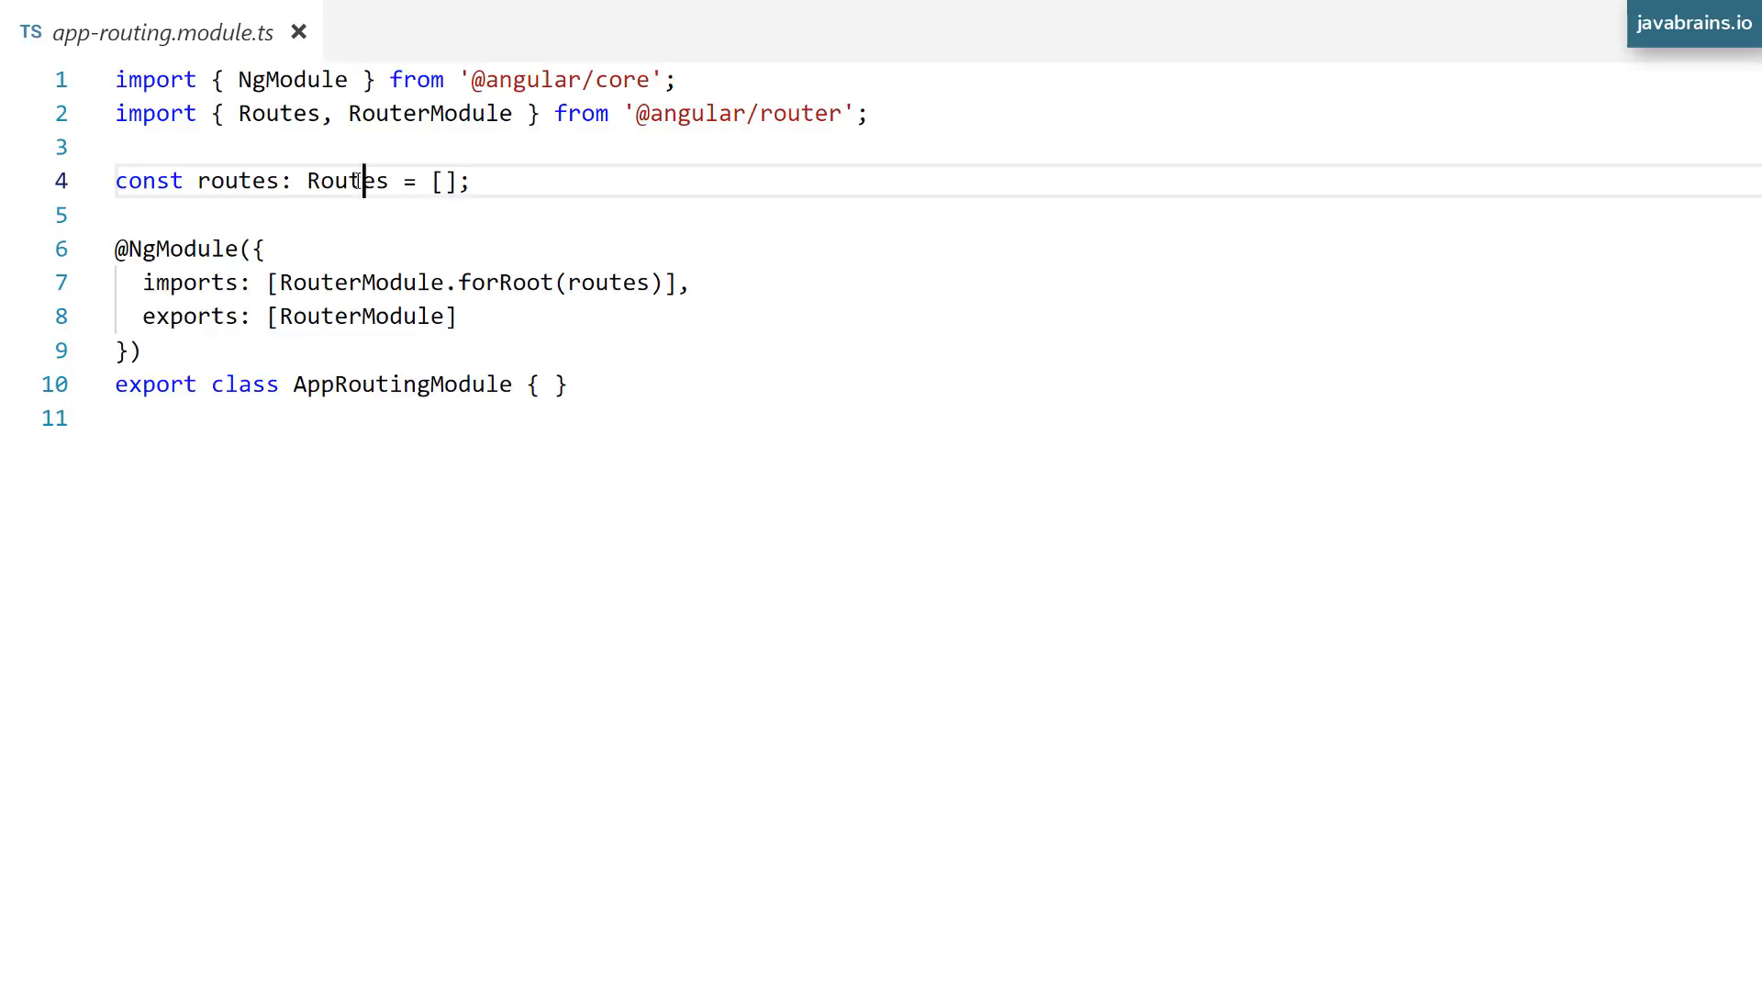
{"action": "mouse_move", "coordinate": [346, 180]}
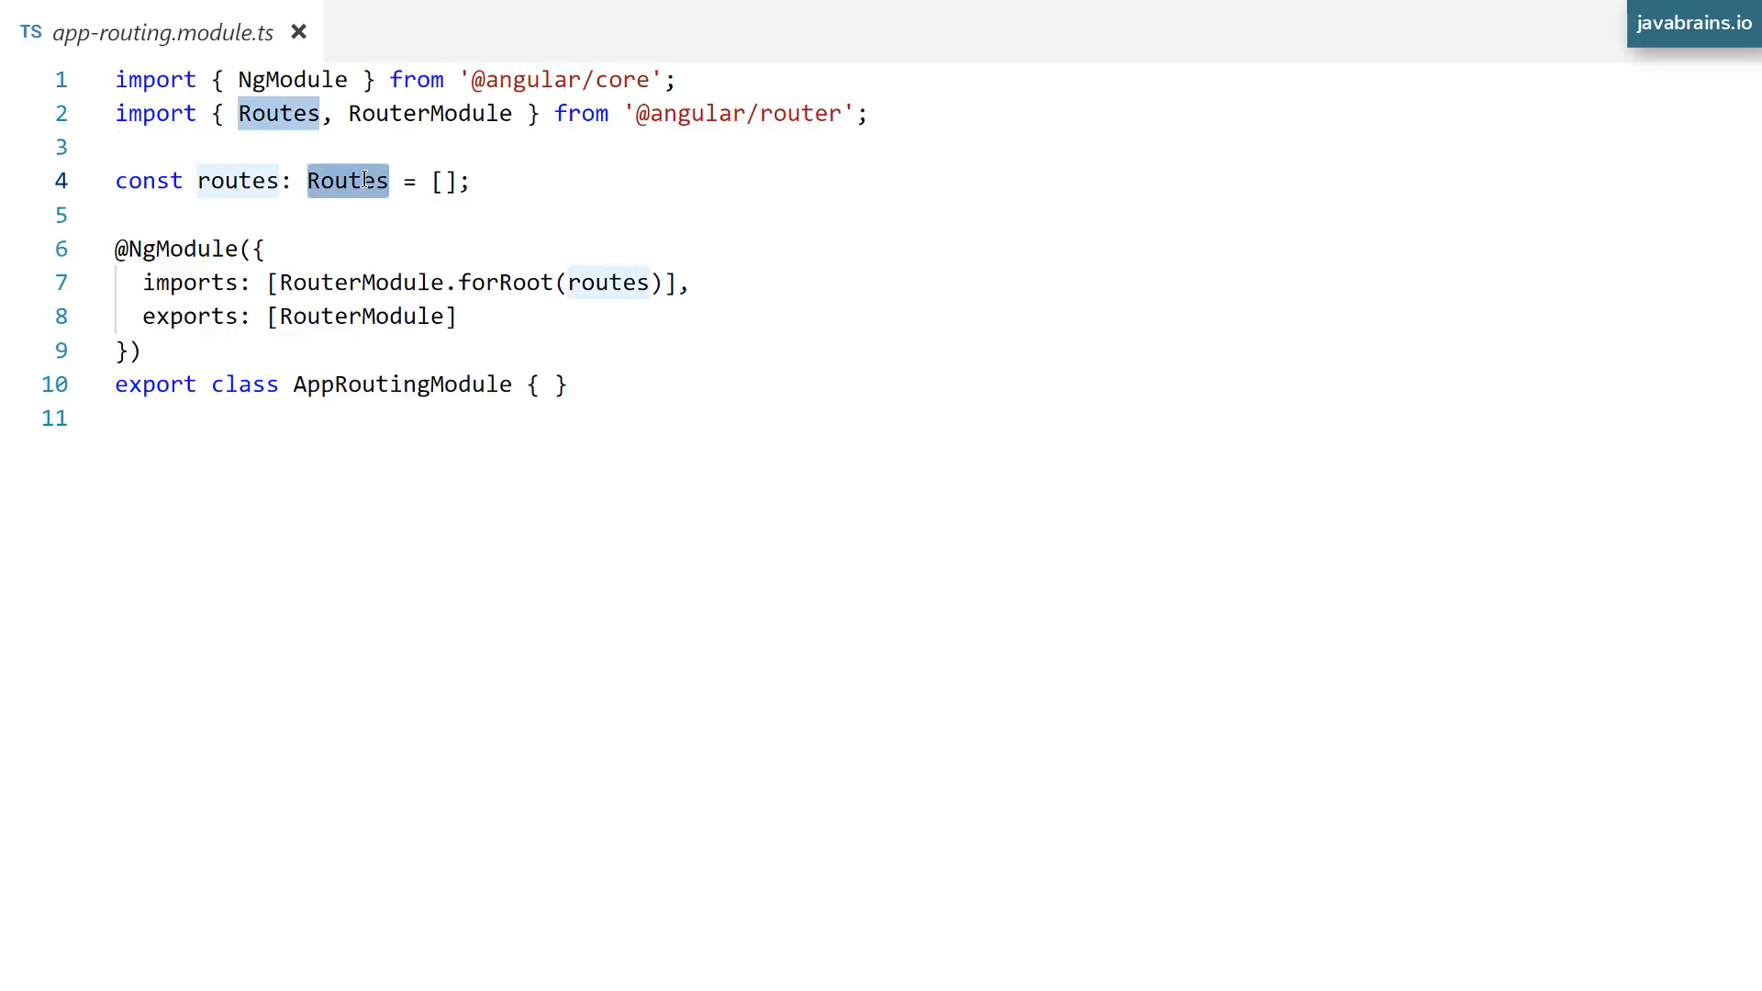
{"action": "type", "text": "[]"}
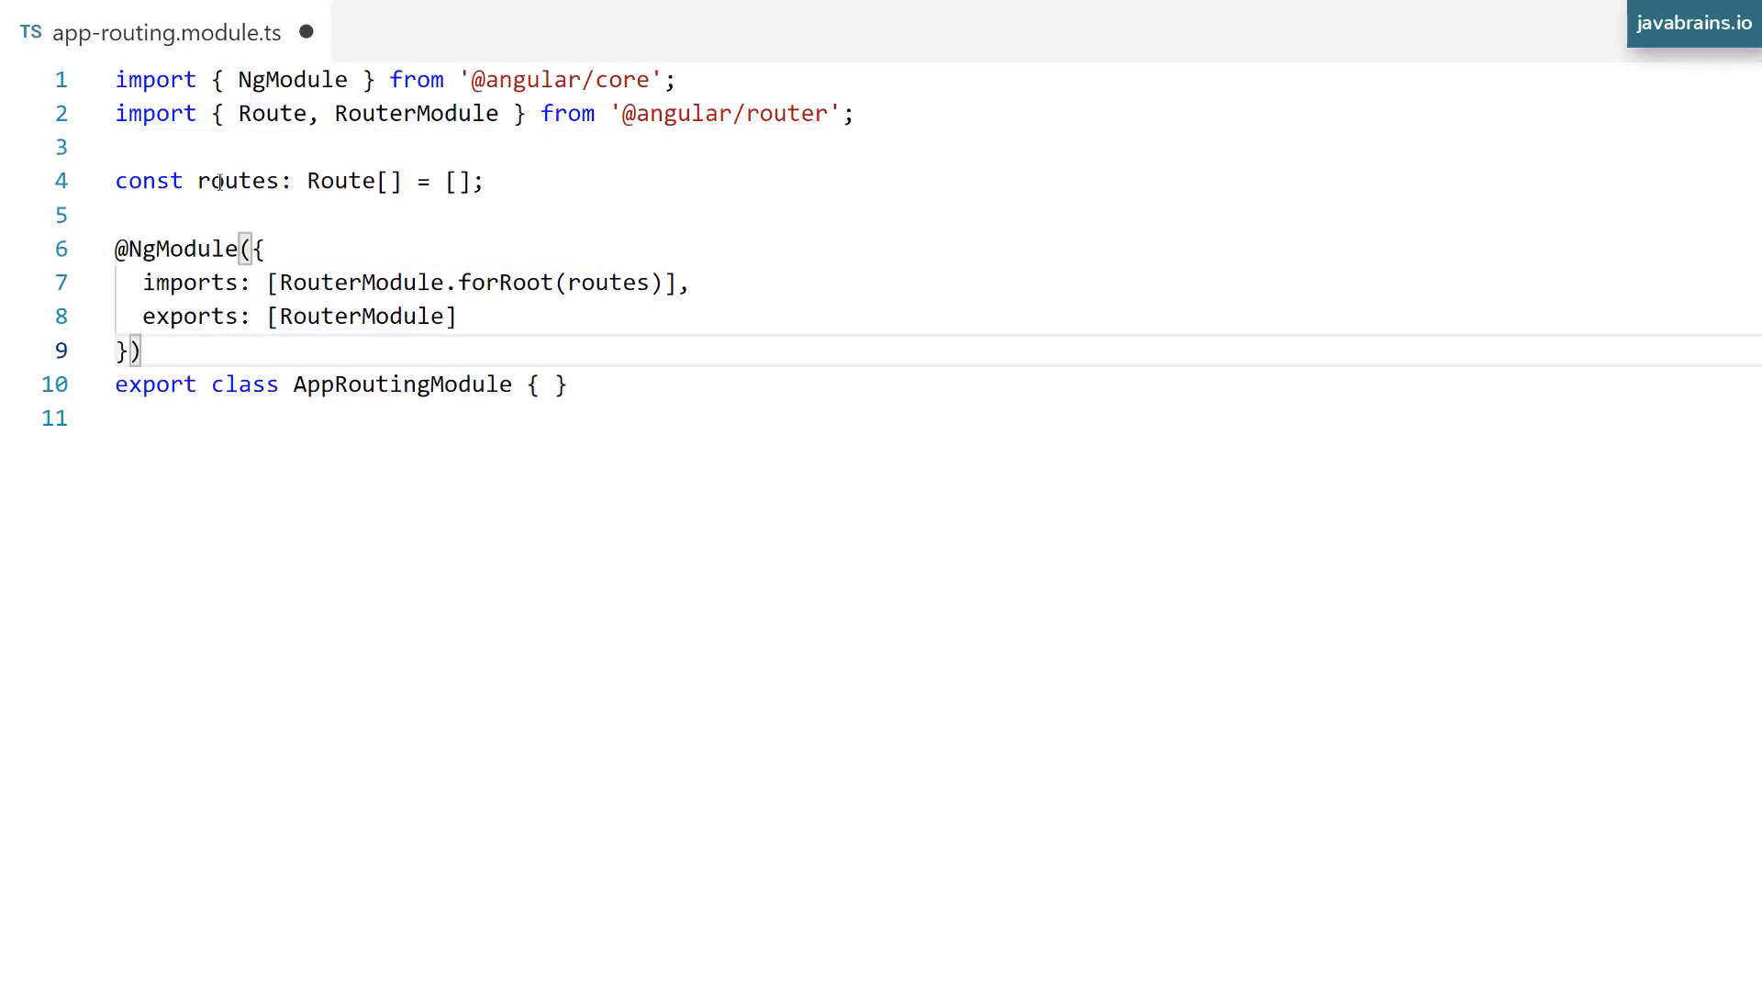
Highlight the routes declaration, its Route type and the forRoot(routes) call.
{"action": "double_click", "coordinate": [341, 181]}
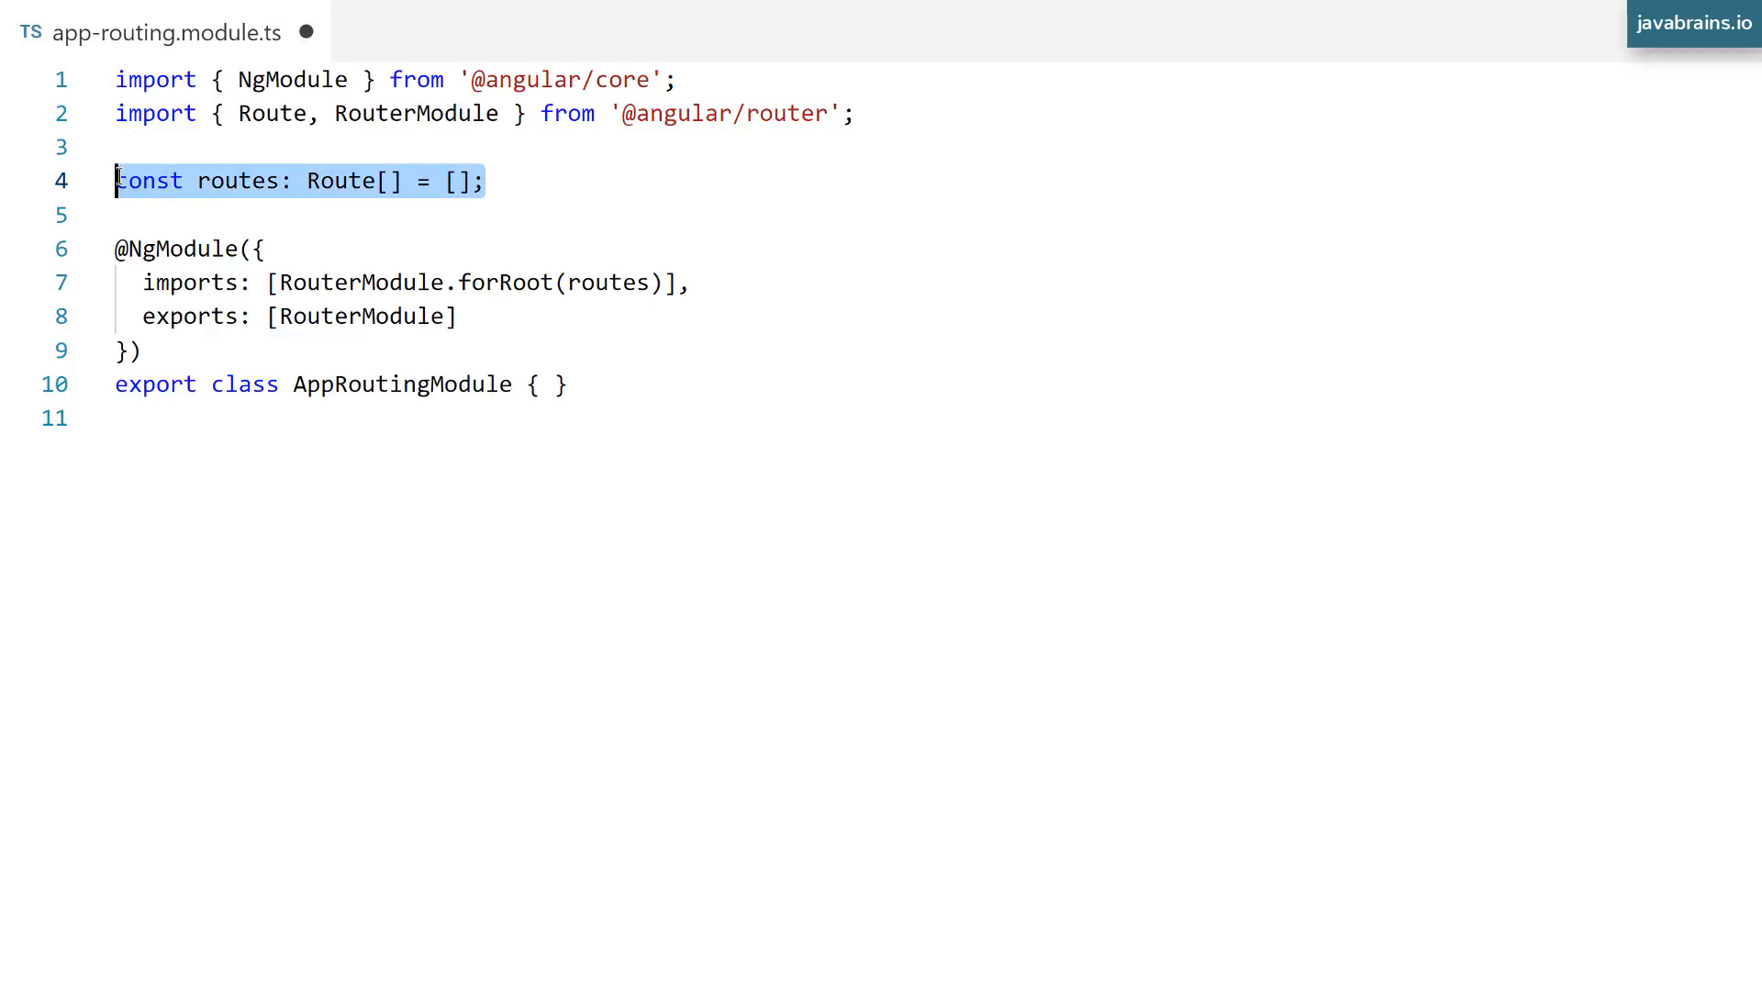
{"action": "double_click", "coordinate": [339, 181]}
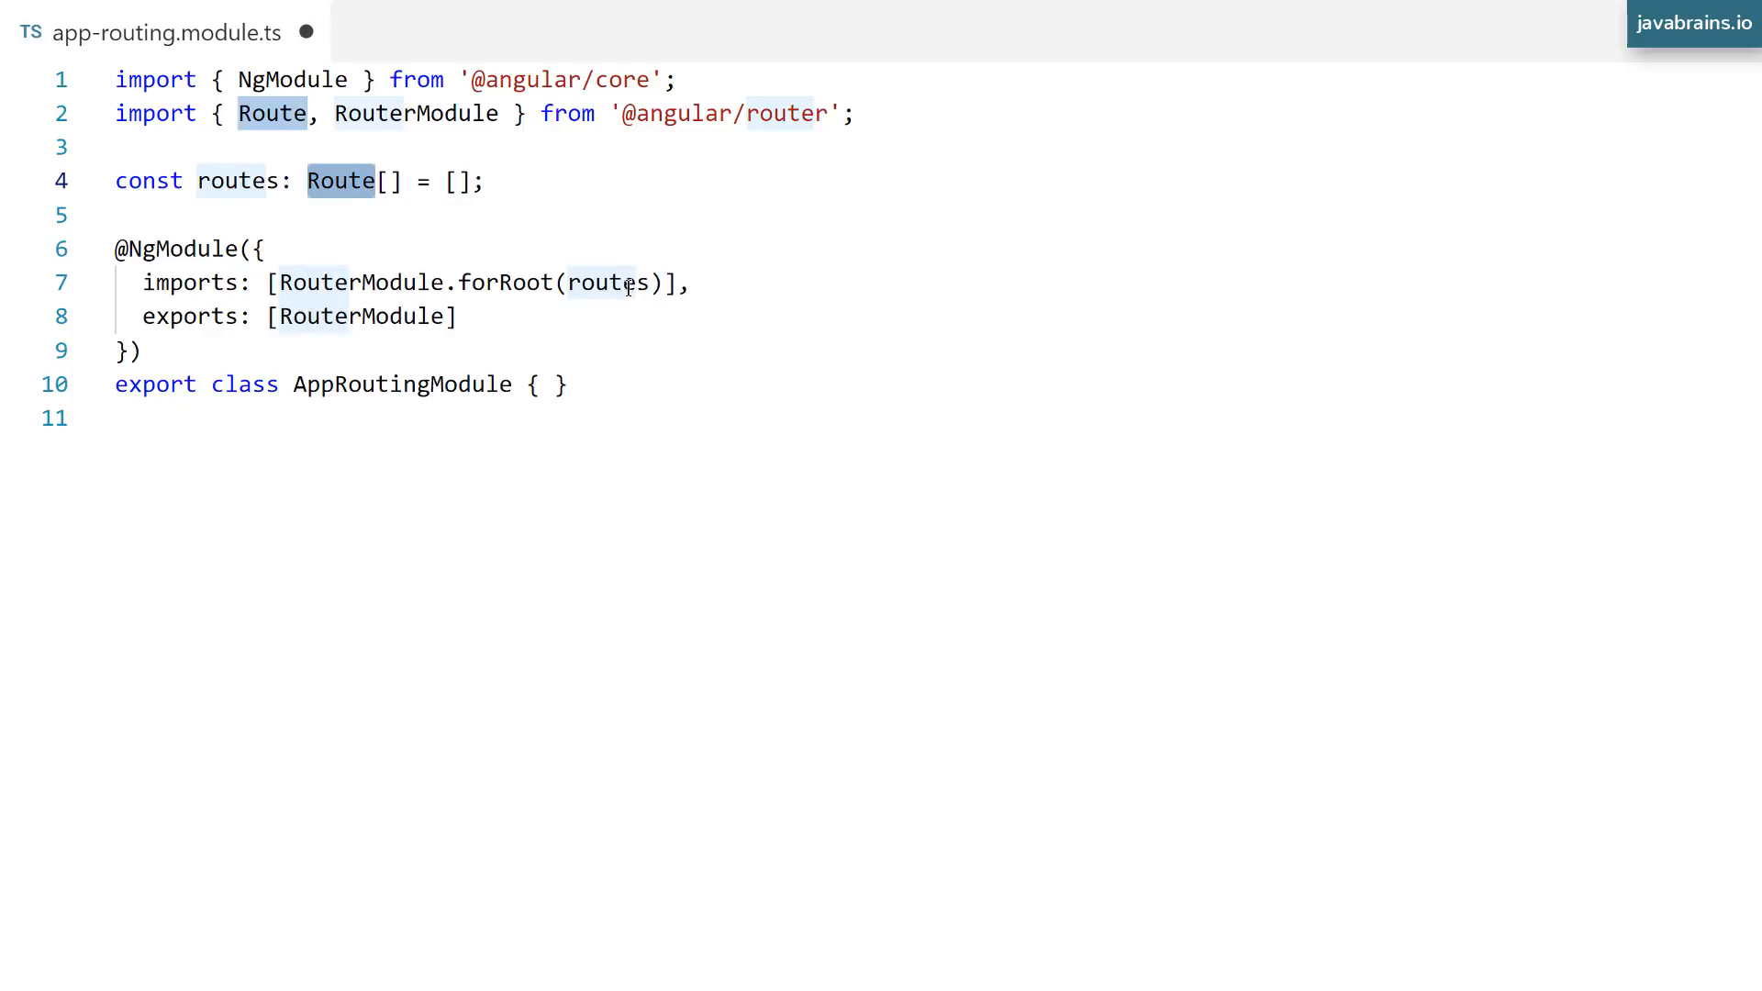
{"action": "double_click", "coordinate": [606, 282]}
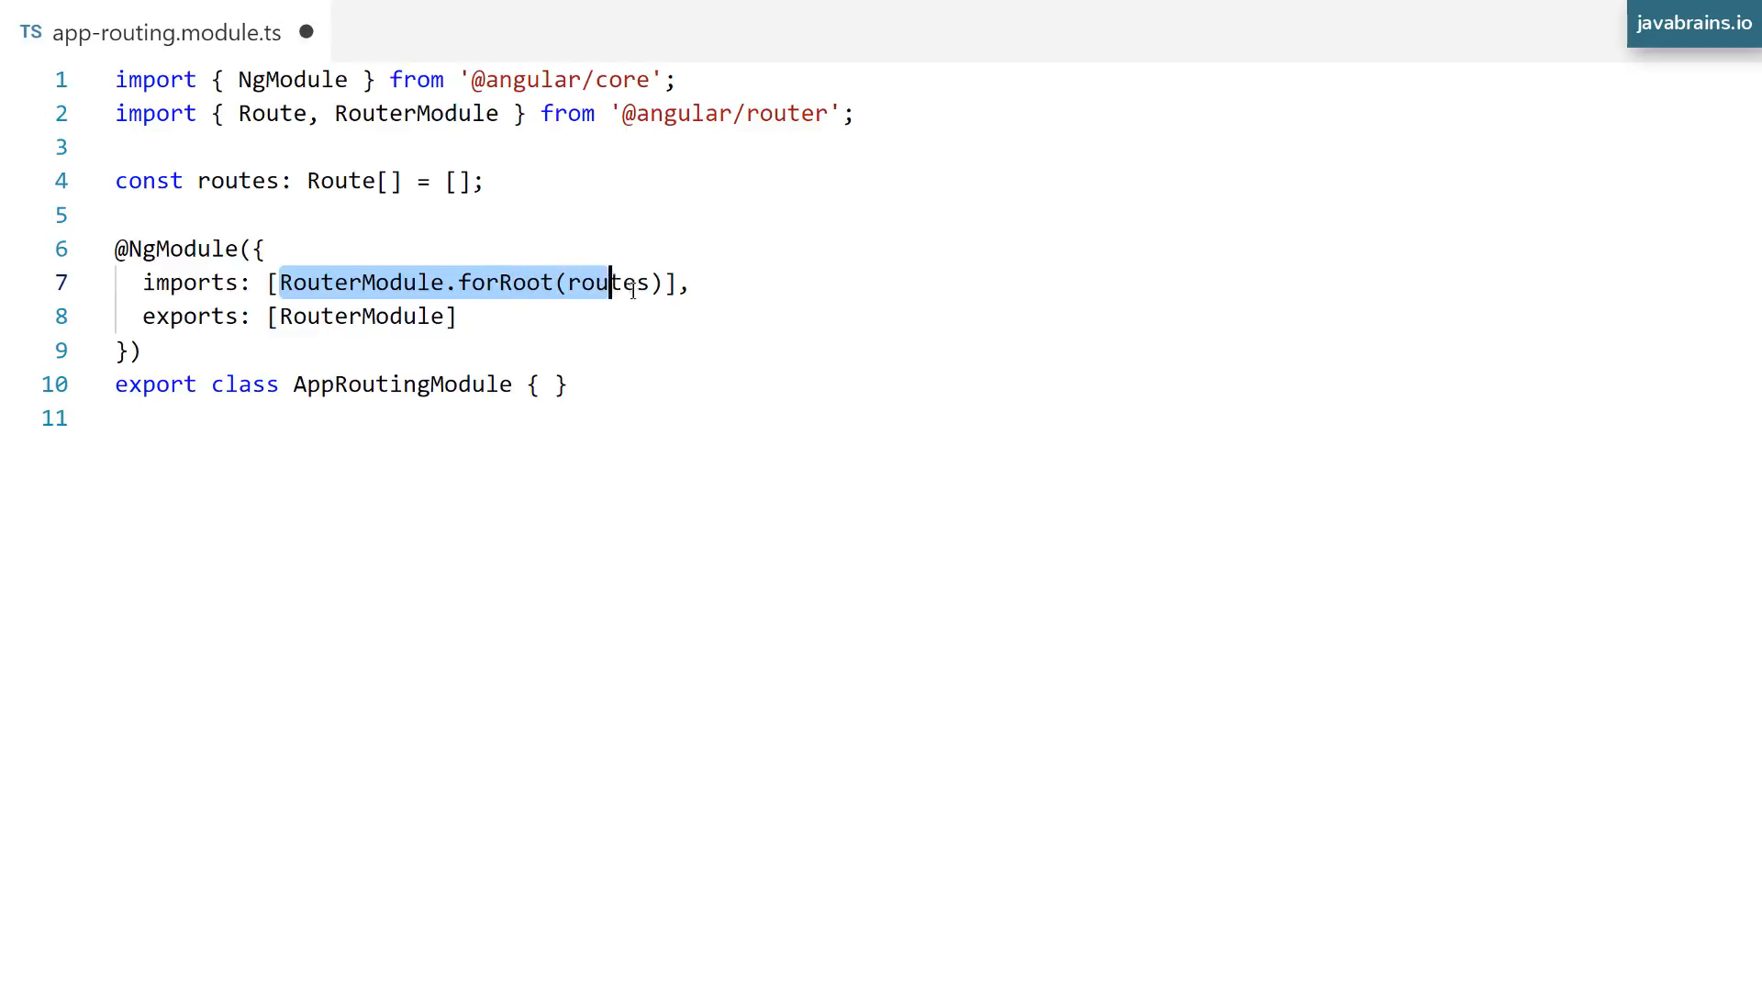
{"action": "mouse_move", "coordinate": [635, 282]}
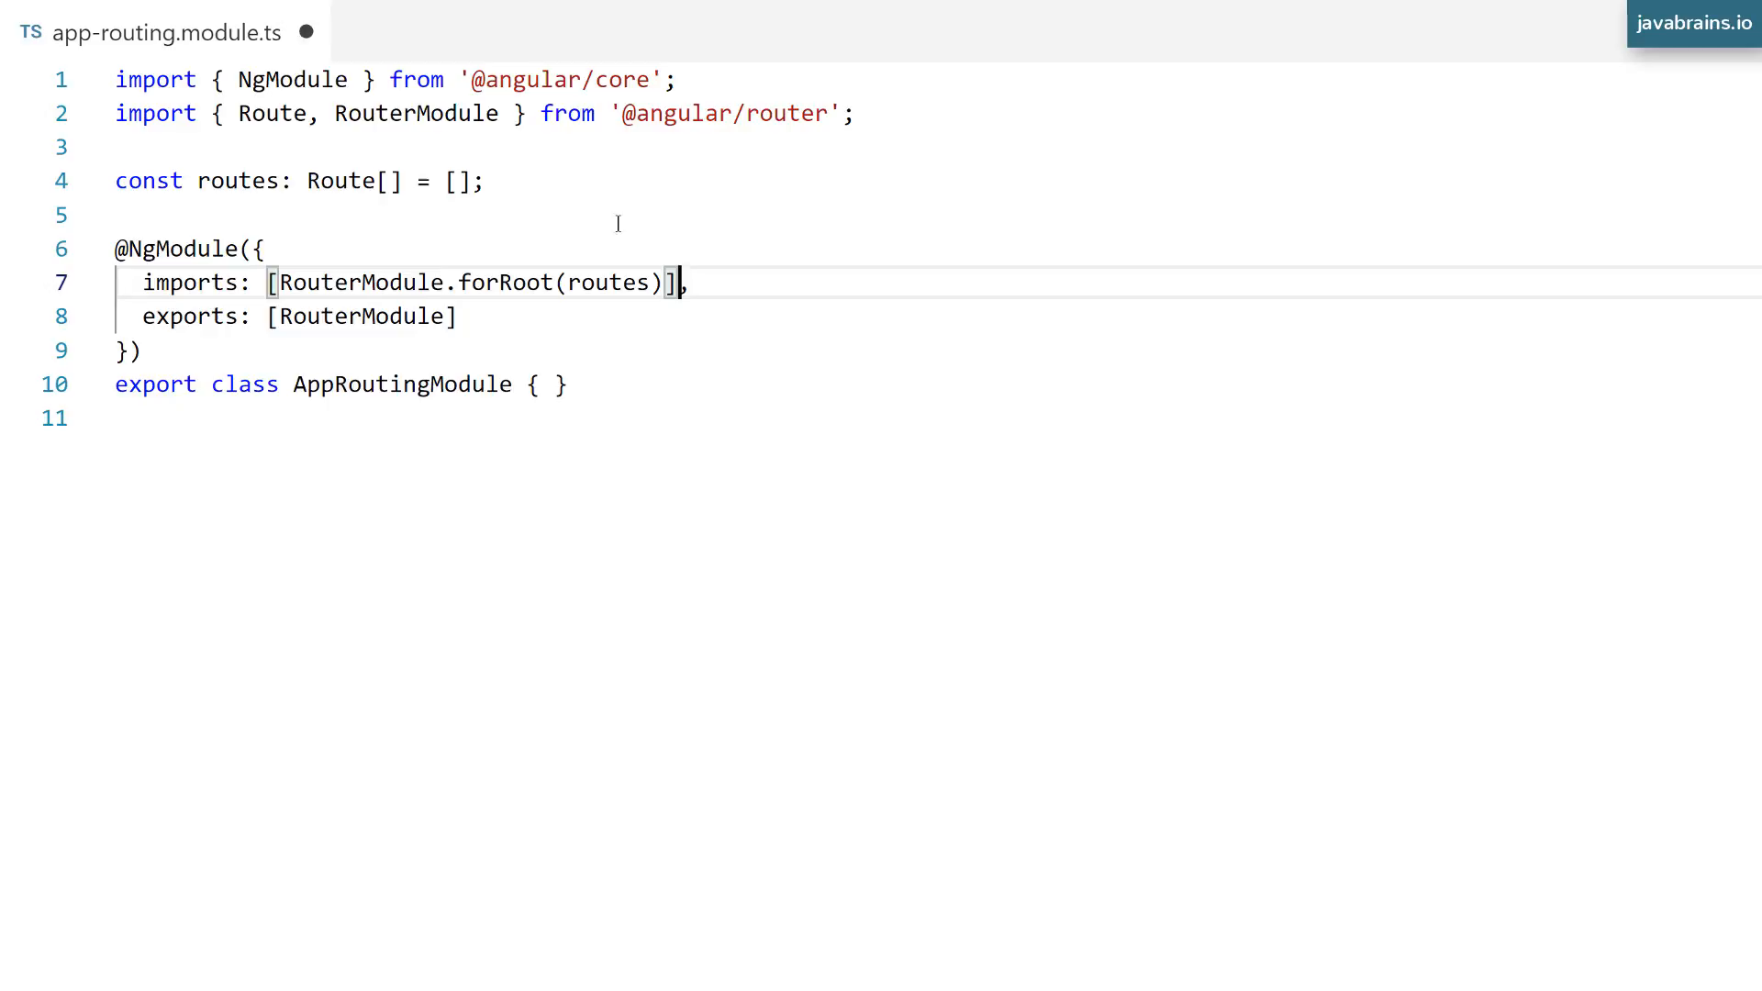
{"action": "mouse_move", "coordinate": [464, 181]}
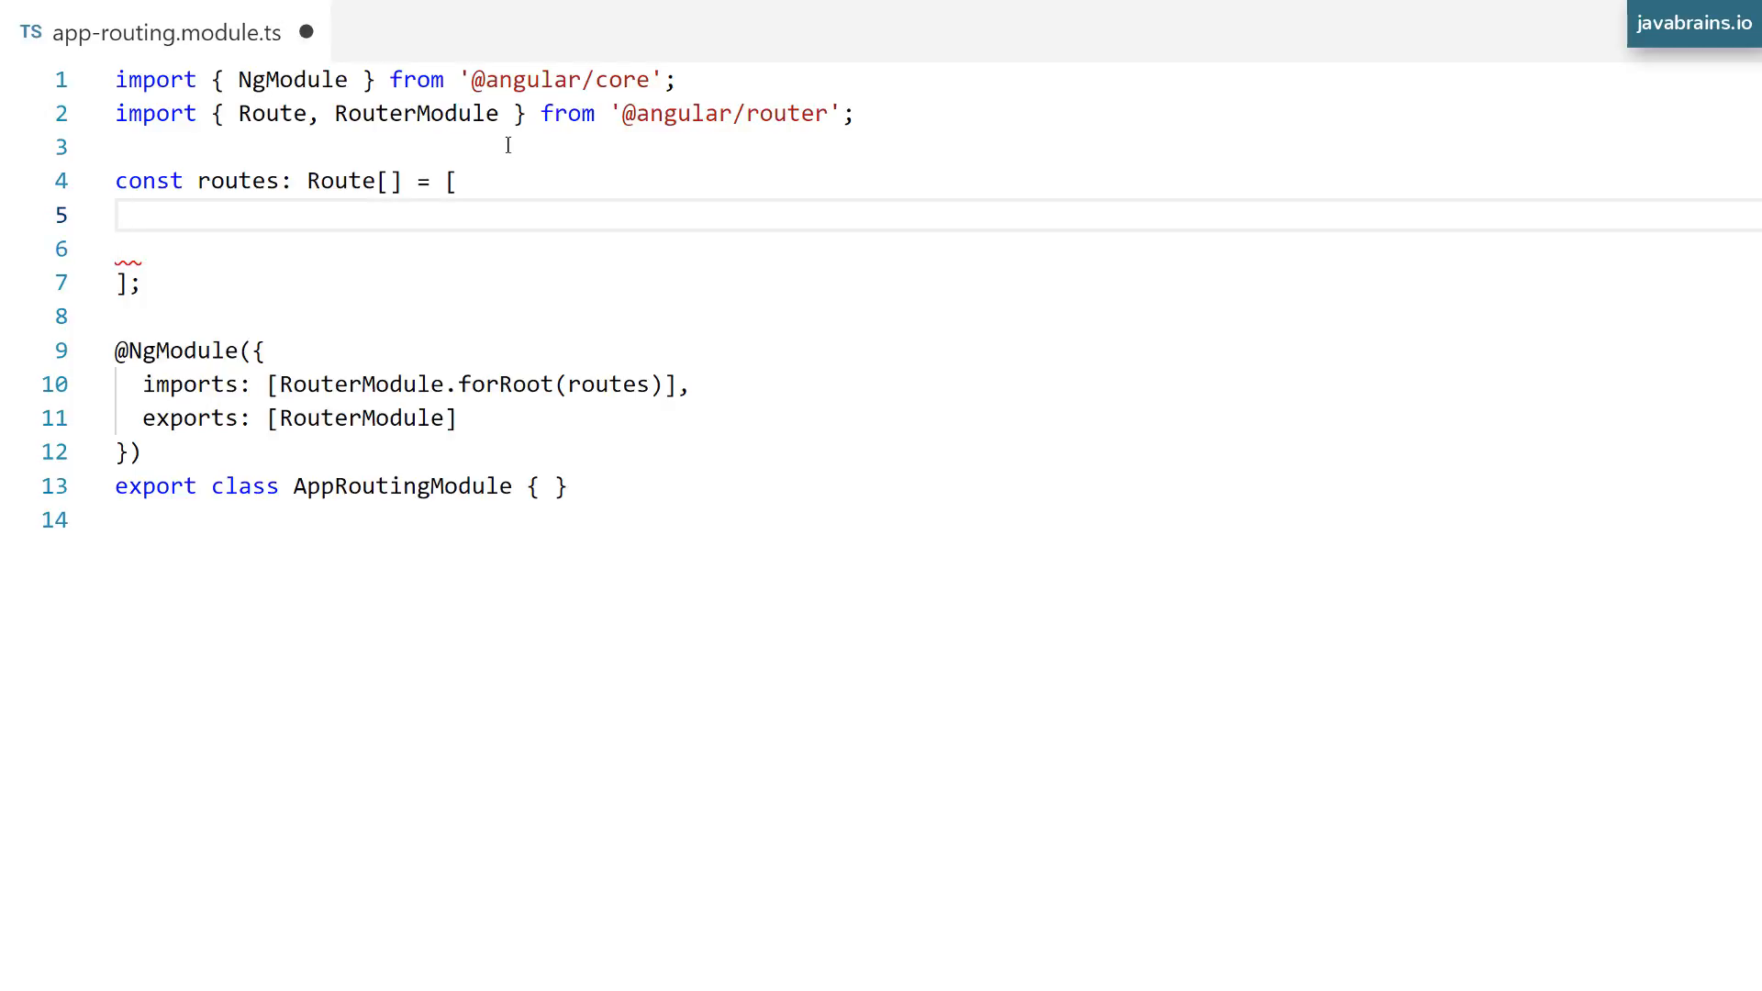
Add the route entry { path: 'view1', component: } and select that line for copying.
{"action": "type", "text": "{ }"}
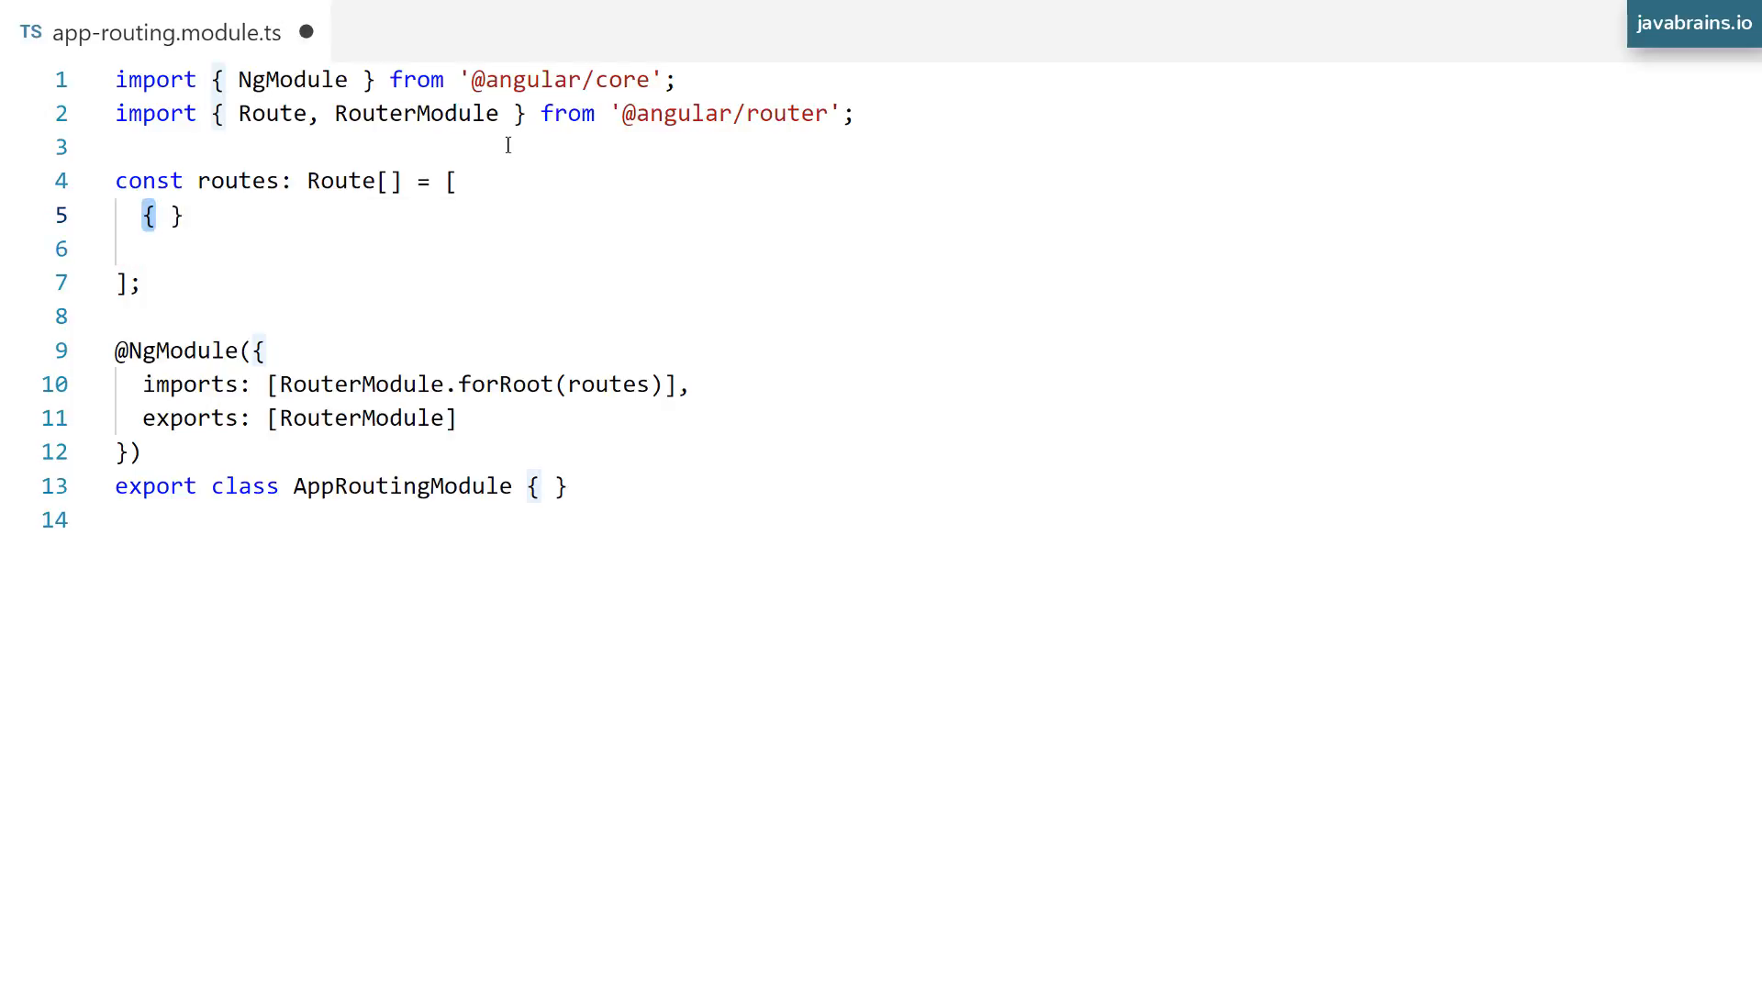
{"action": "left_click", "coordinate": [157, 215]}
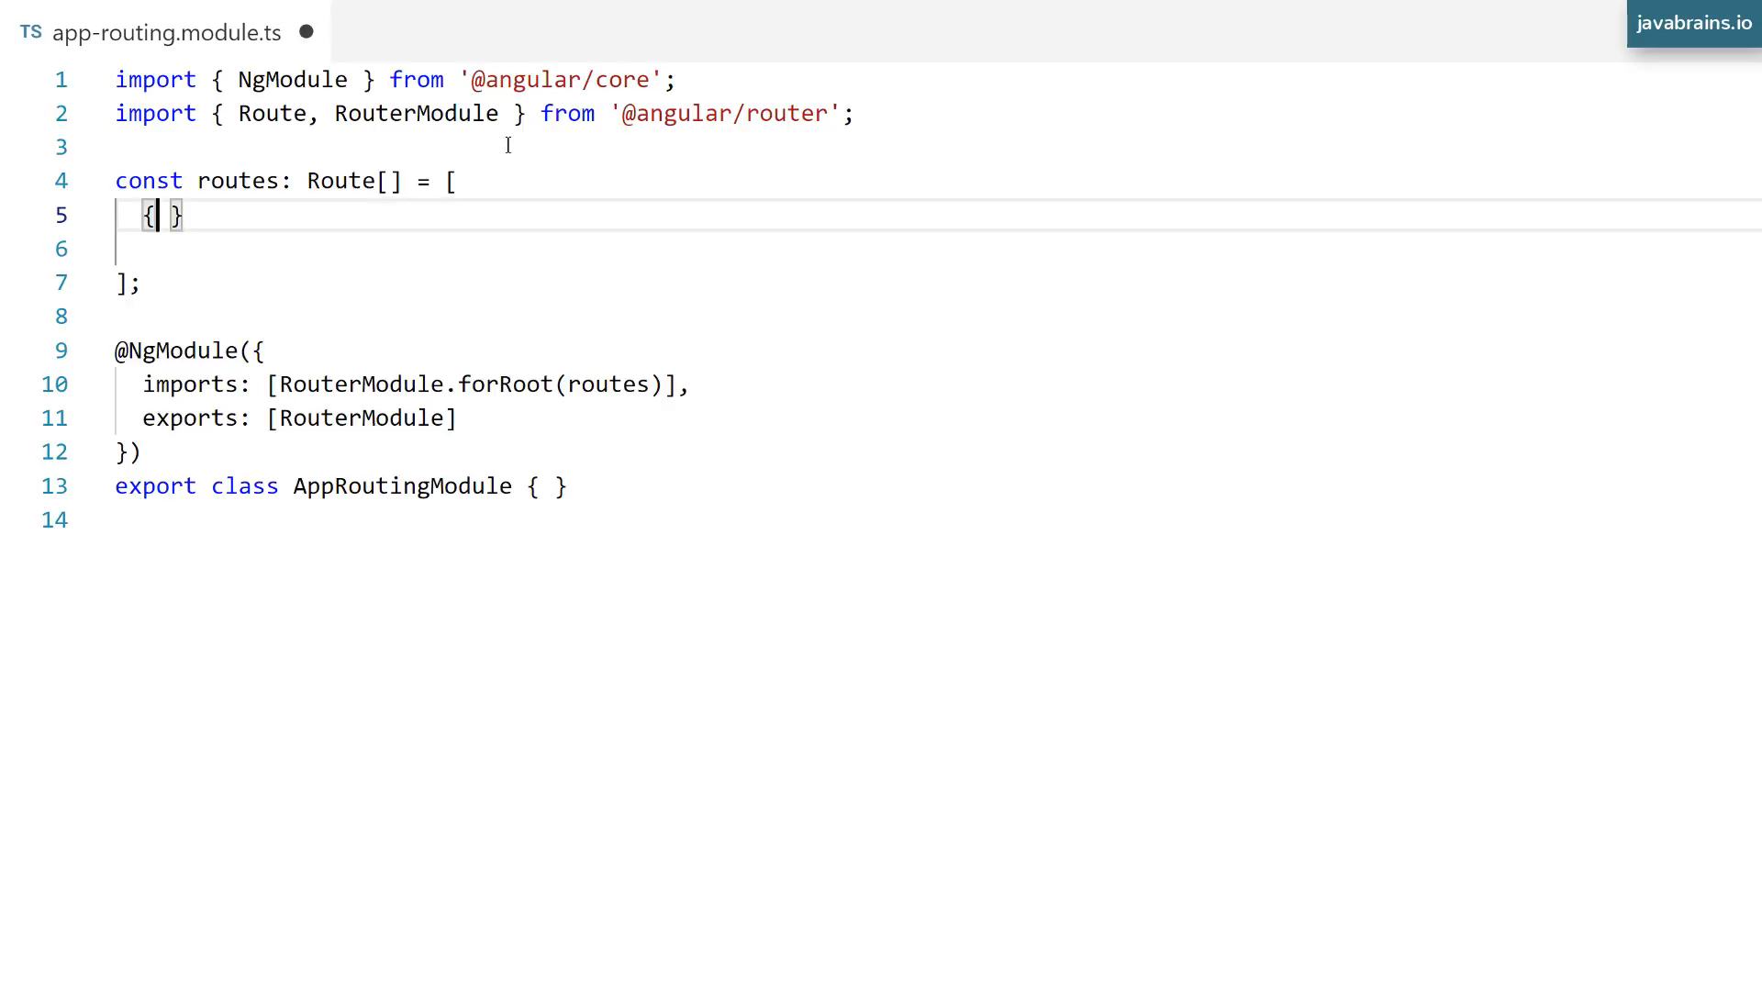
{"action": "key", "text": "ctrl+space"}
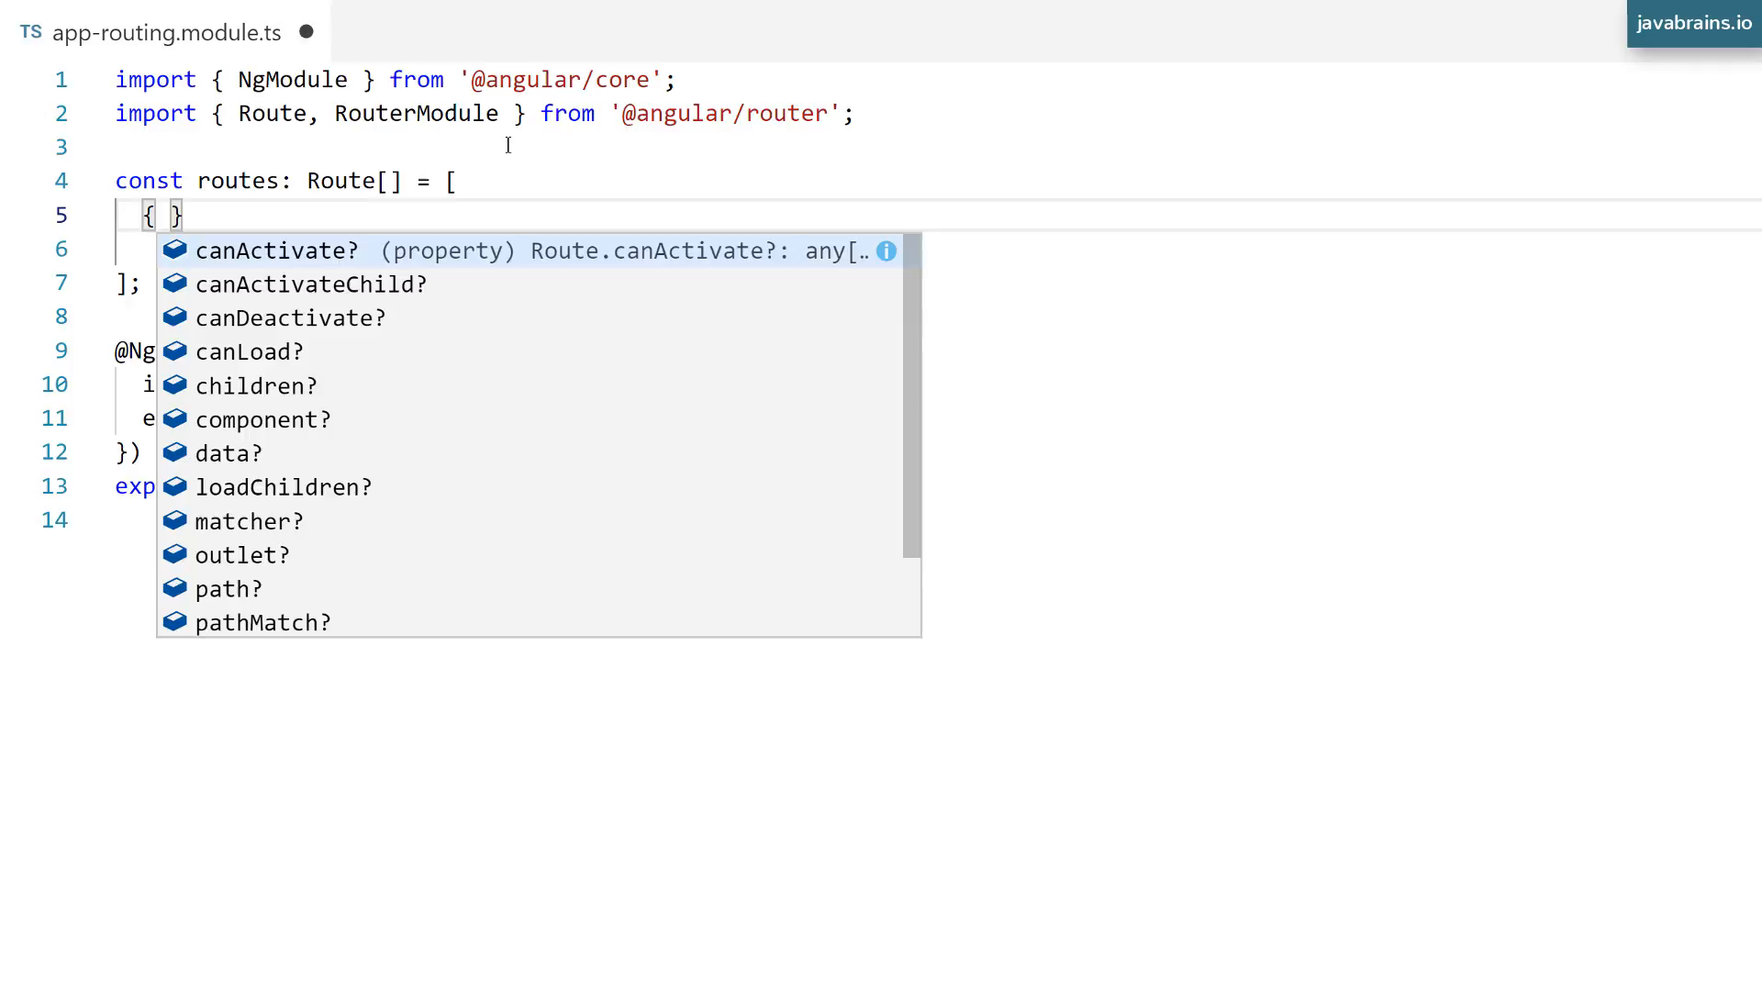
{"action": "mouse_move", "coordinate": [385, 452]}
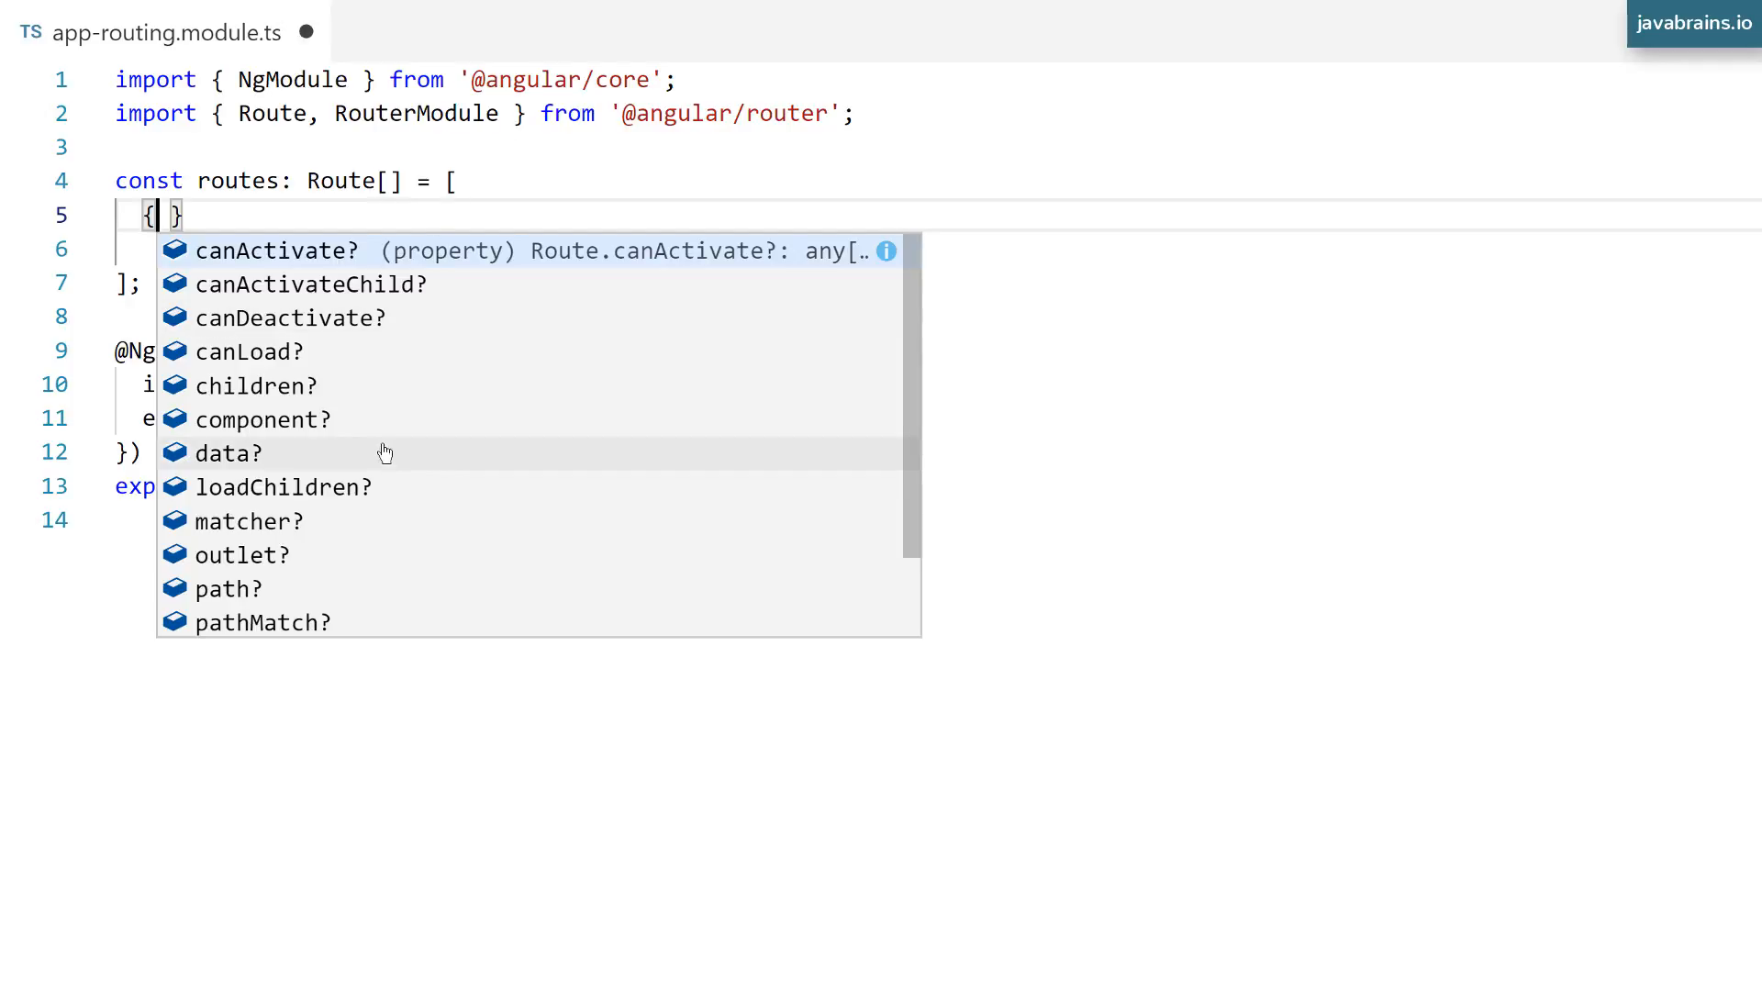
{"action": "mouse_move", "coordinate": [286, 589]}
{"action": "type", "text": "path: "}
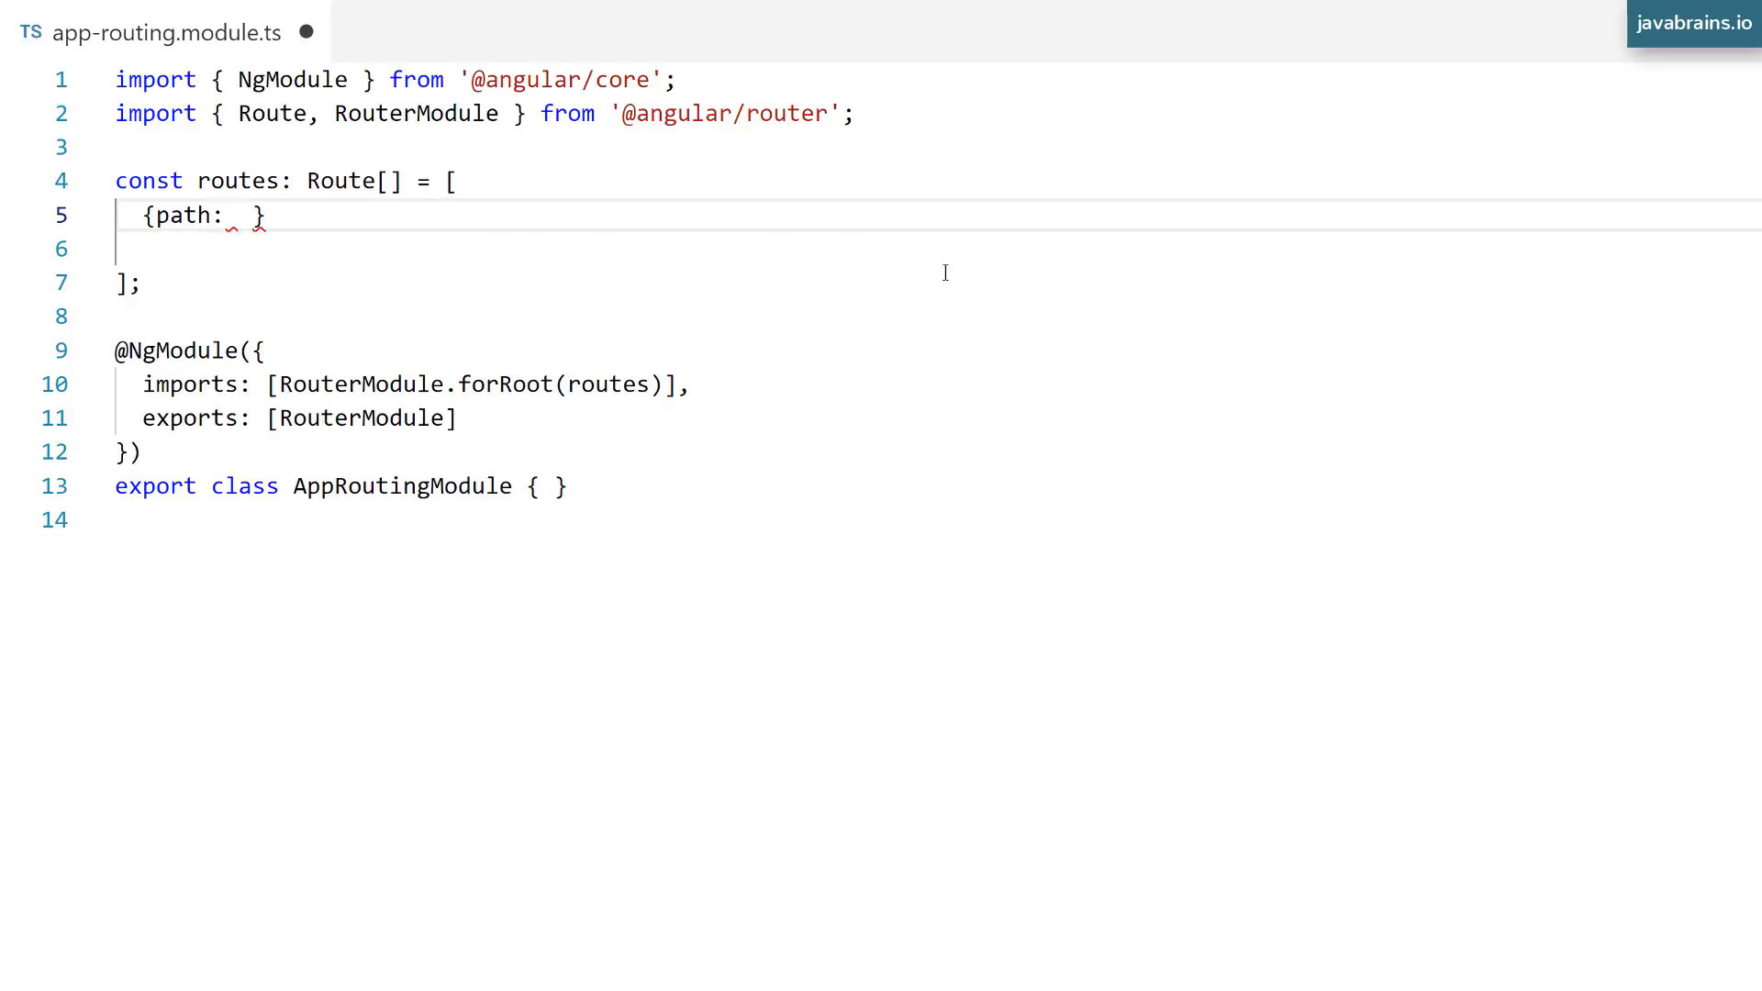
{"action": "type", "text": "''"}
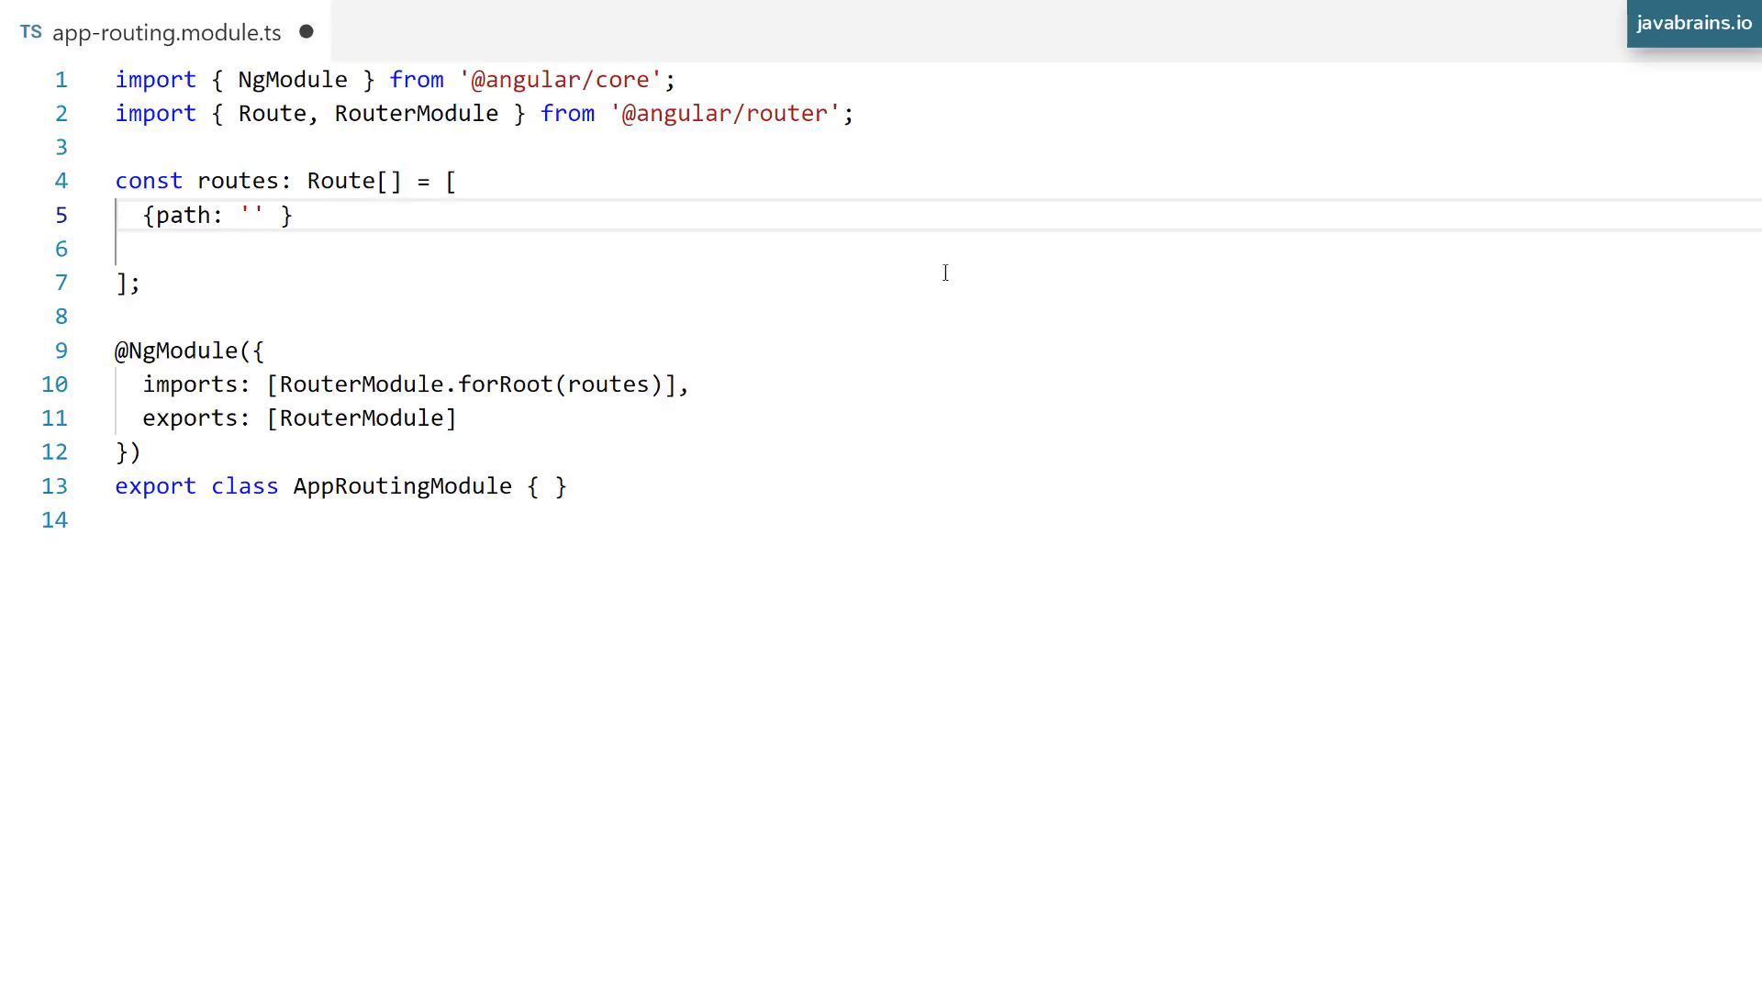
{"action": "type", "text": "view1"}
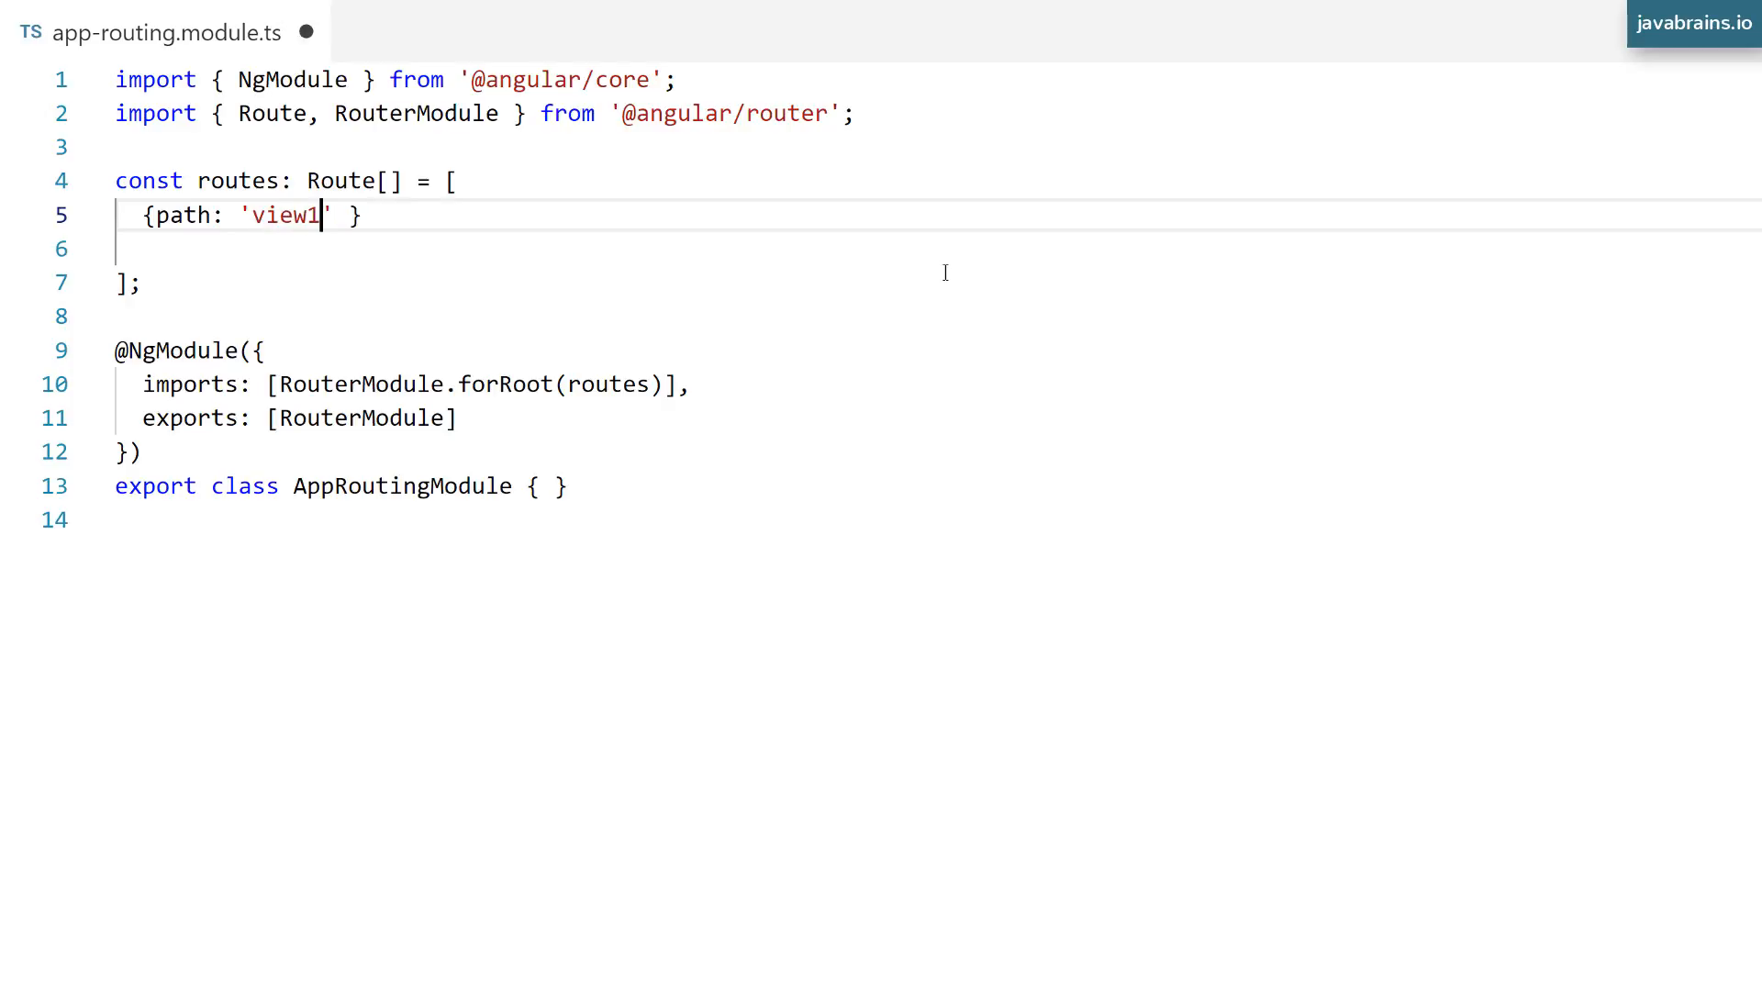
{"action": "type", "text": ", component: ____"}
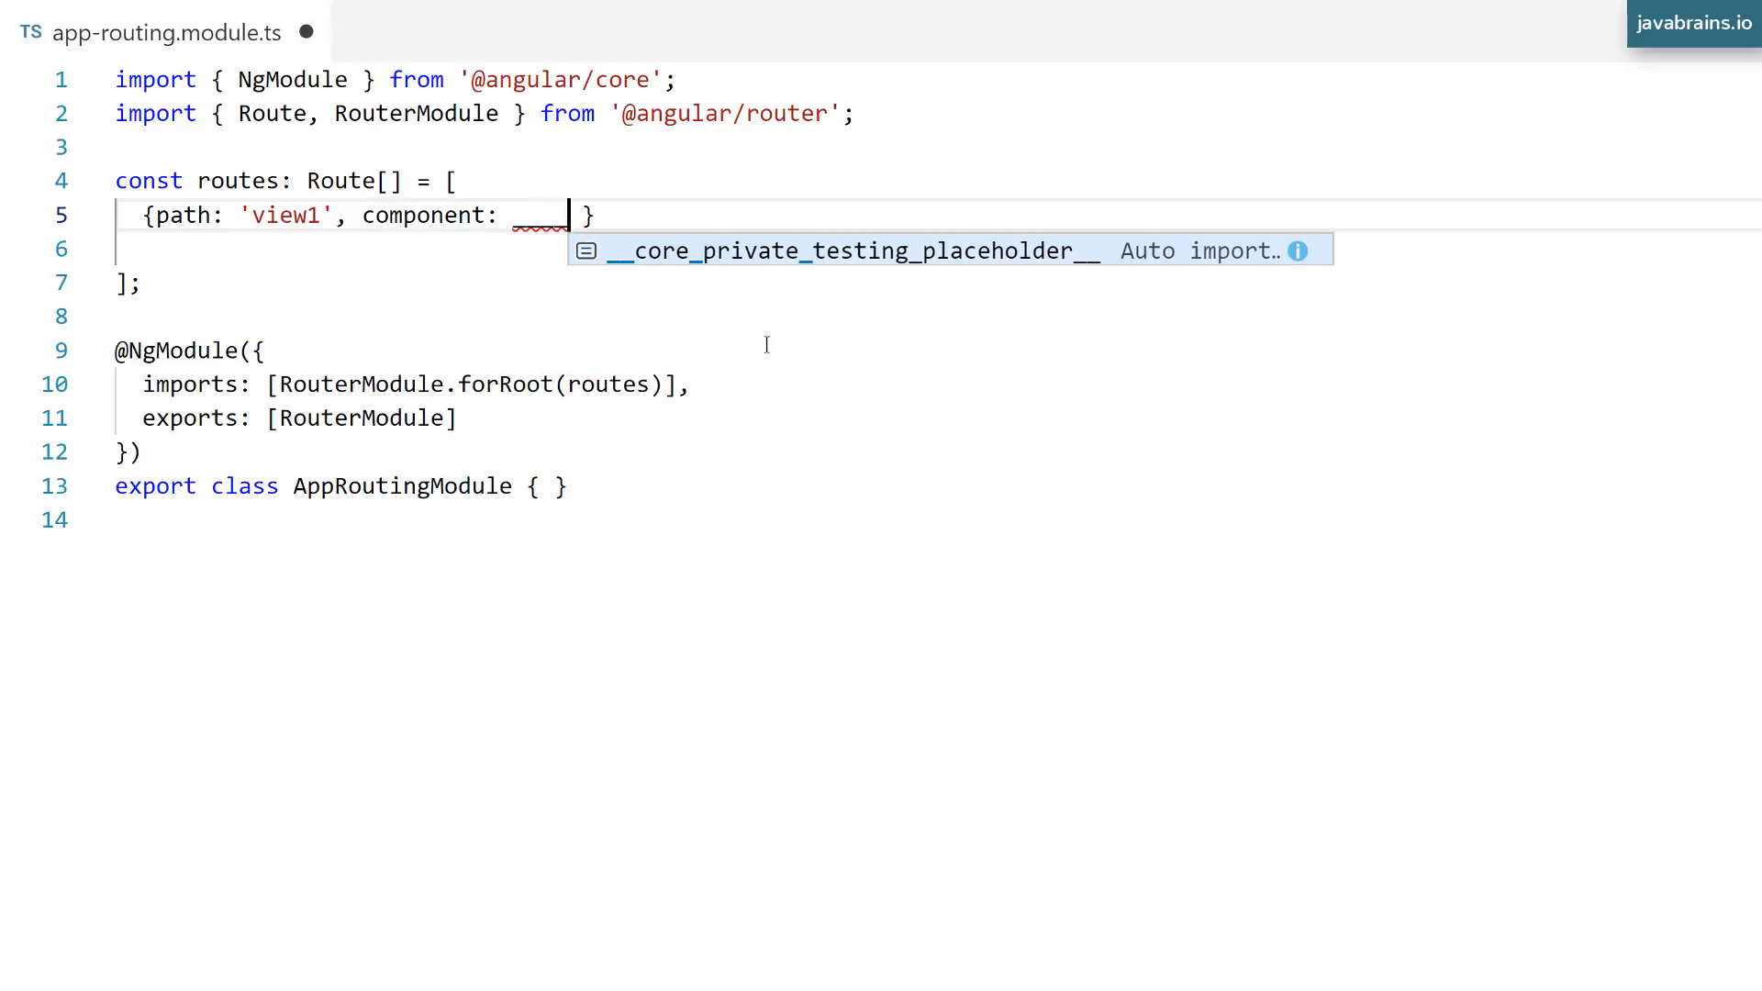
{"action": "key", "text": "Escape"}
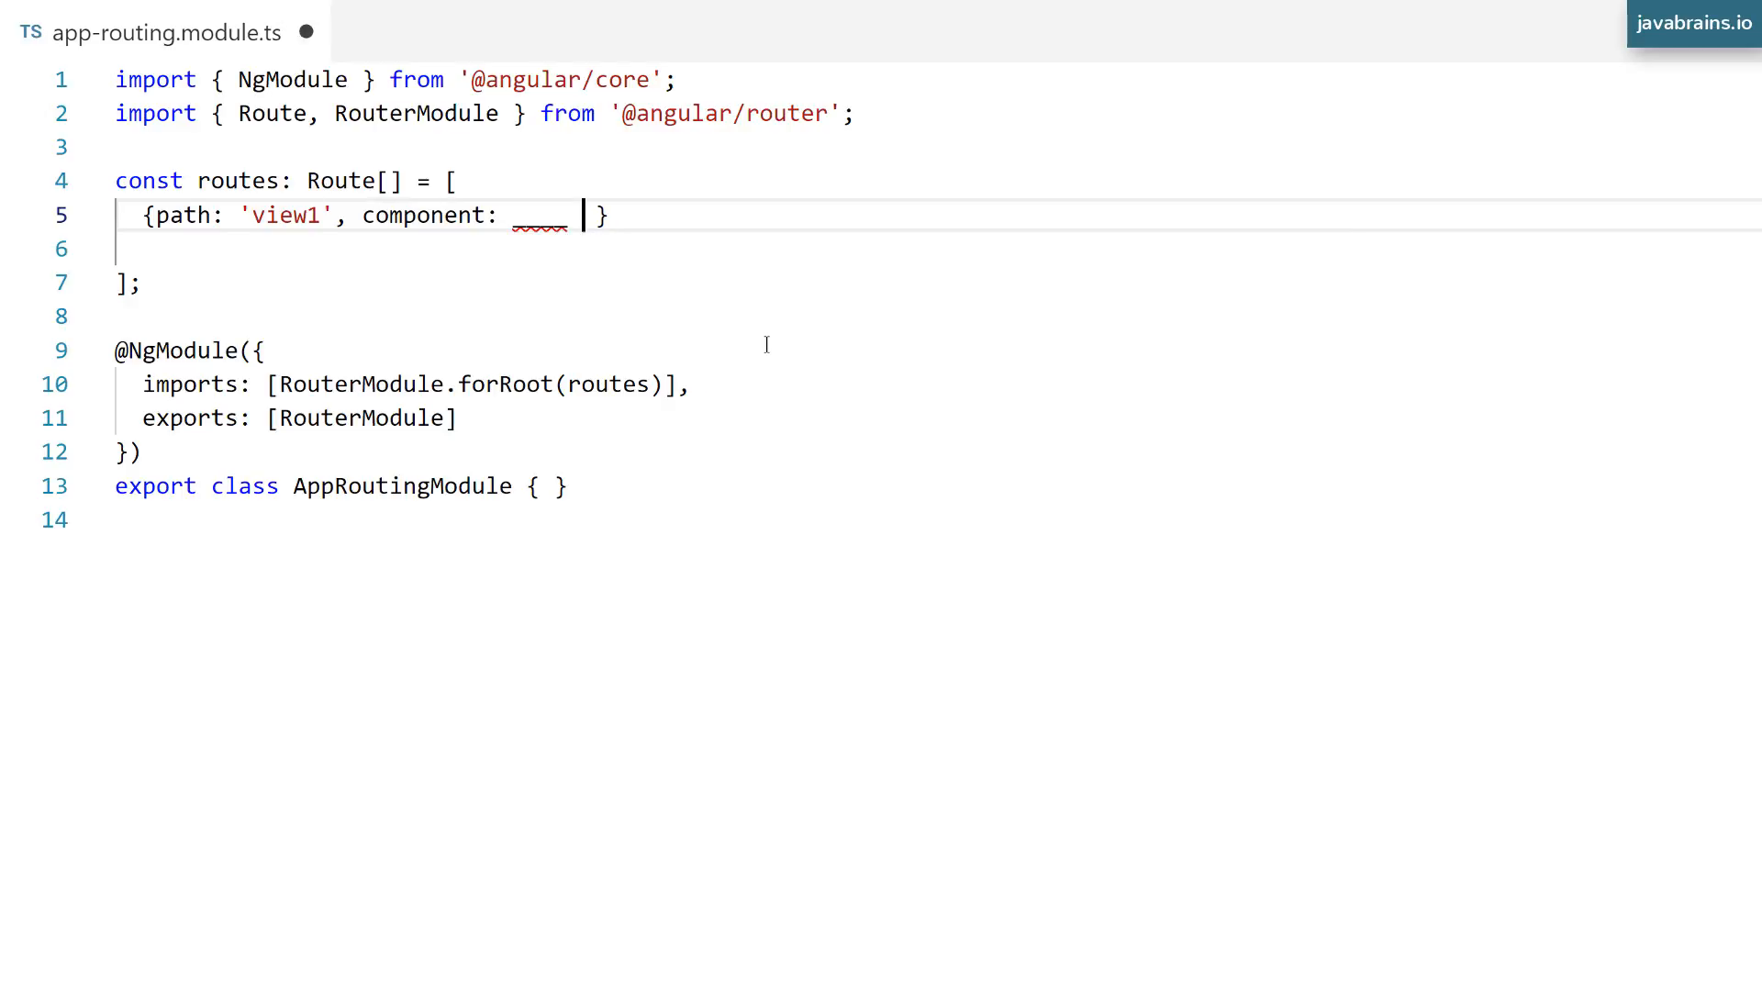
{"action": "left_click_drag", "start_coordinate": [143, 216], "coordinate": [612, 216]}
{"action": "type", "text": ","}
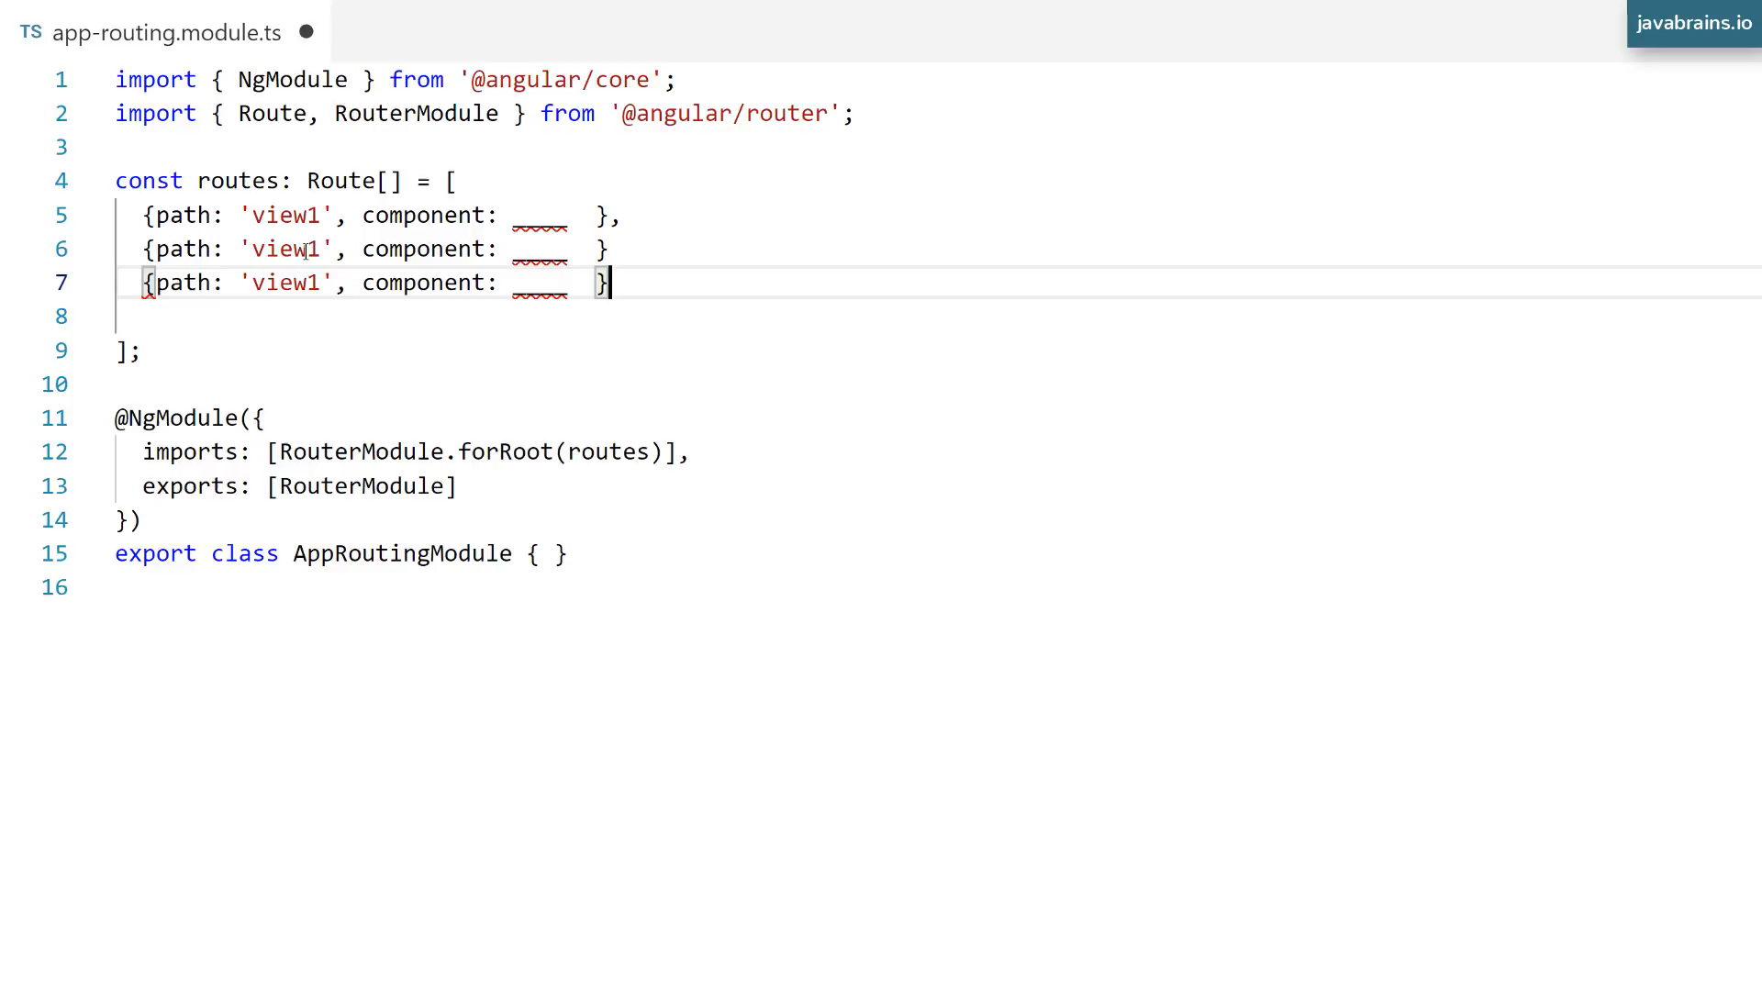
Change the copied route paths to 'view2' and 'view3', then highlight routes and forRoot.
{"action": "type", "text": "2"}
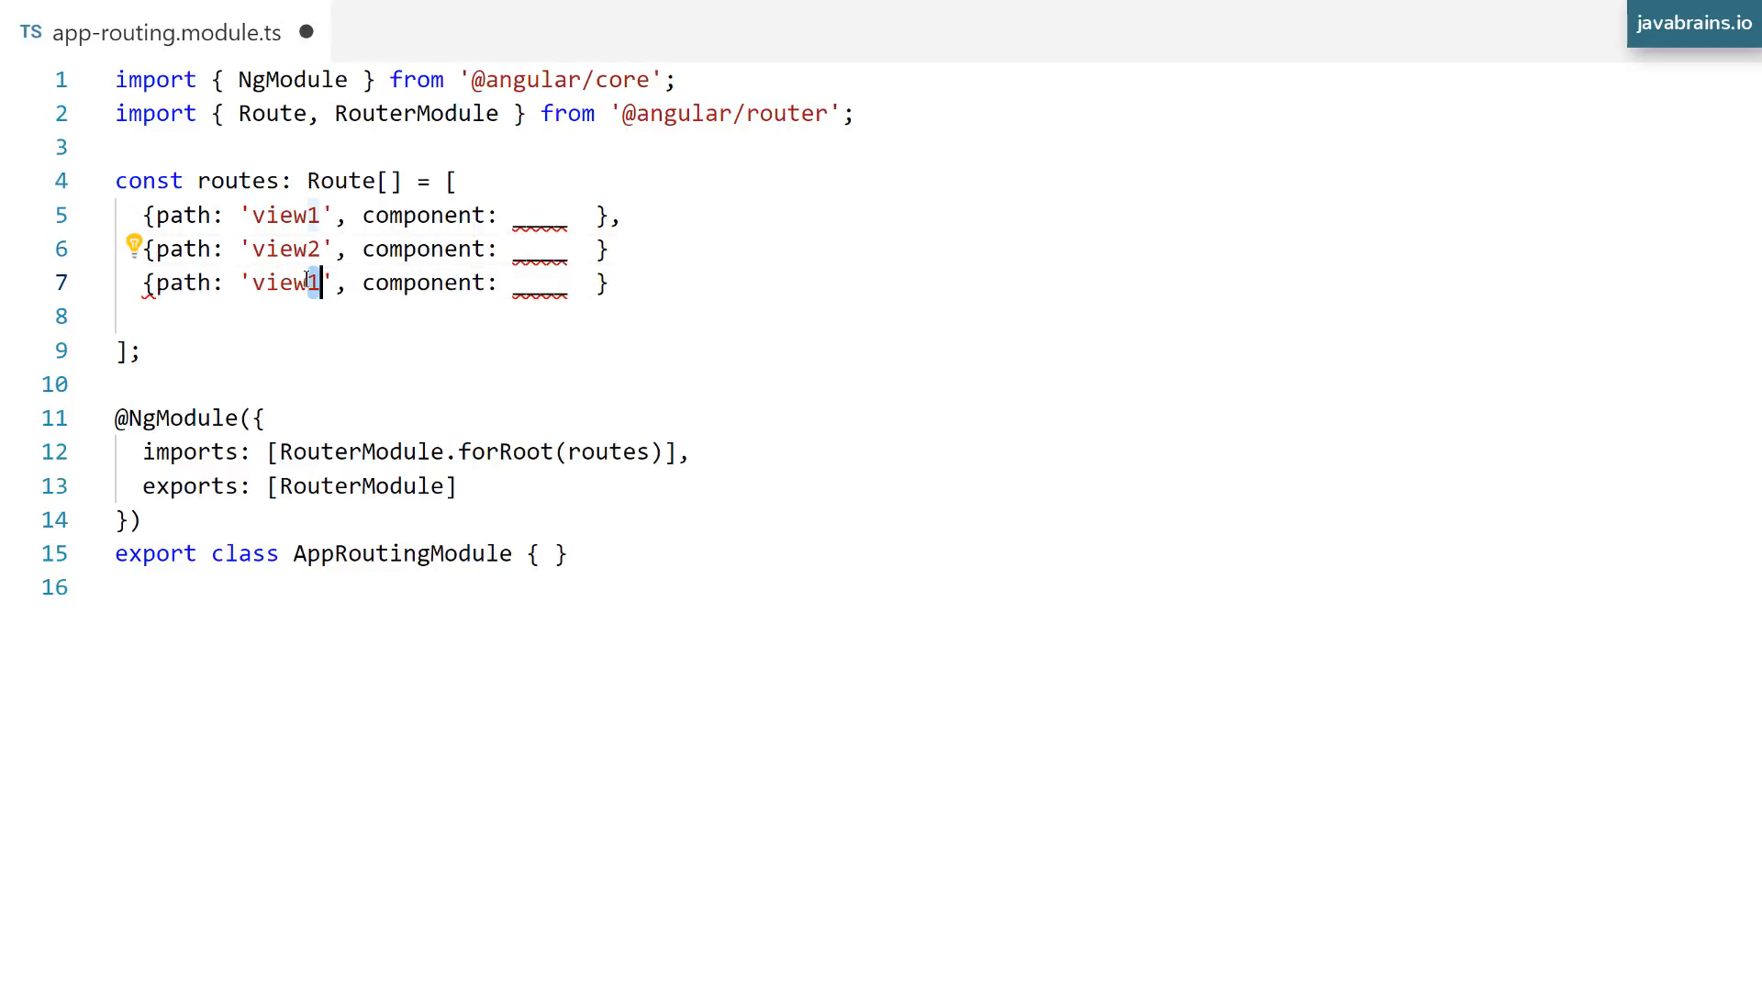
{"action": "type", "text": "3"}
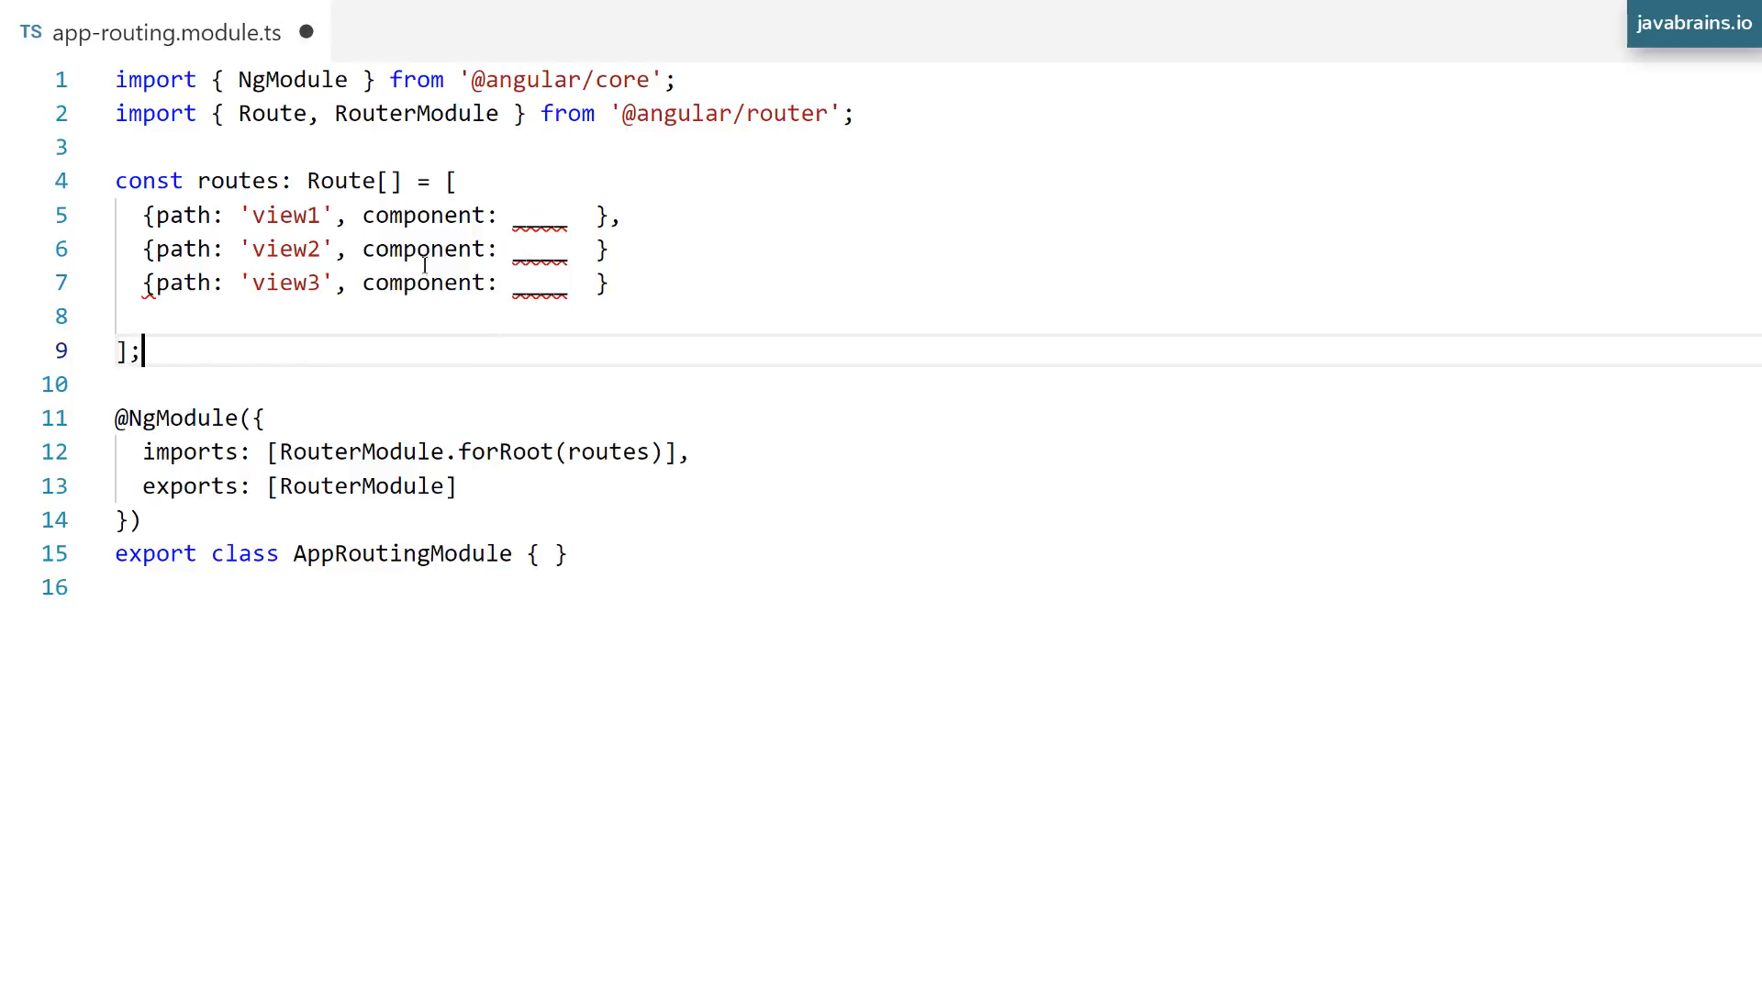
{"action": "mouse_move", "coordinate": [498, 451]}
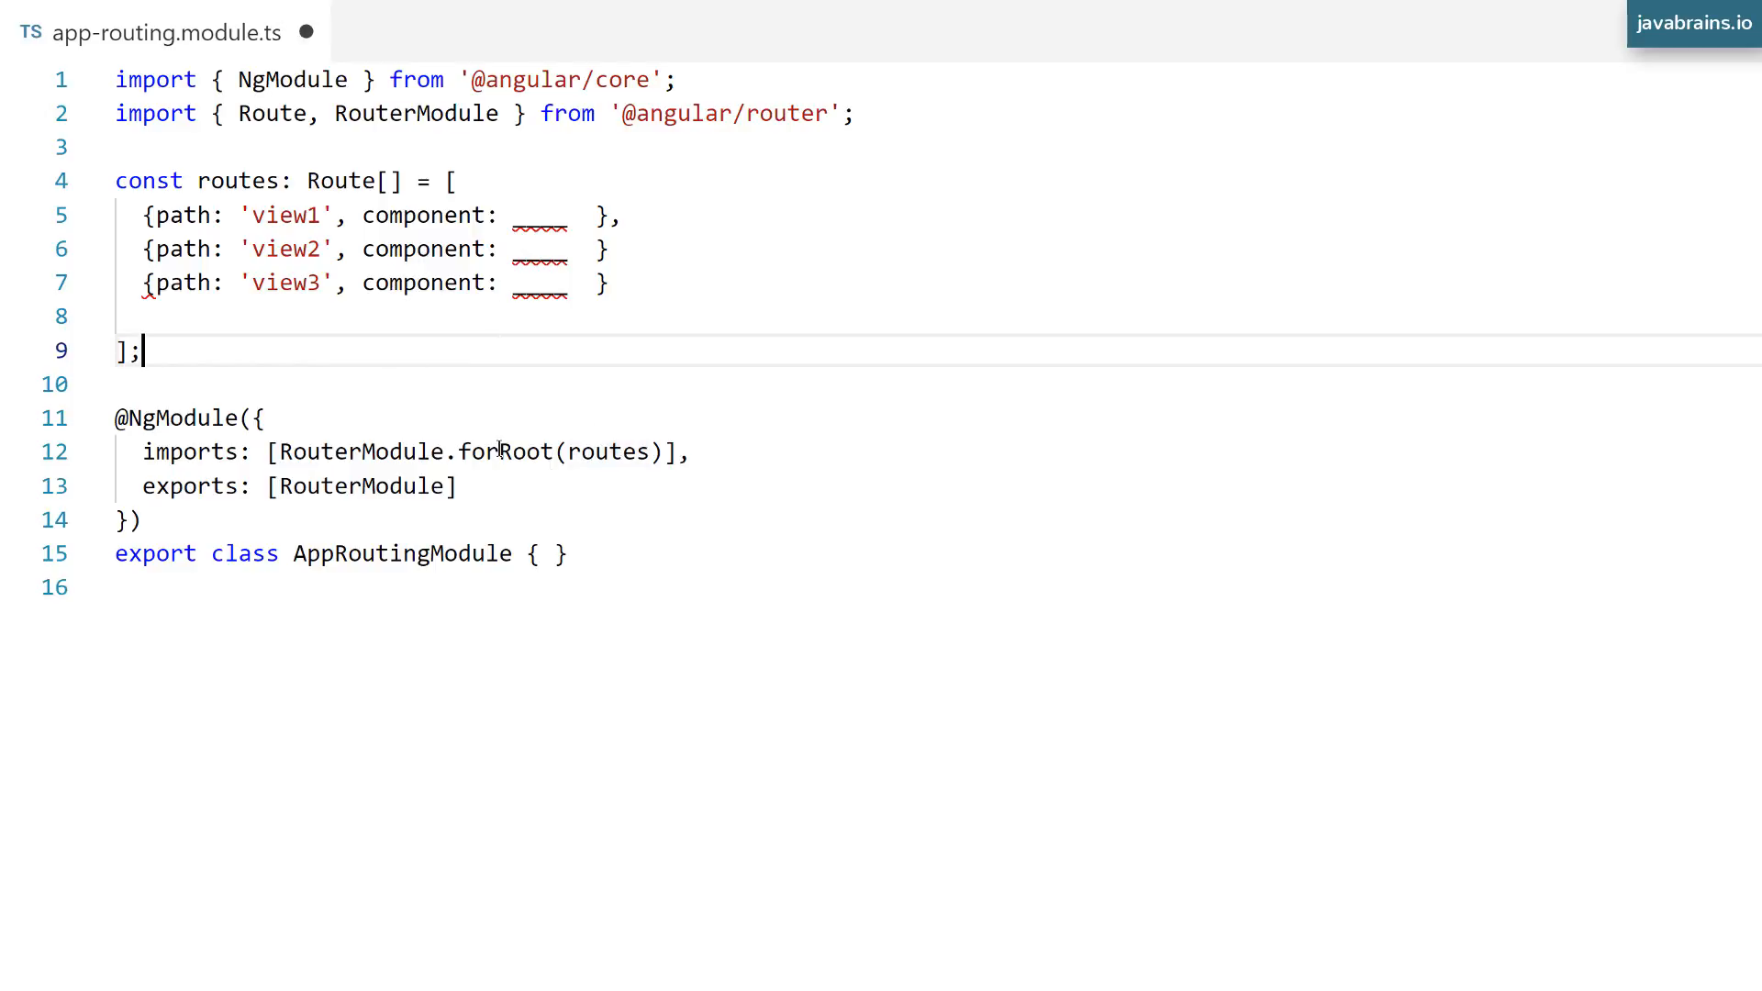
{"action": "left_click", "coordinate": [277, 451]}
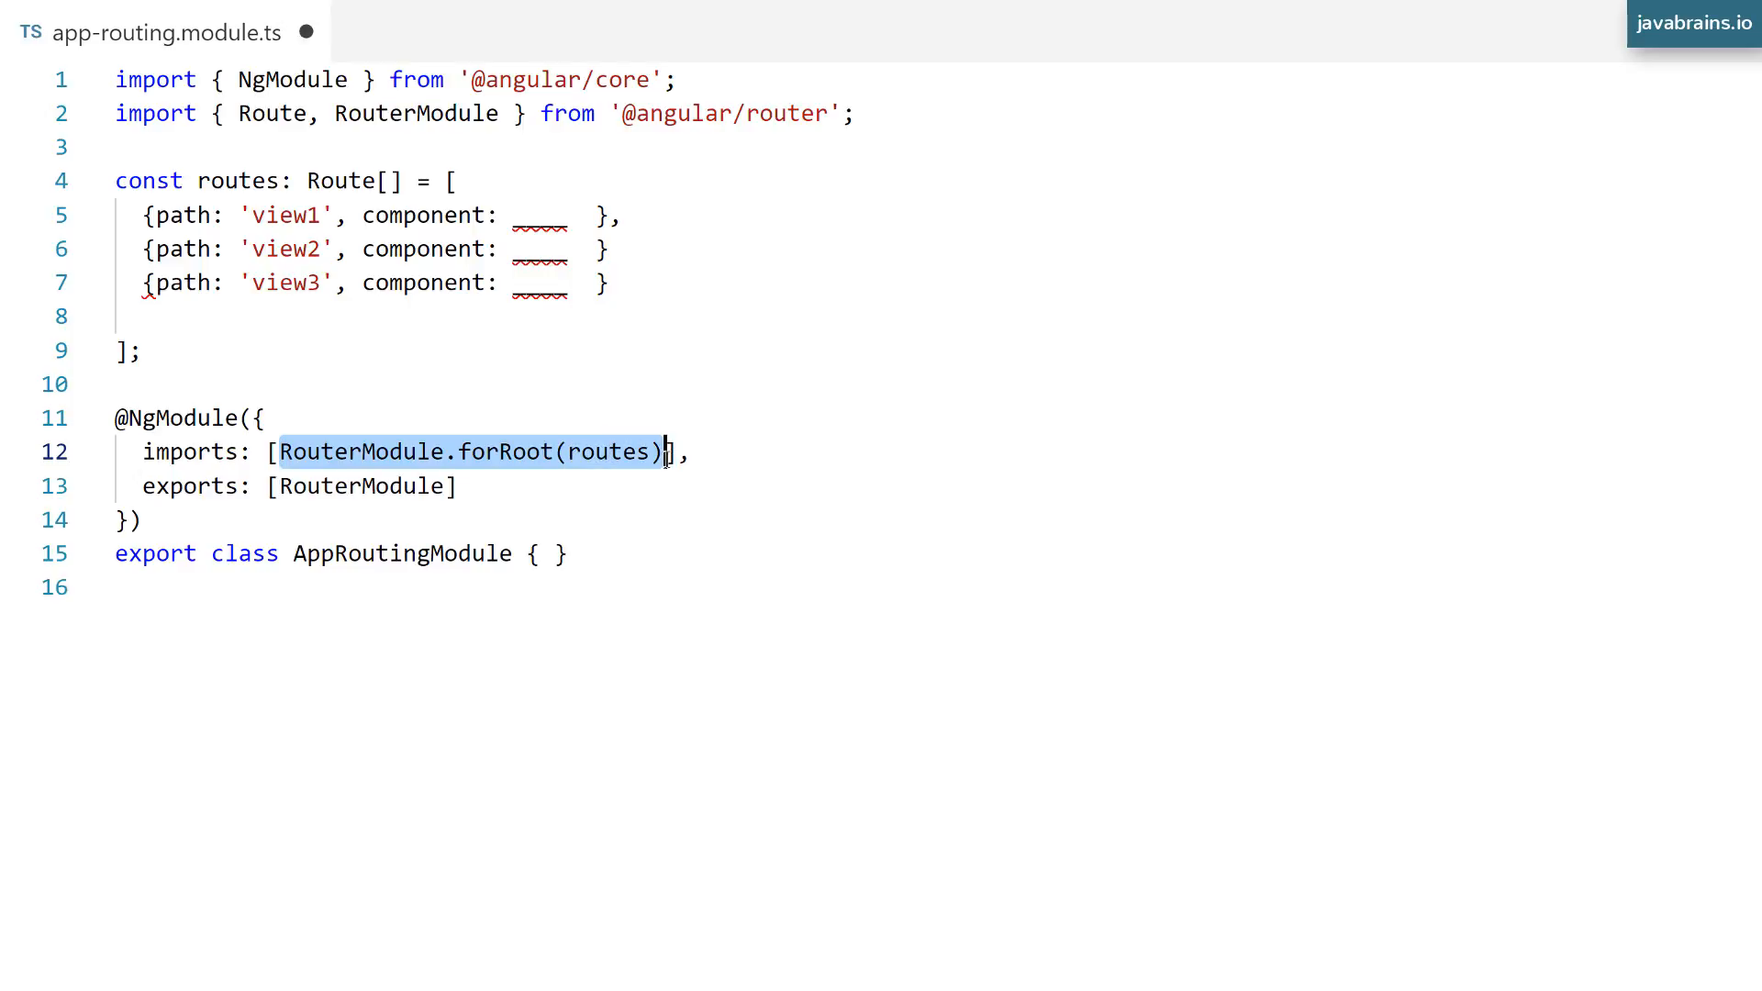
{"action": "left_click", "coordinate": [236, 181]}
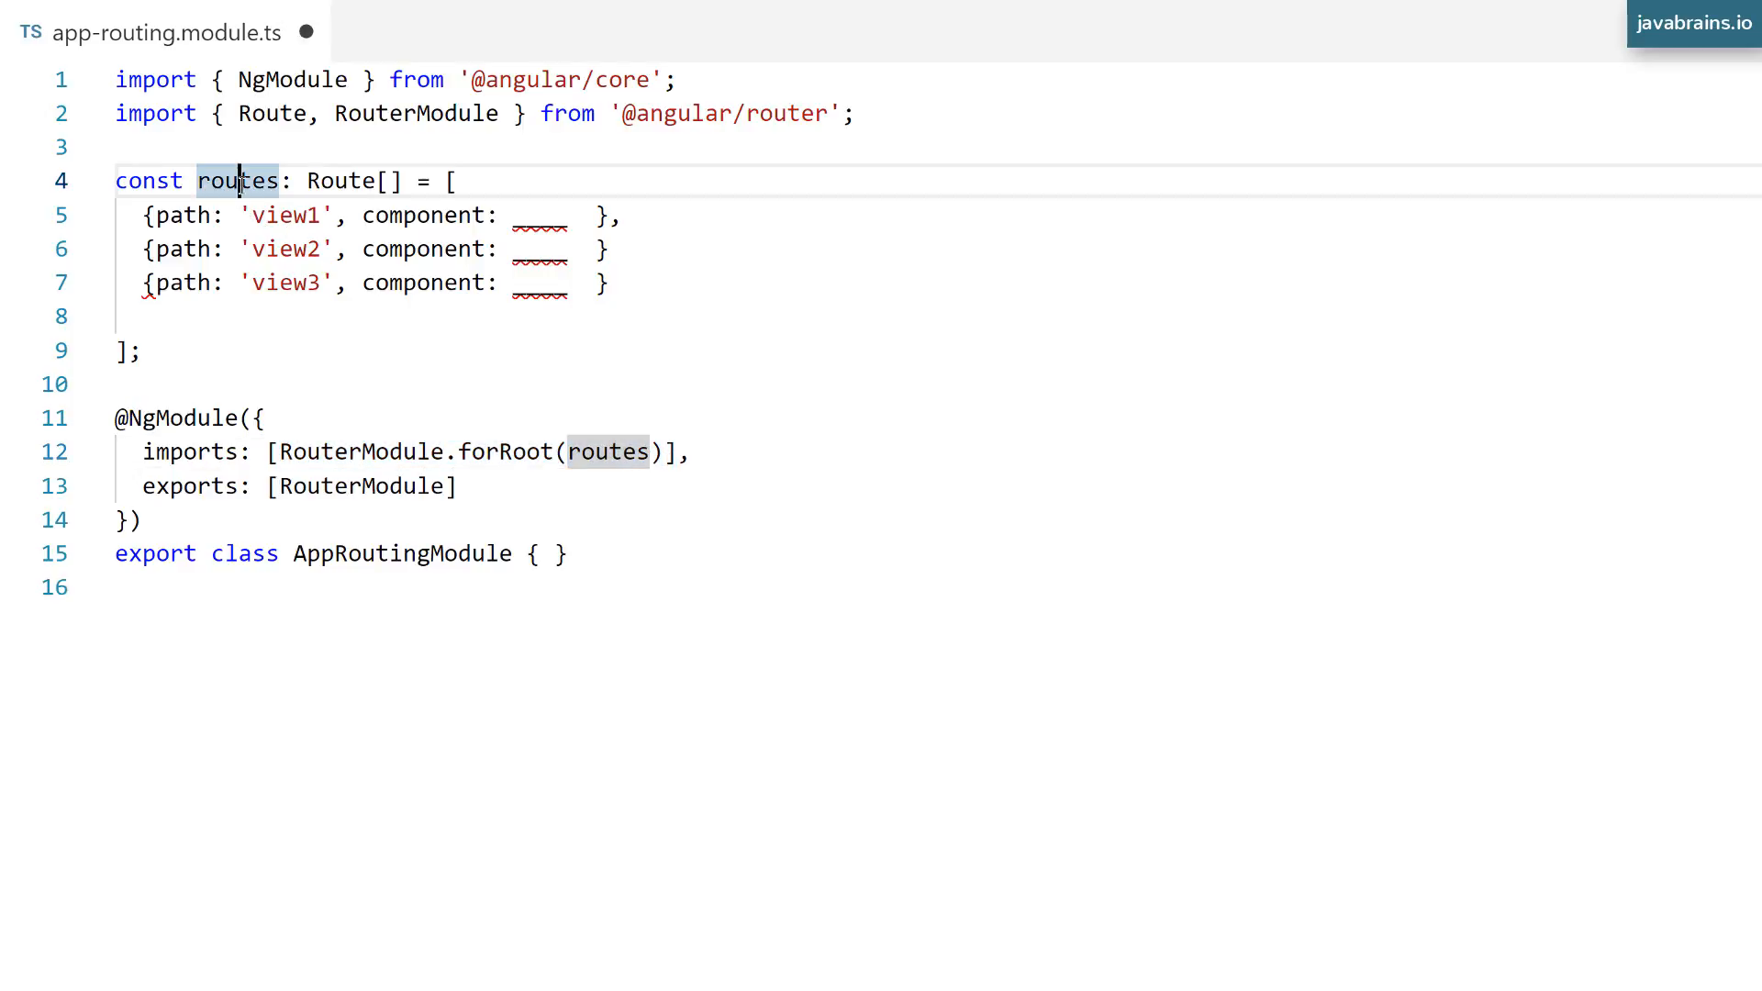
{"action": "double_click", "coordinate": [505, 452]}
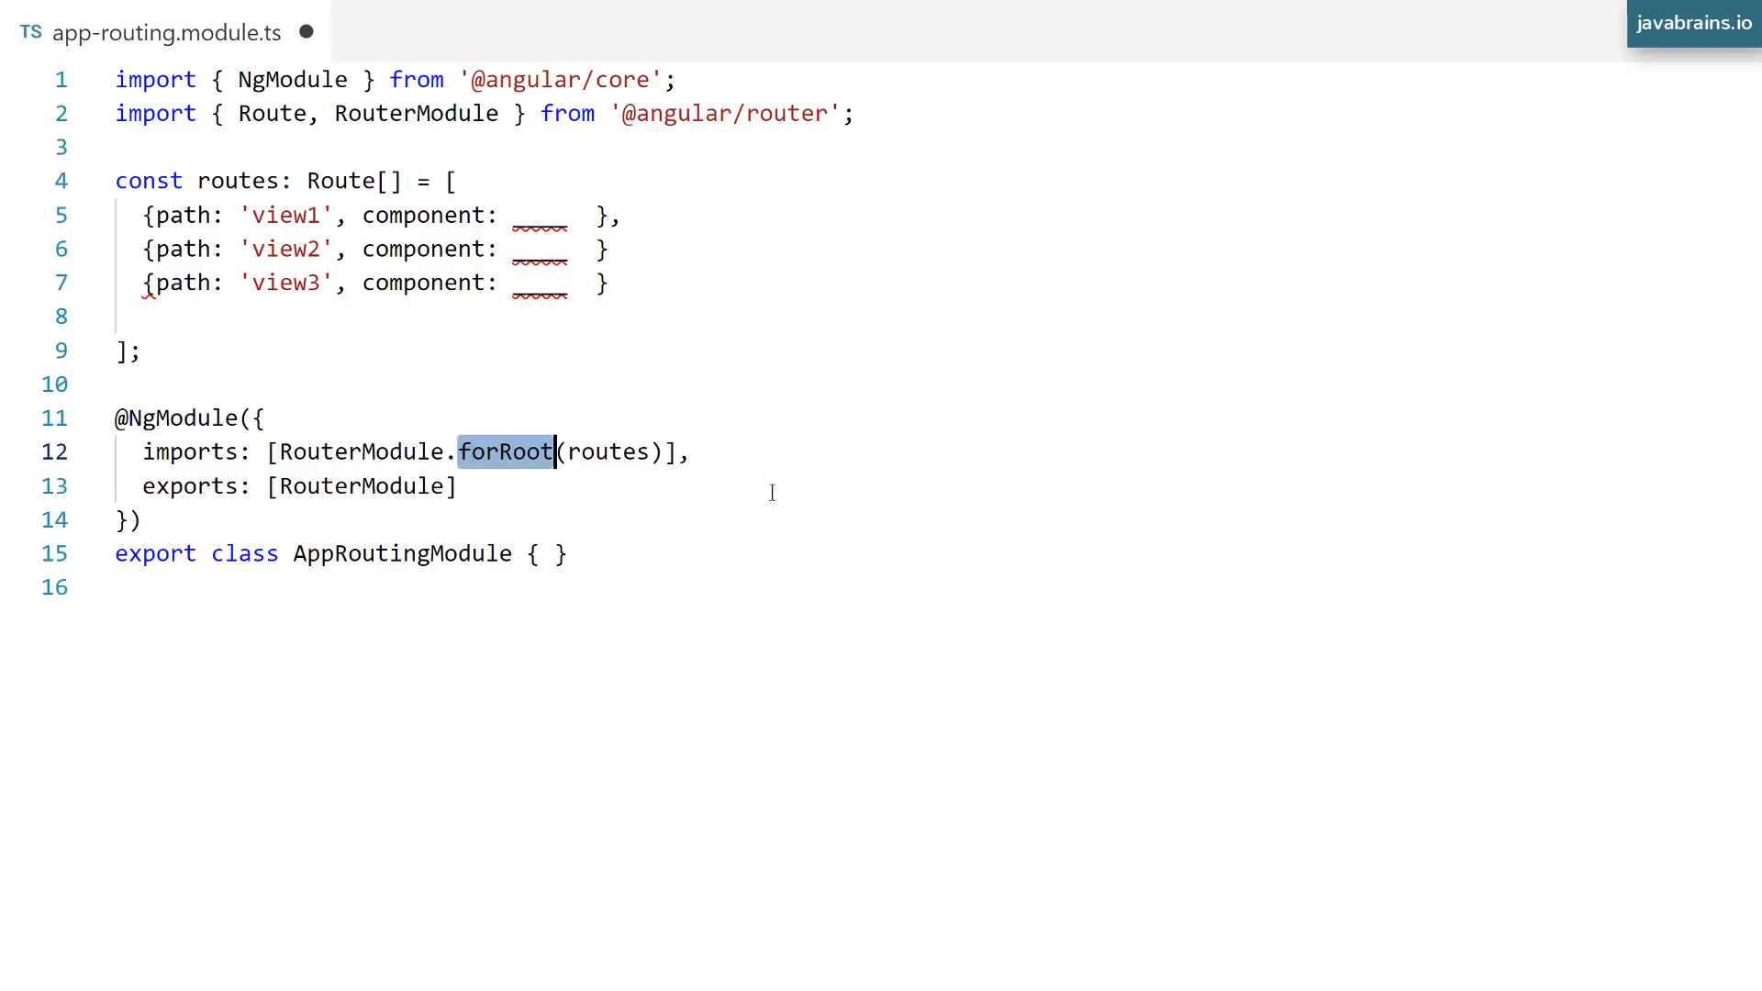